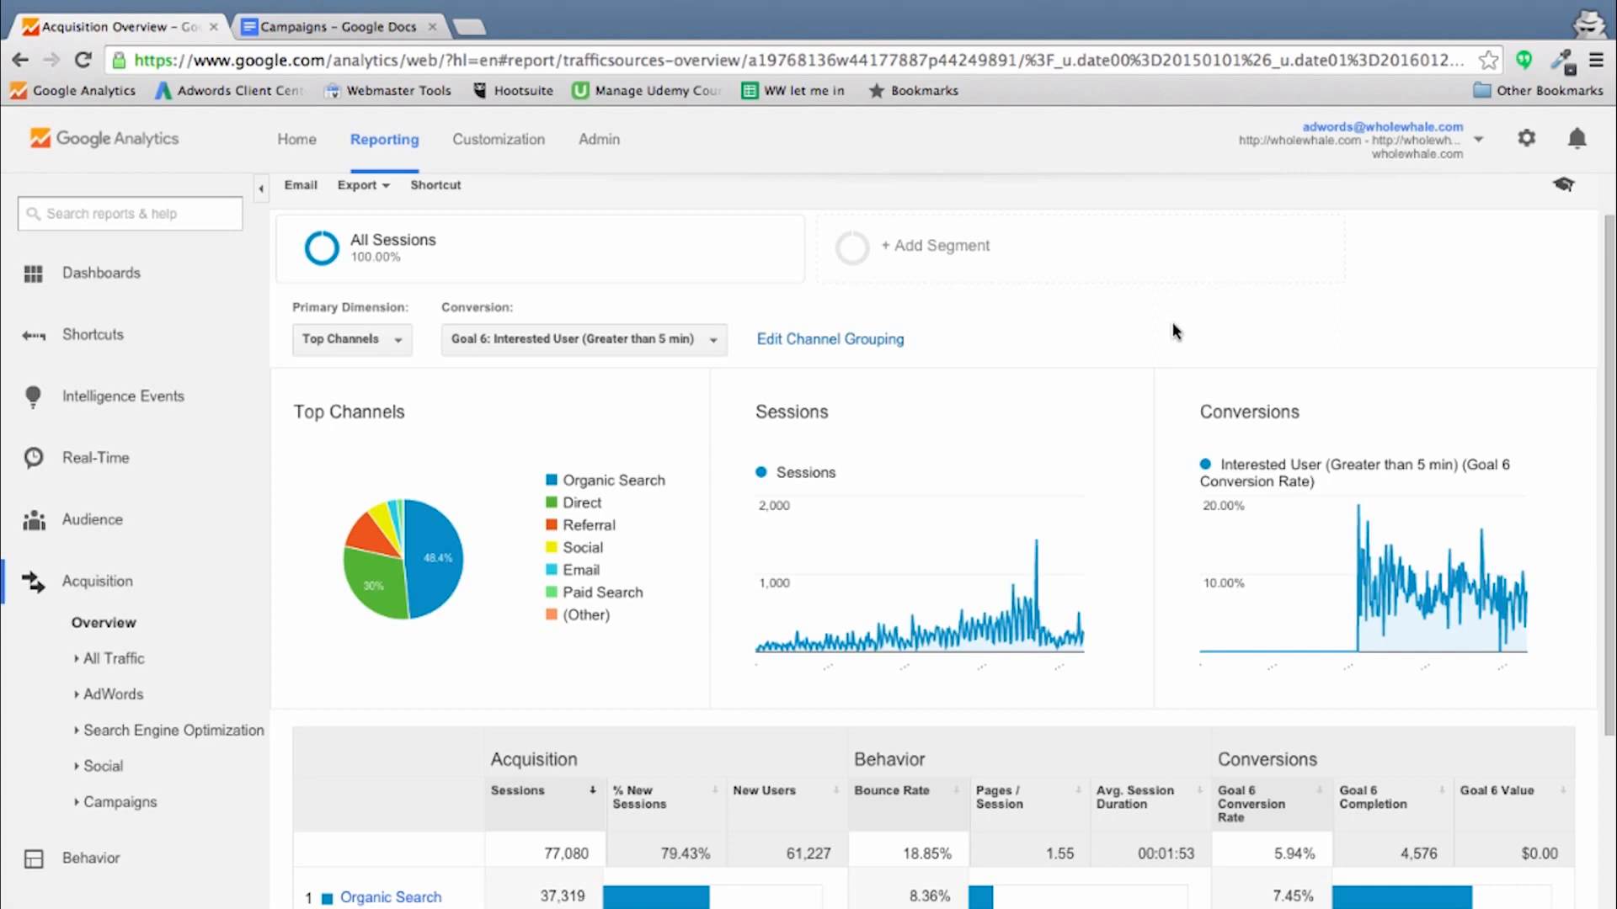
pyautogui.moveTo(531, 29)
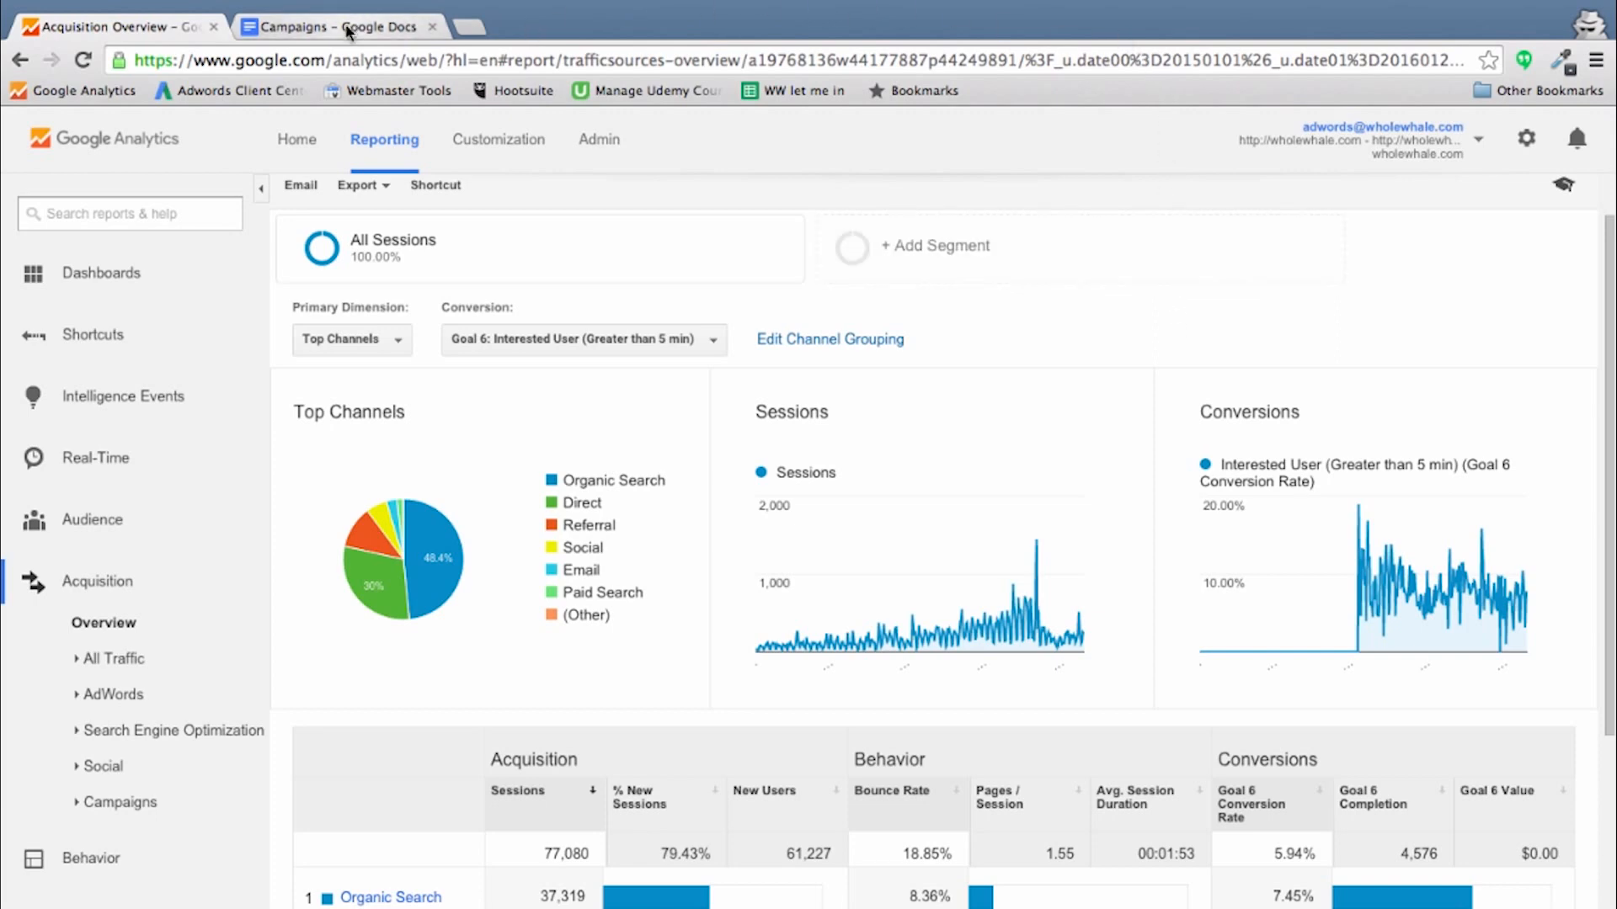
# Step: Bring up the Campaigns Google Doc listing Pinterest cpc rows with SEO and Adwords content
pyautogui.click(335, 25)
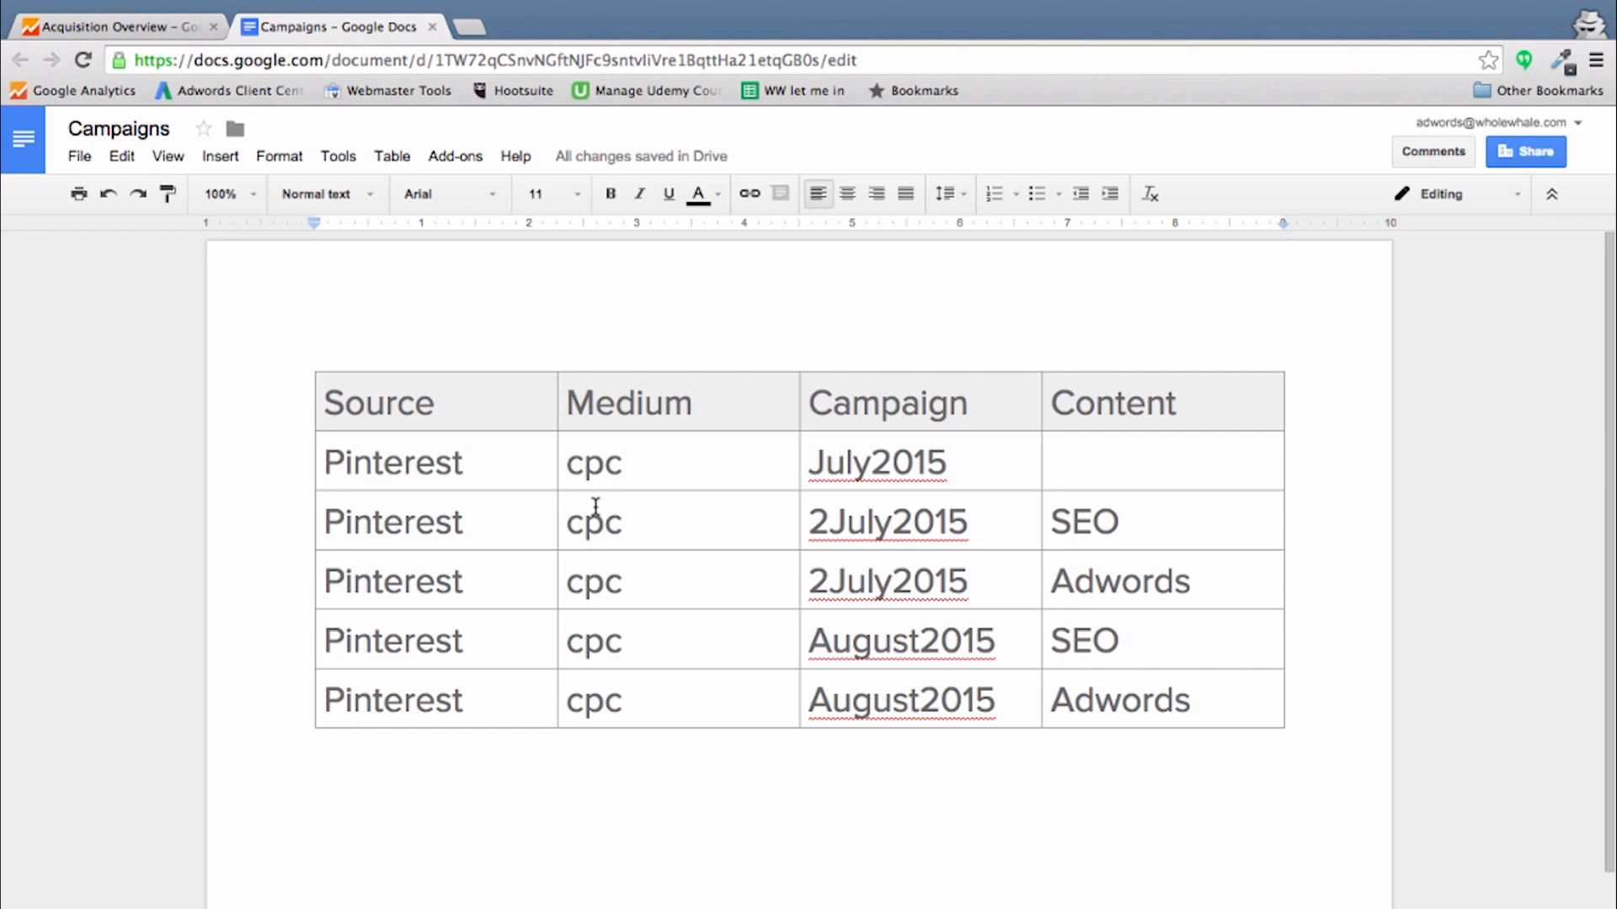
pyautogui.moveTo(1169, 443)
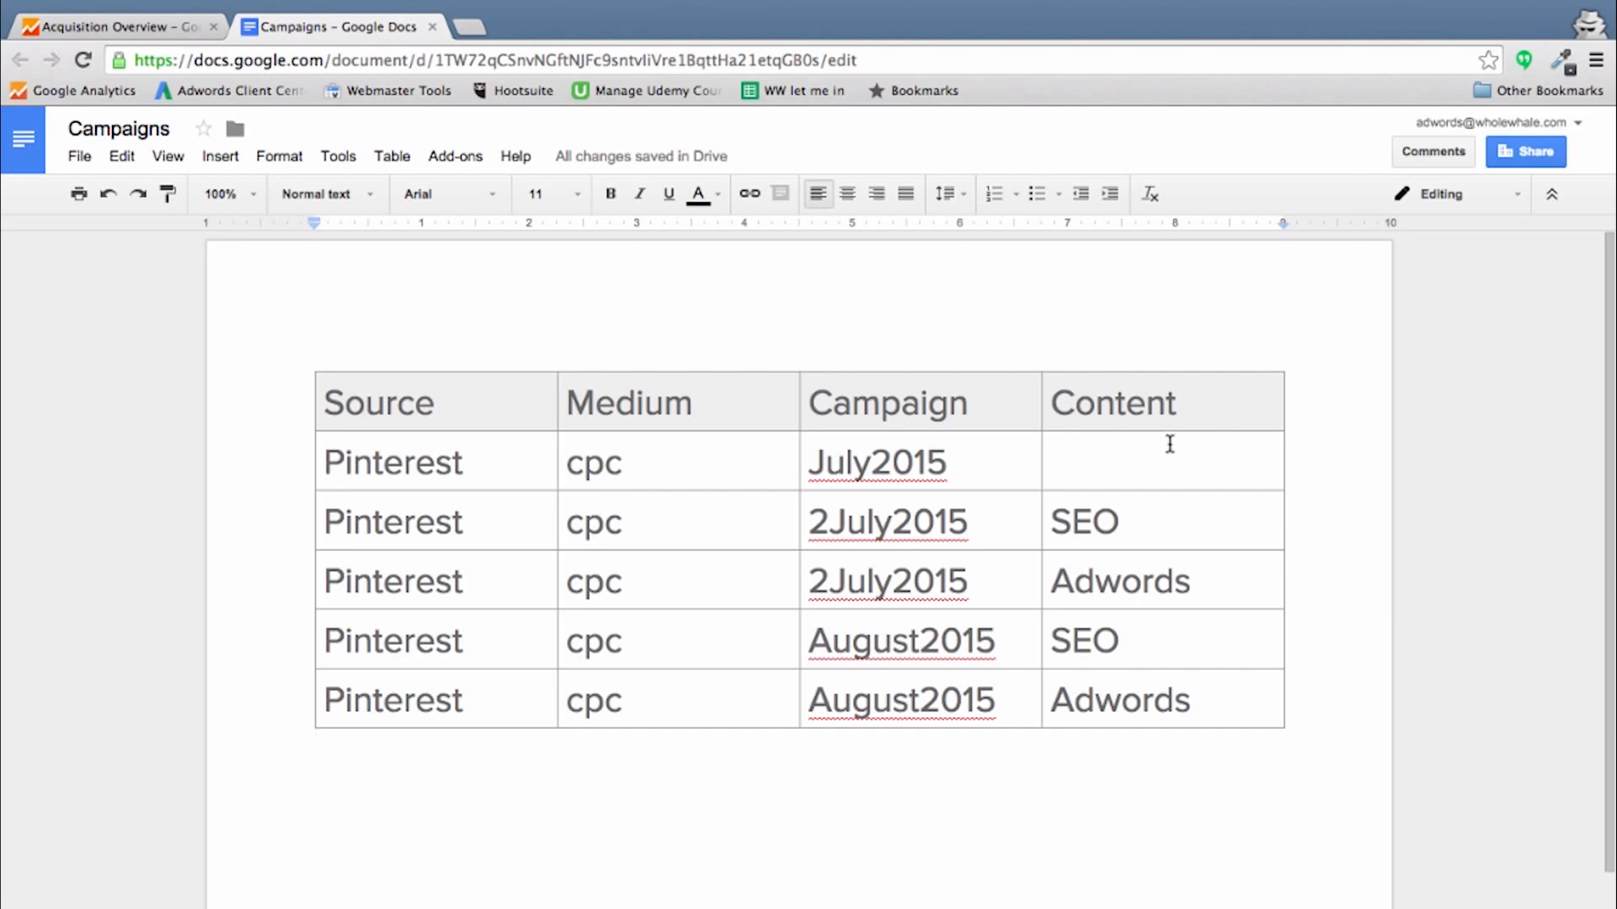
pyautogui.moveTo(964, 566)
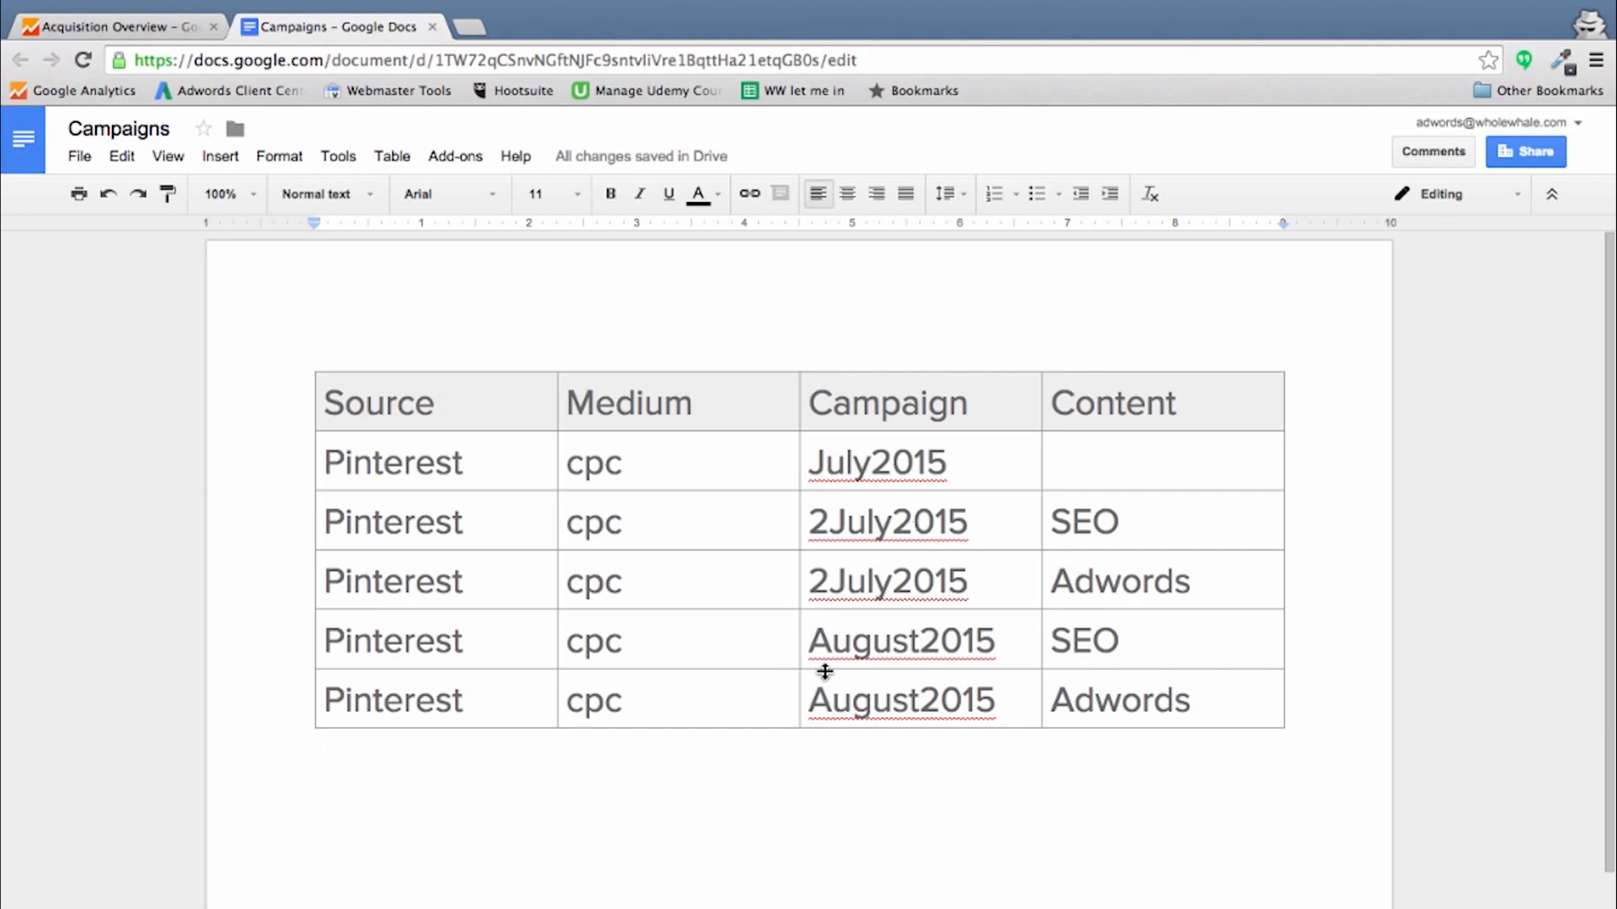
pyautogui.moveTo(967, 522)
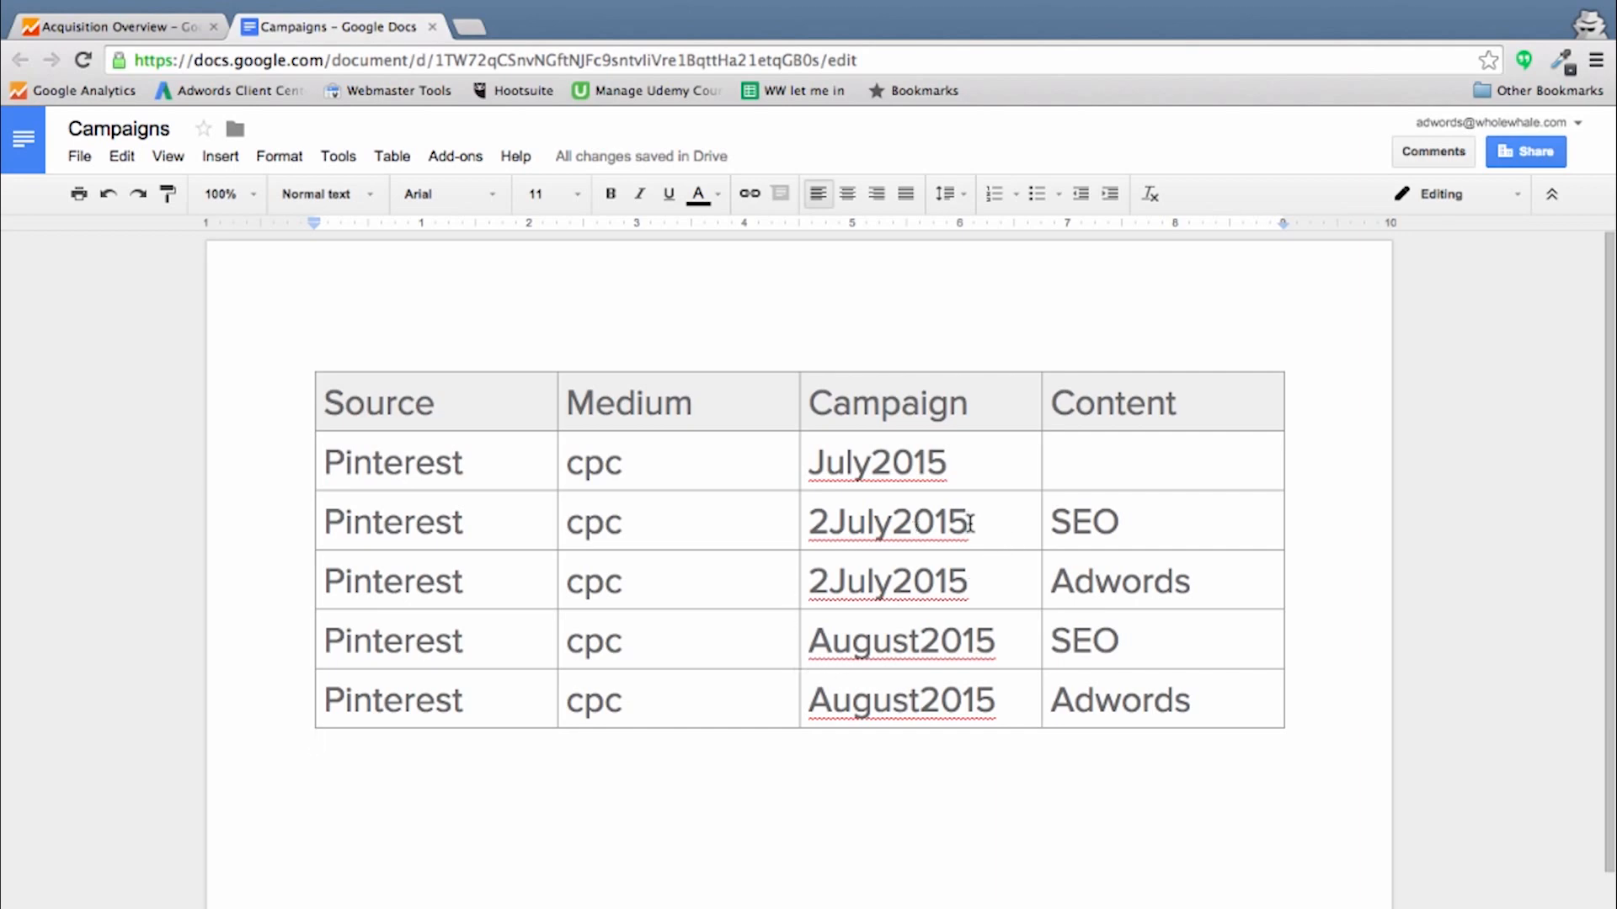
pyautogui.moveTo(962, 700)
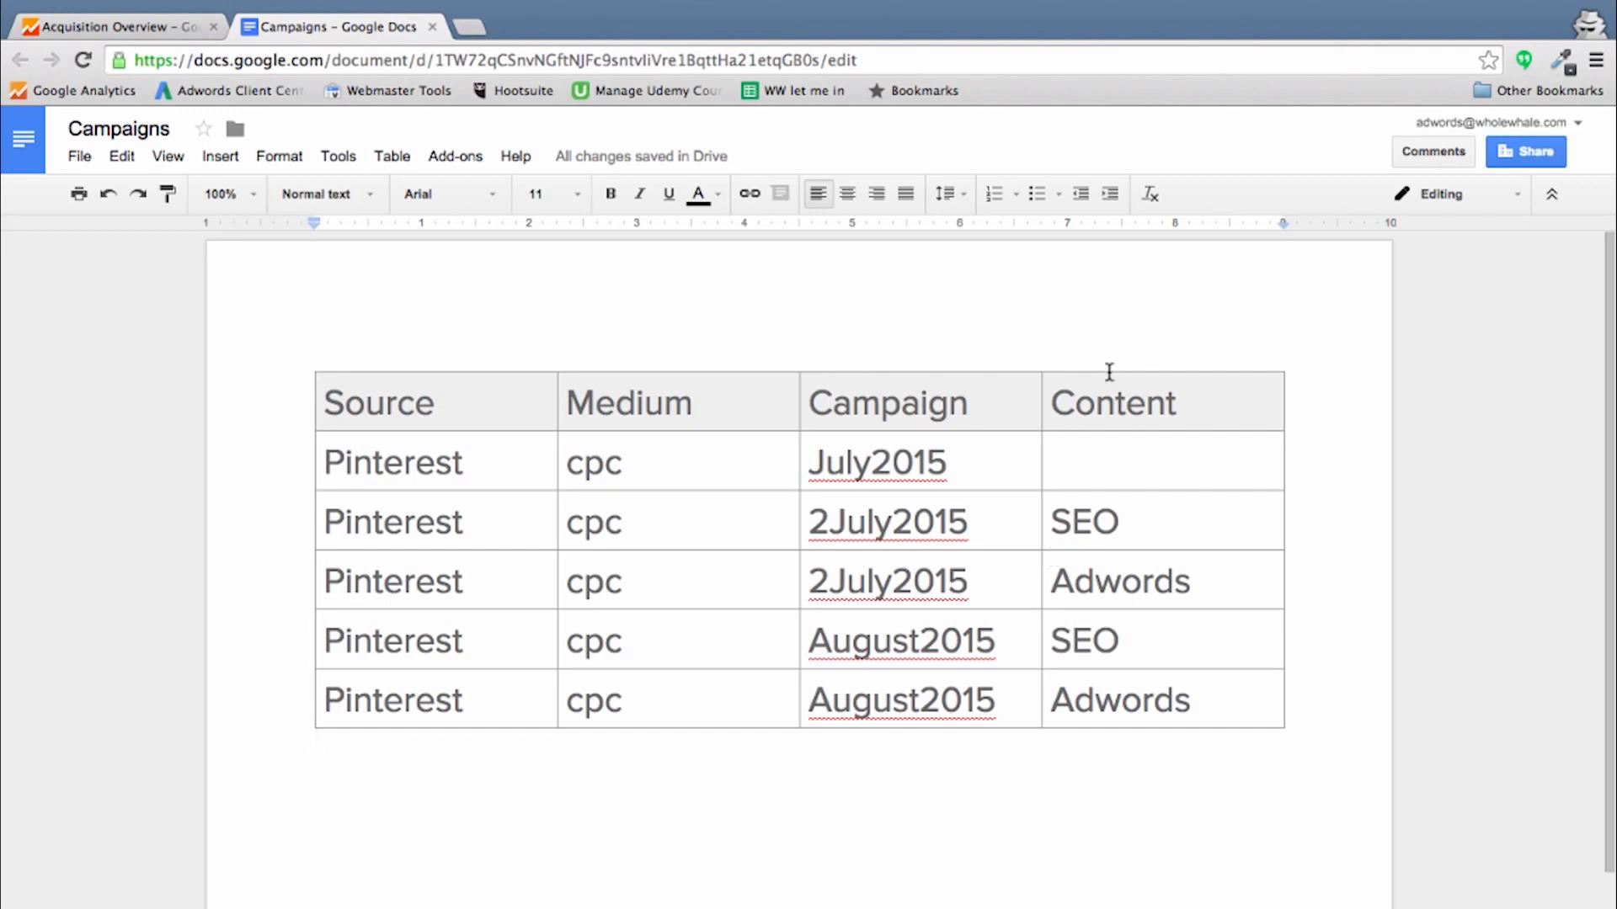
pyautogui.moveTo(1133, 737)
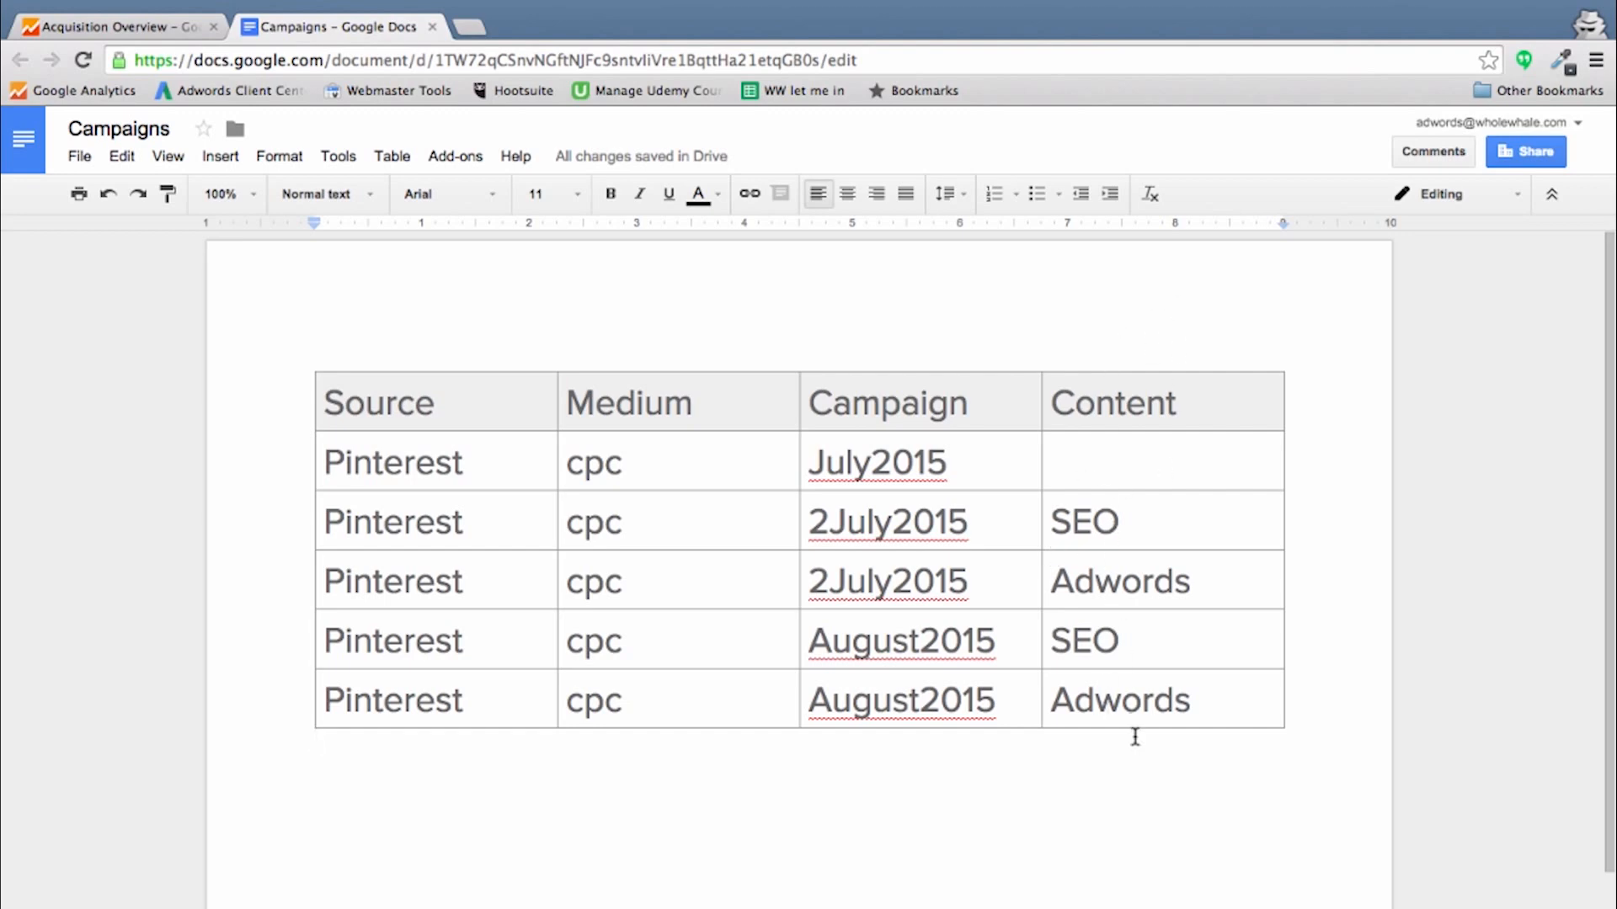
pyautogui.moveTo(118, 25)
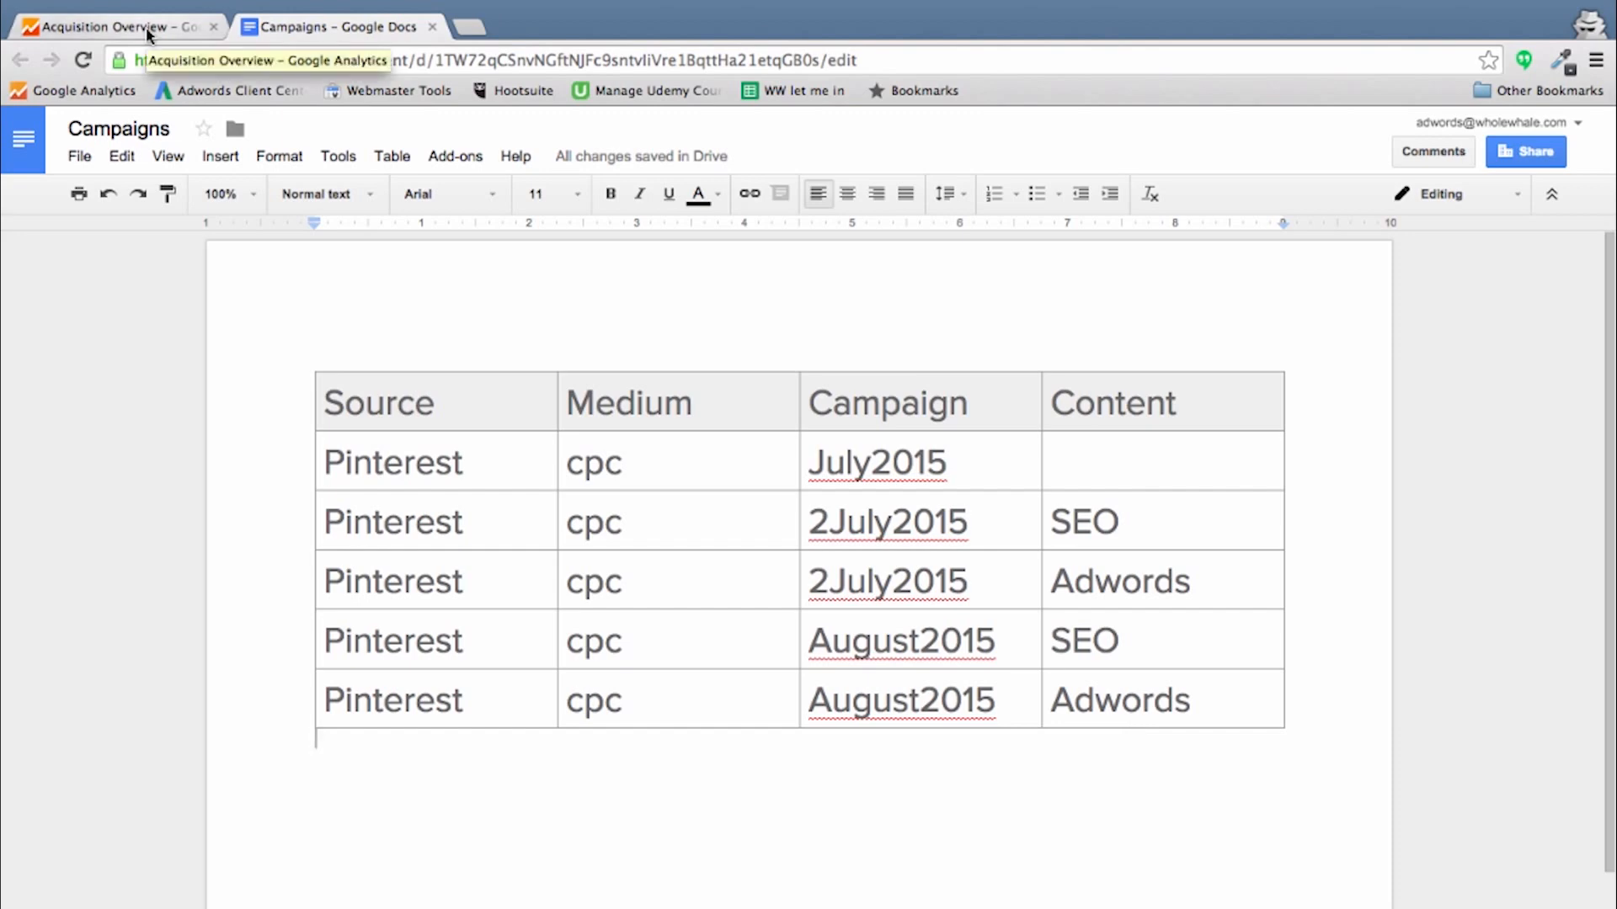
# Step: View the Acquisition > All Traffic > Source/Medium report and begin filtering its table
pyautogui.click(113, 26)
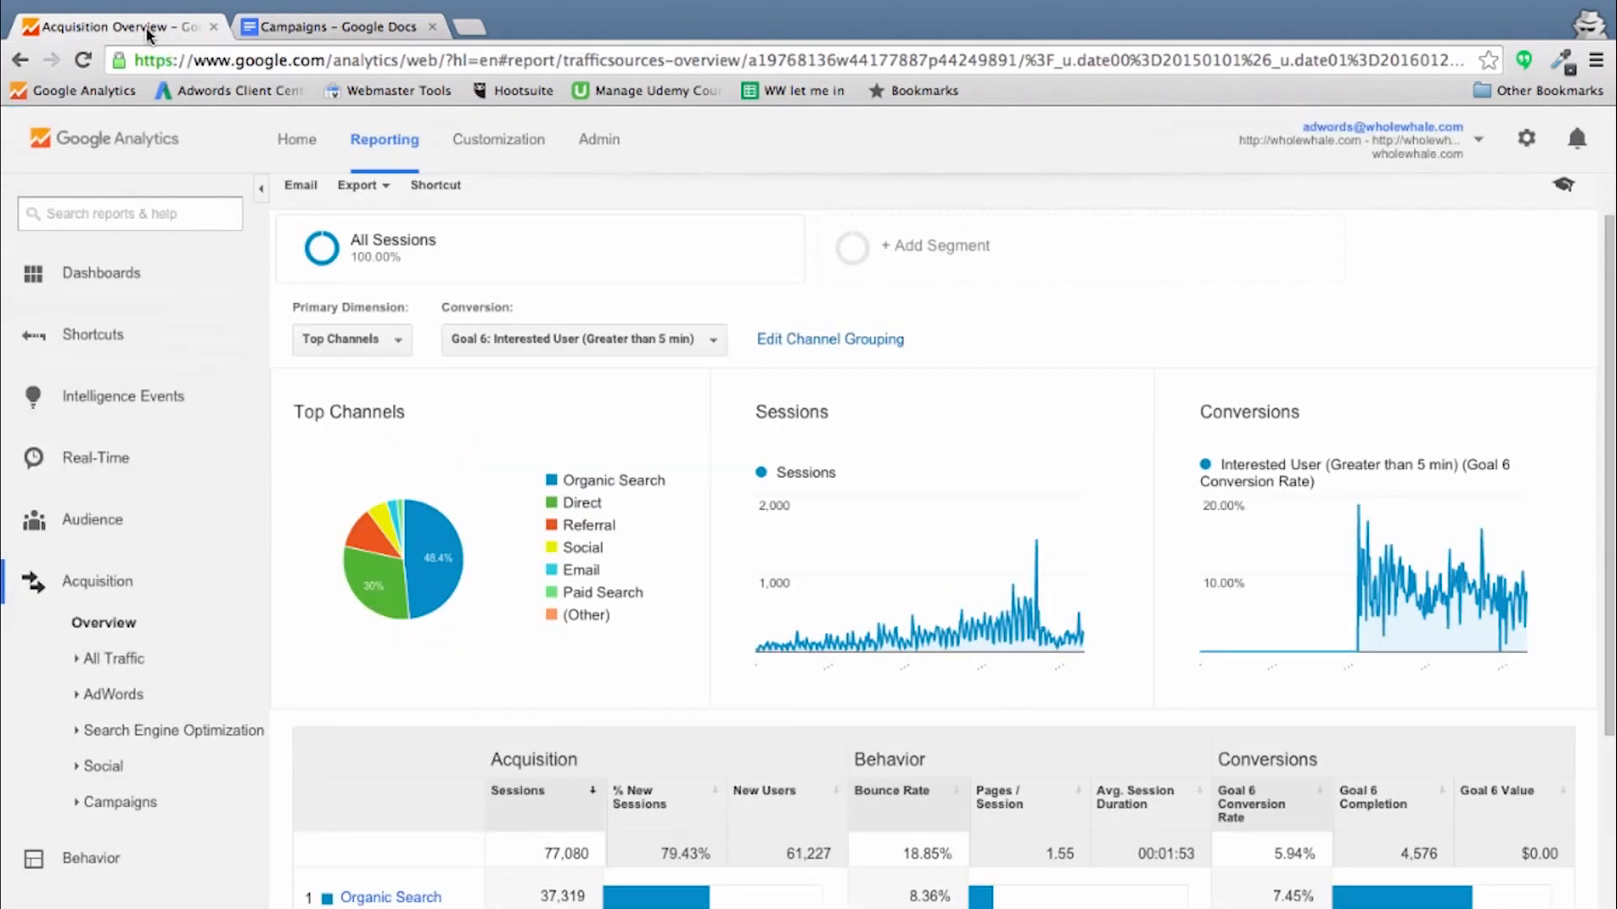
pyautogui.moveTo(205, 458)
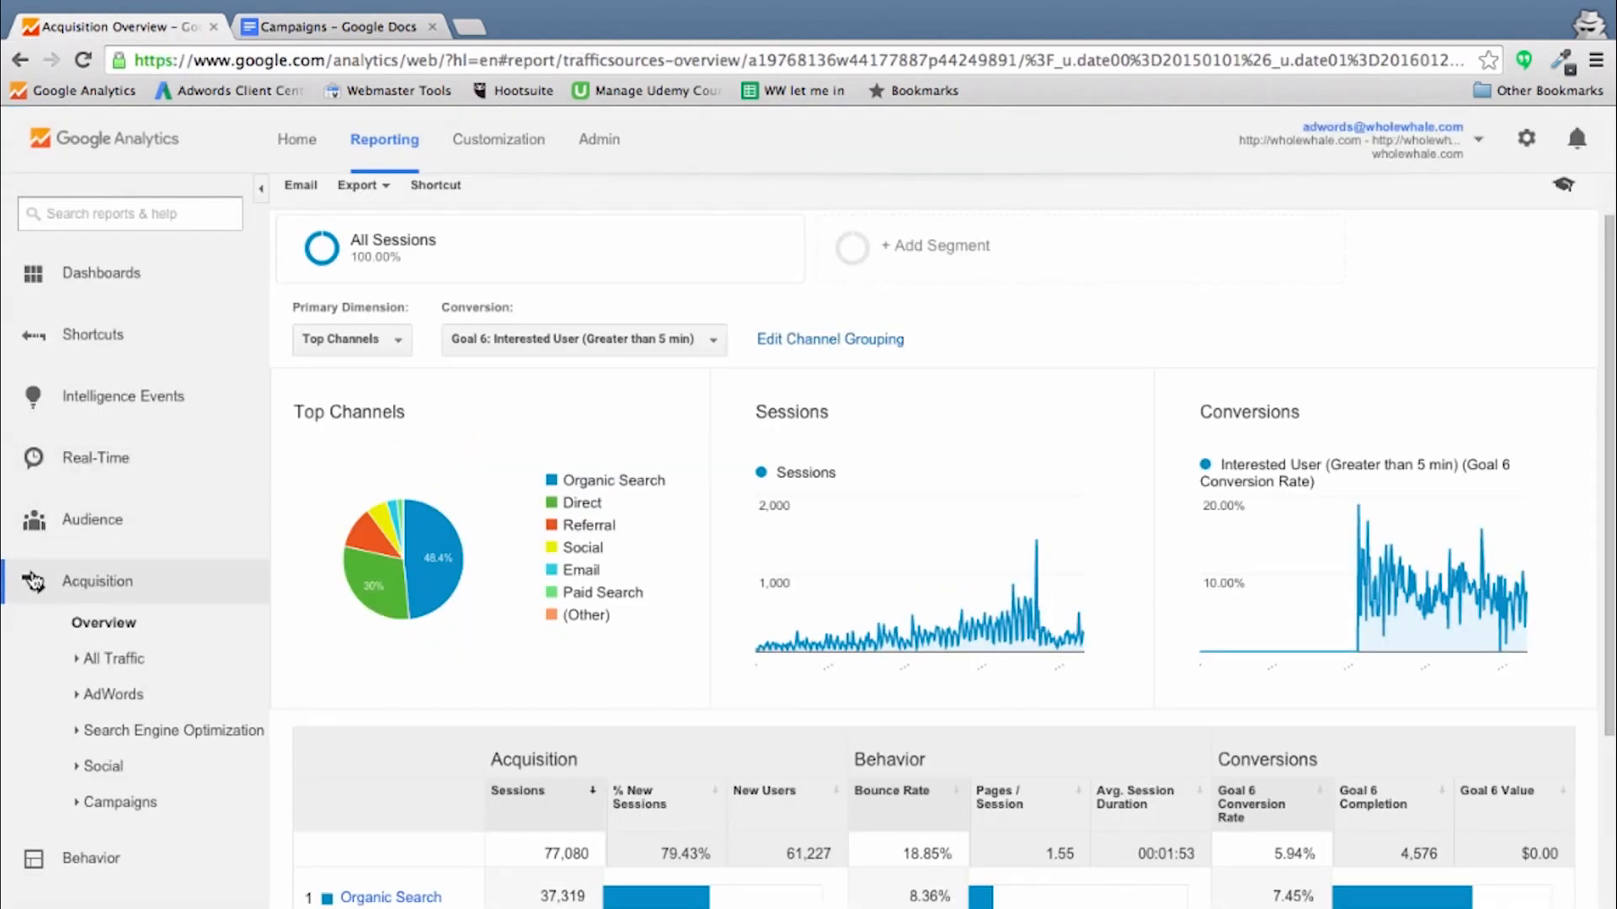
pyautogui.moveTo(61, 596)
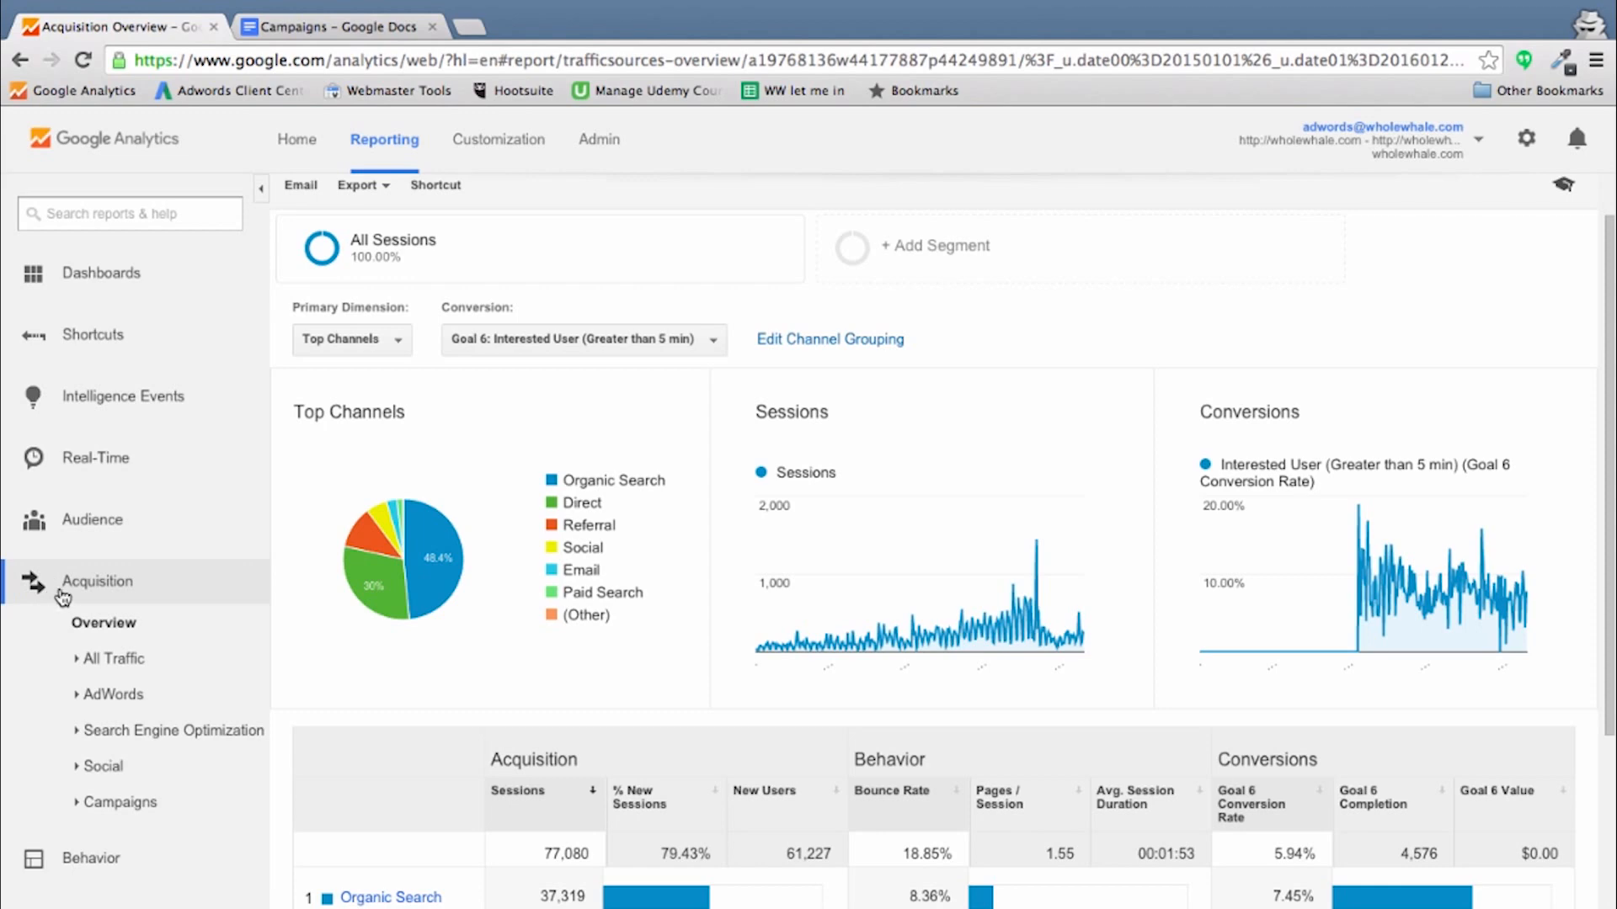
pyautogui.click(113, 658)
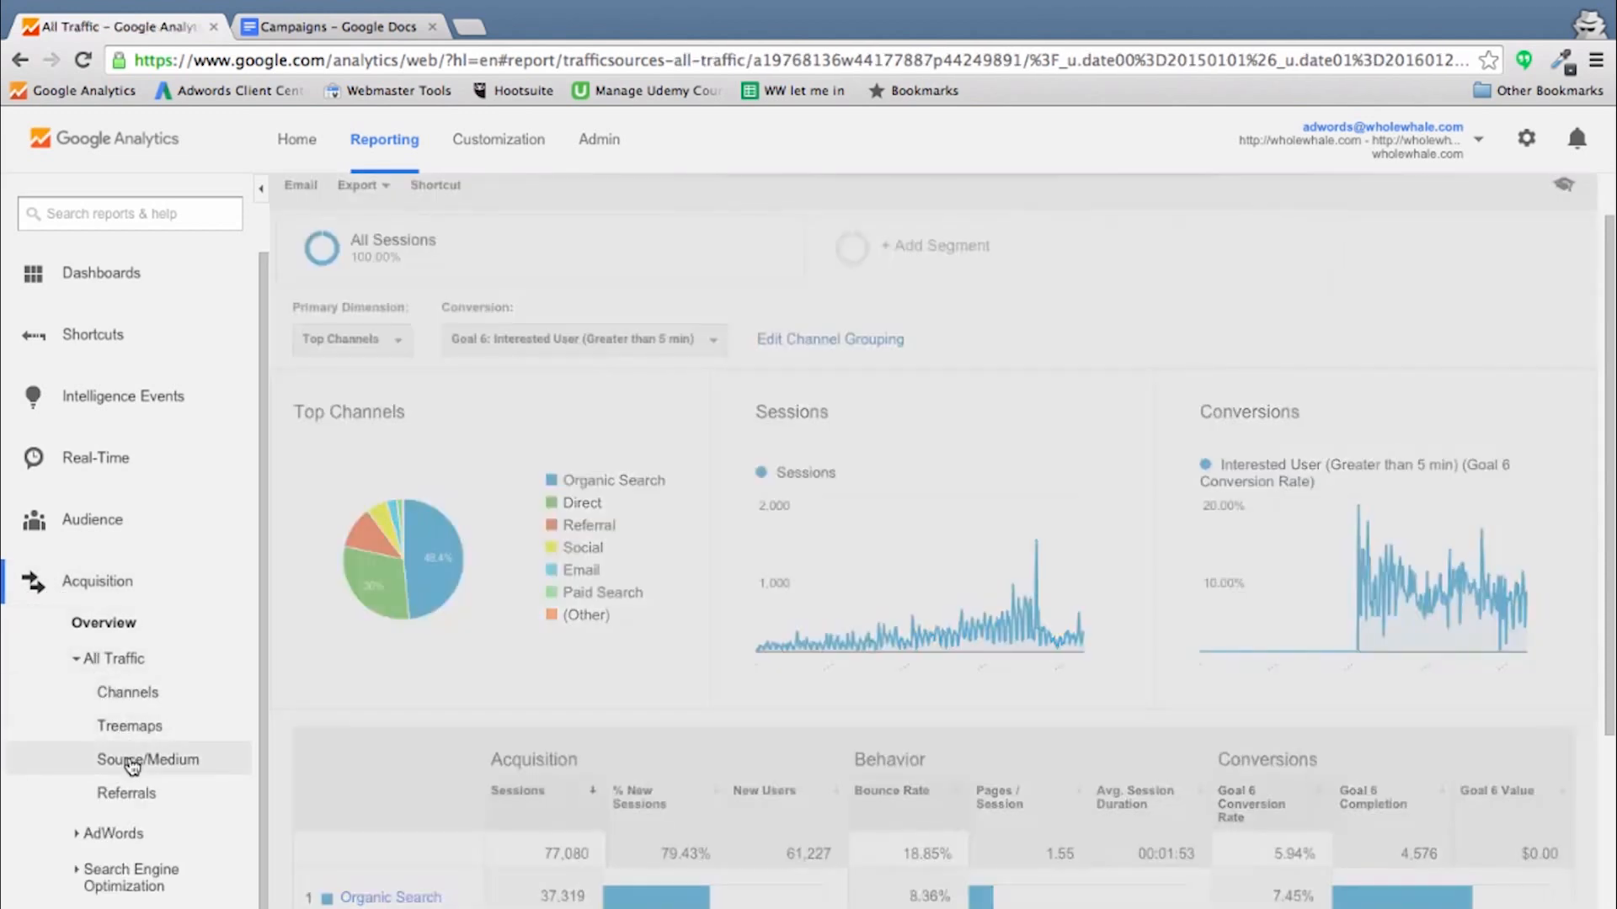
pyautogui.click(146, 759)
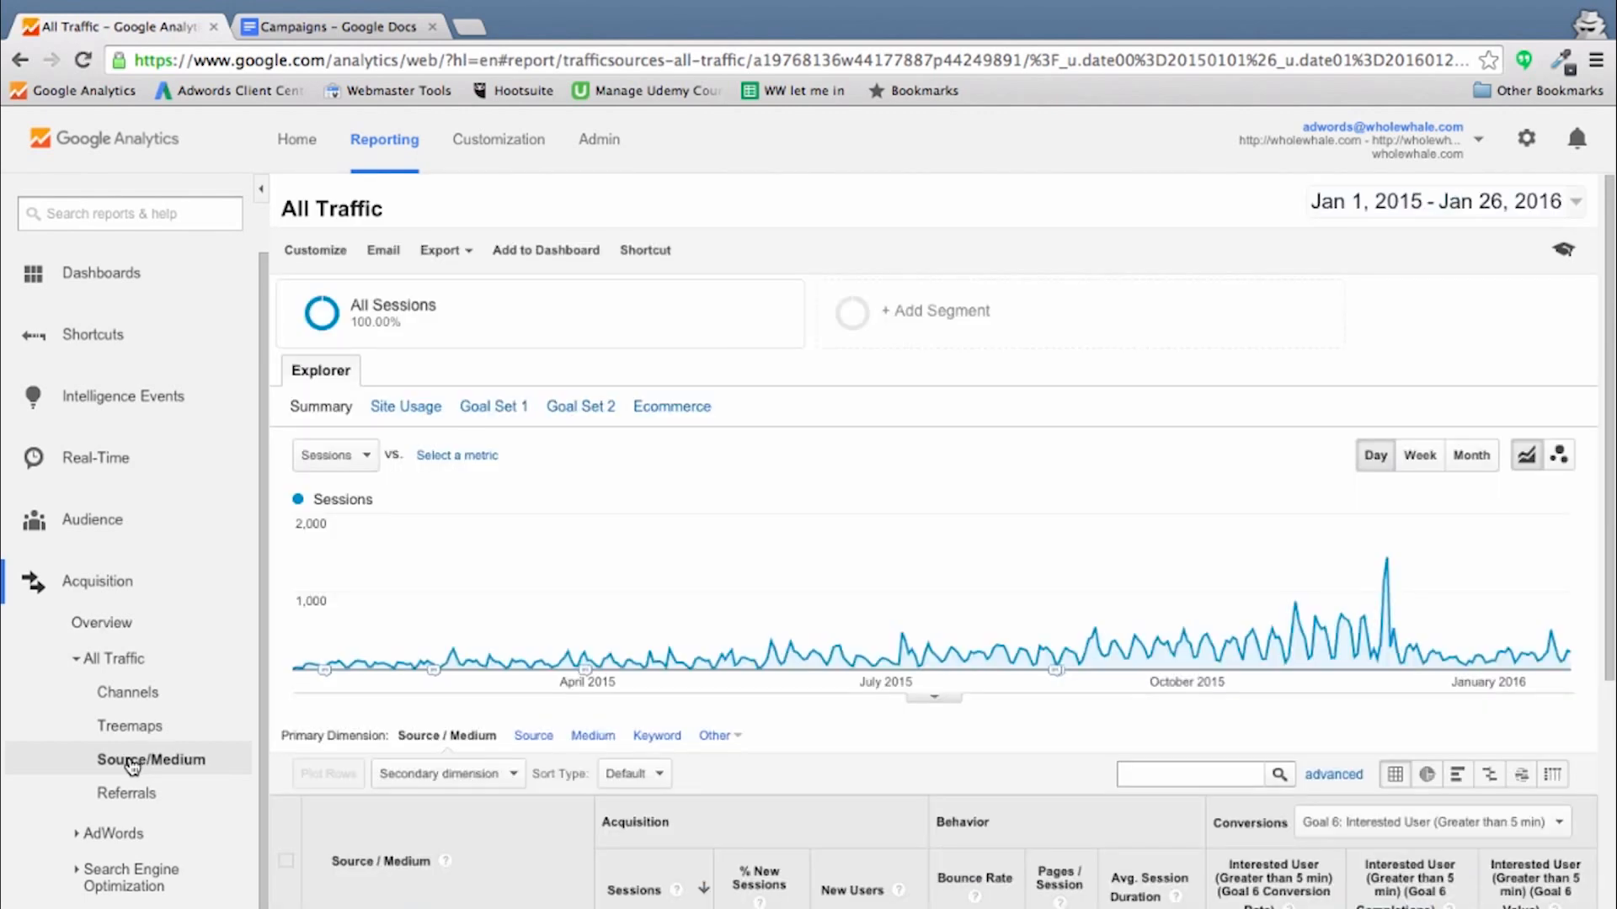
pyautogui.scroll(-3)
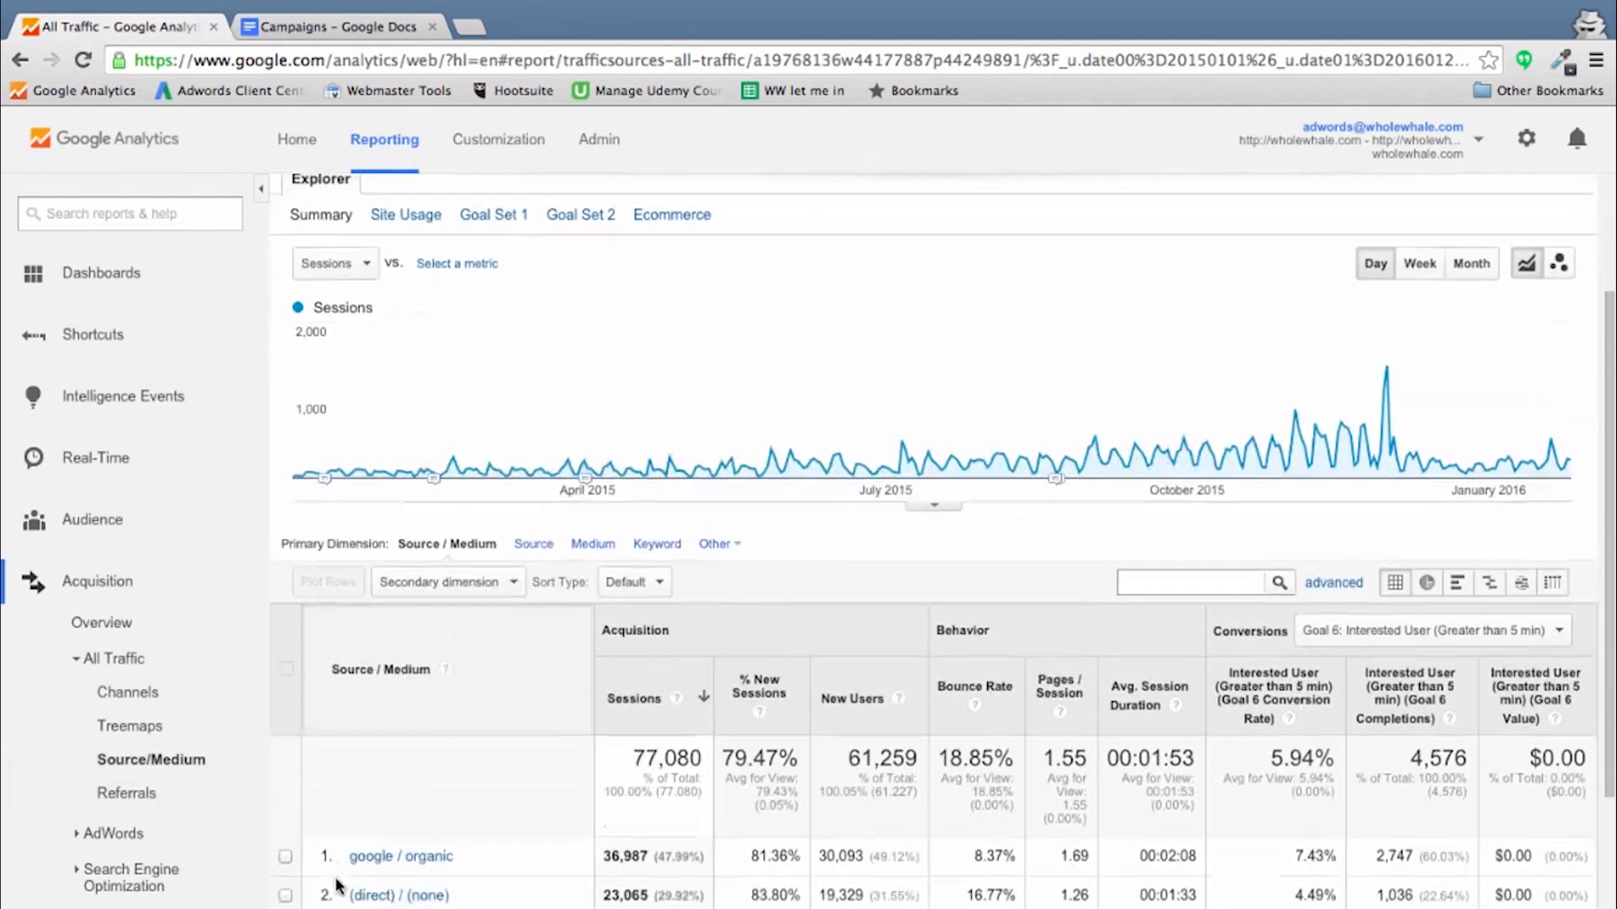
pyautogui.scroll(-3)
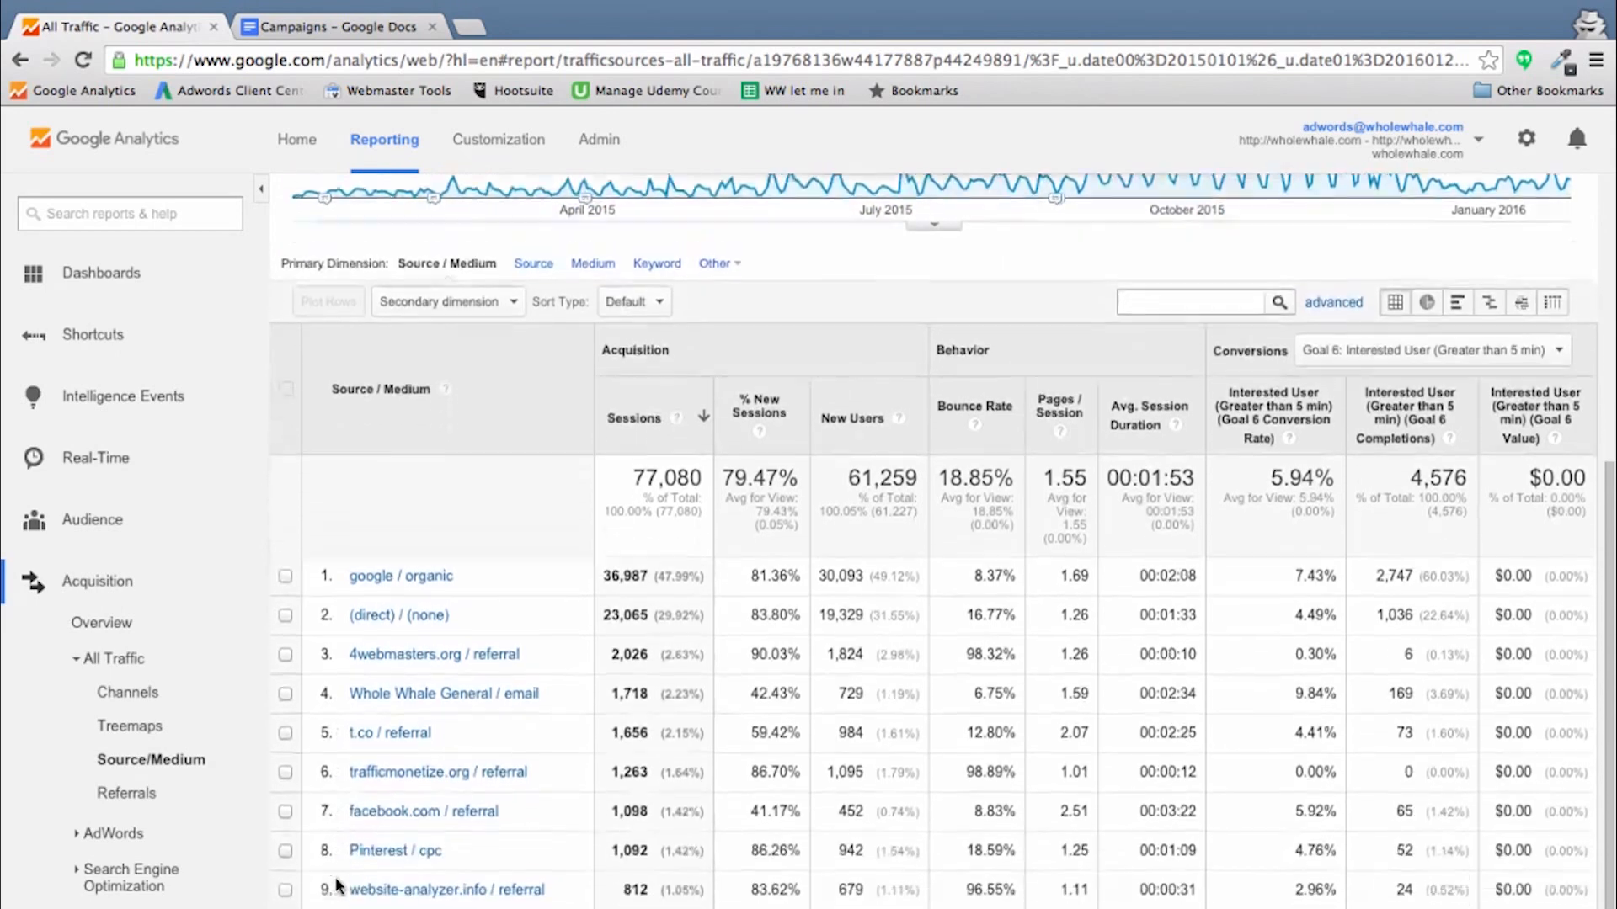
pyautogui.scroll(-3)
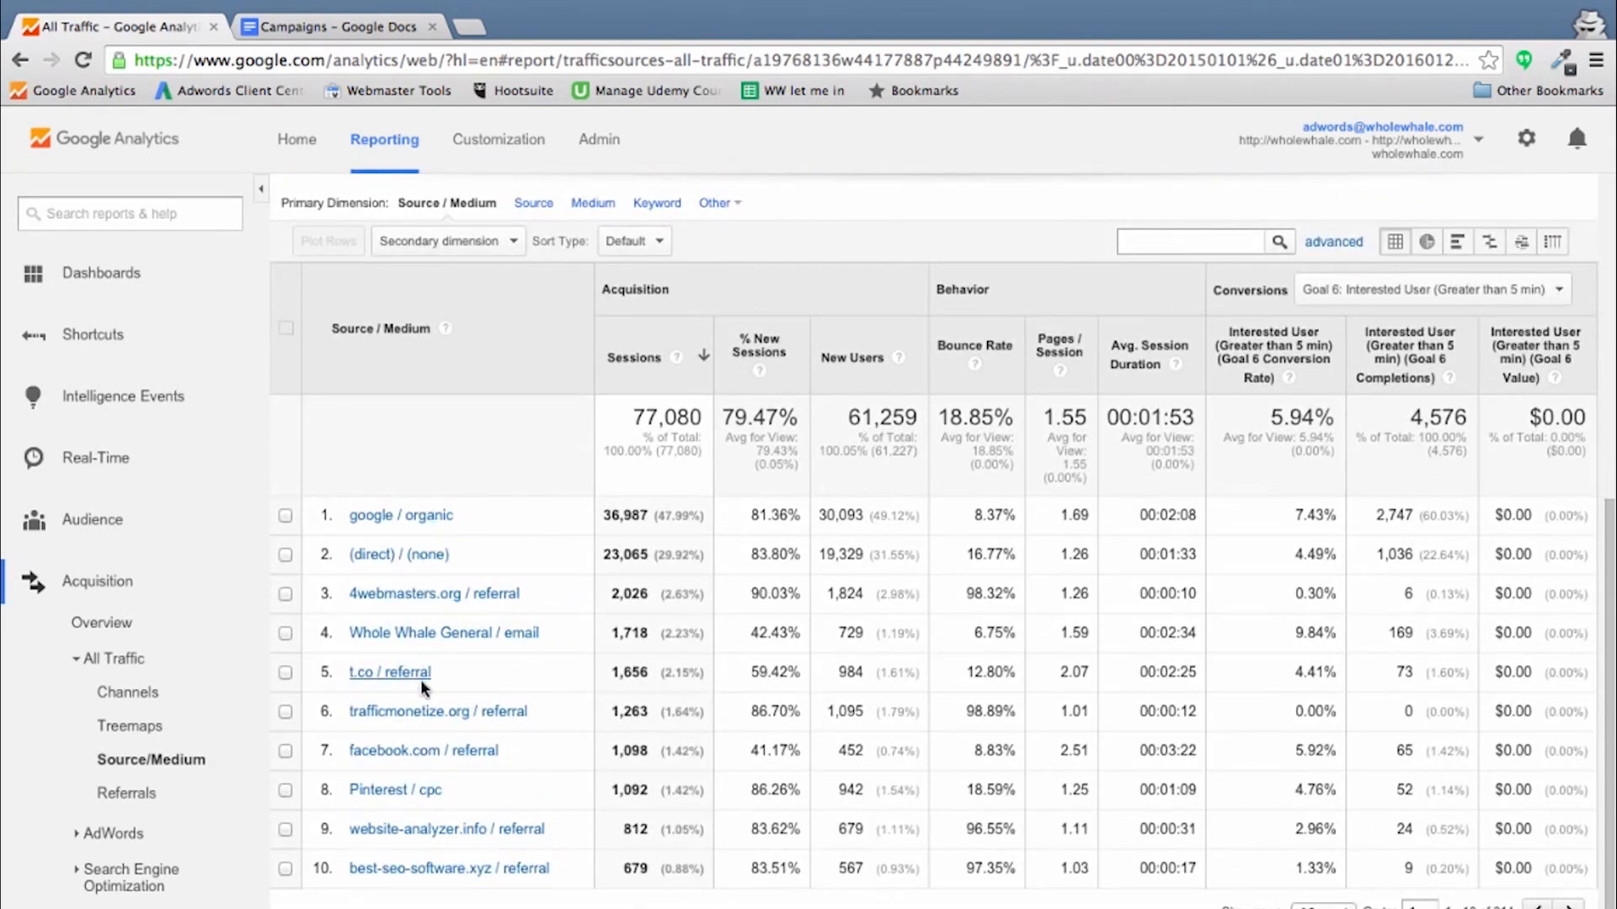
pyautogui.moveTo(881, 453)
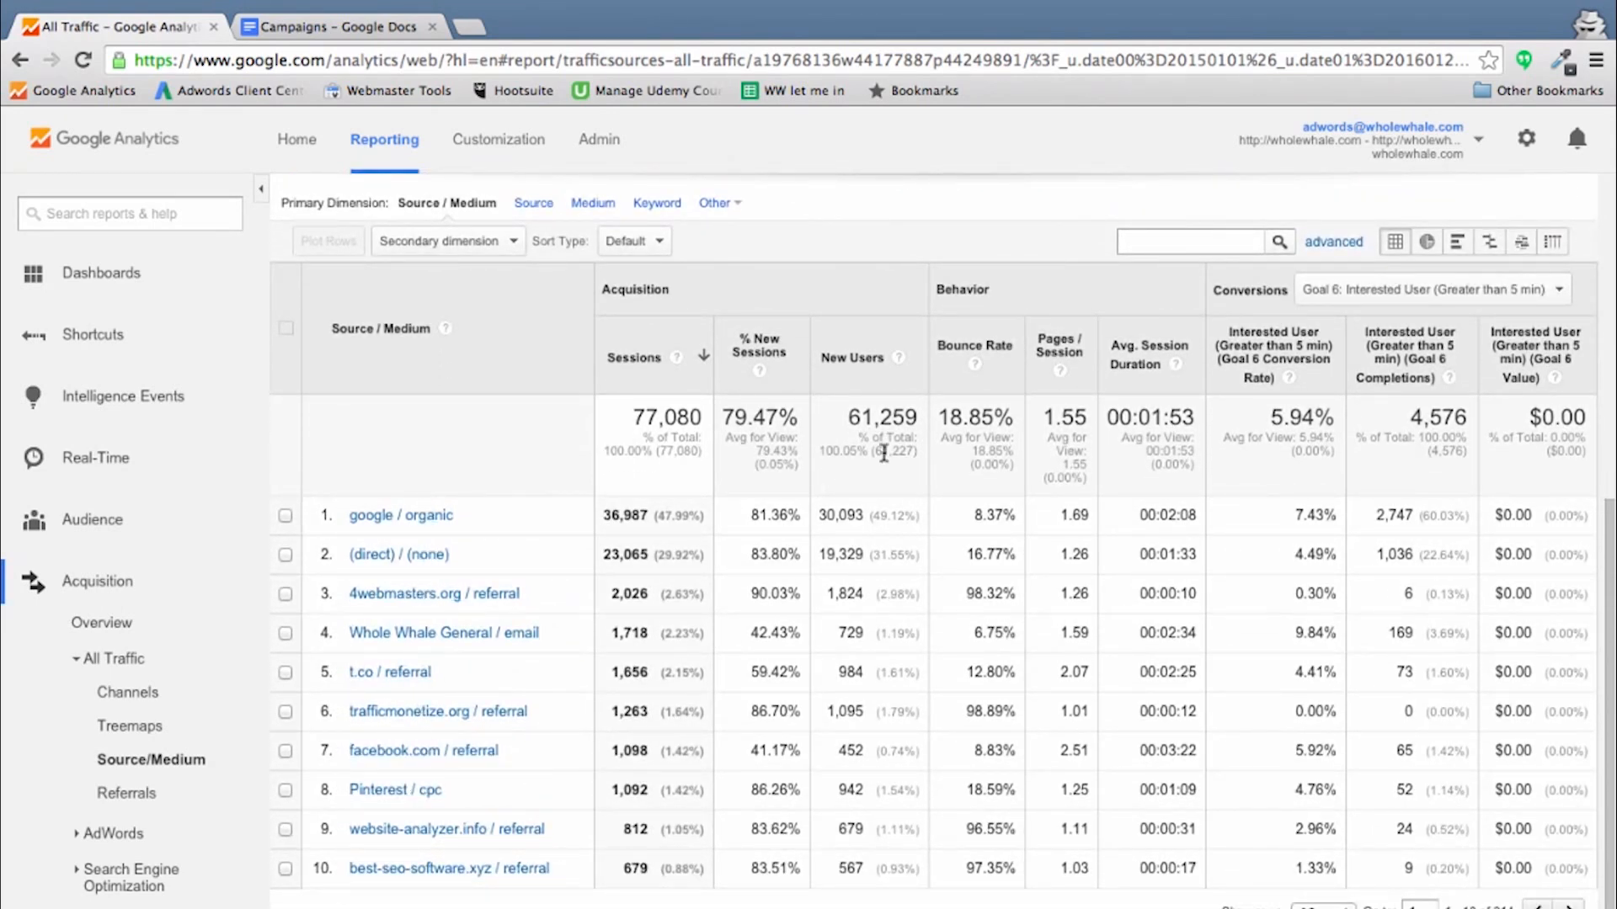
pyautogui.click(1185, 241)
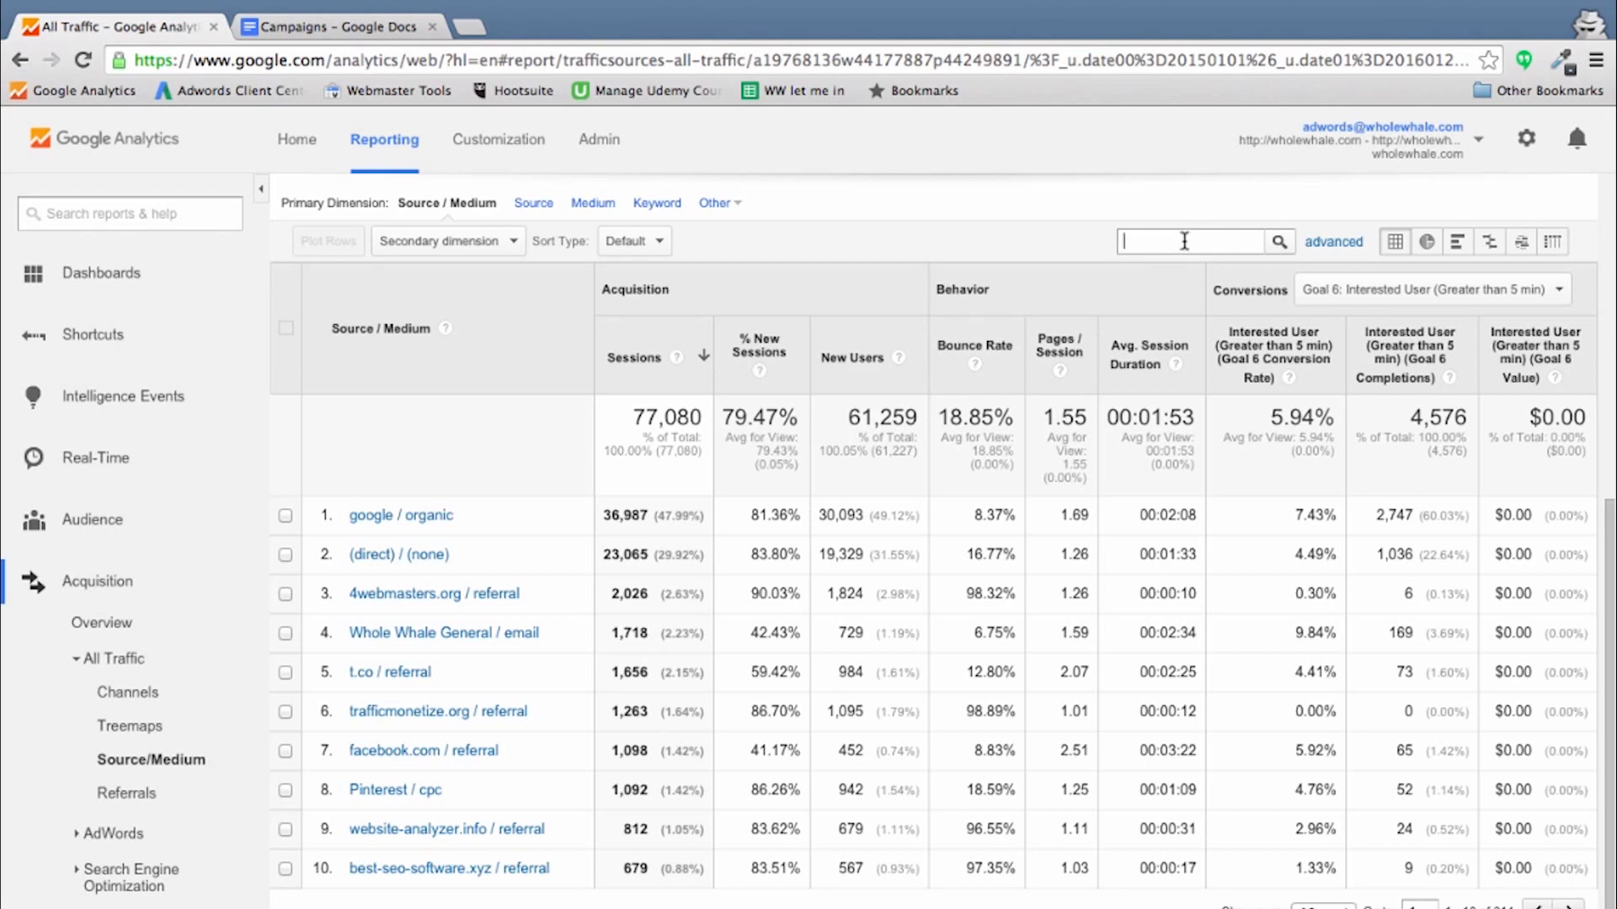
pyautogui.moveTo(394, 789)
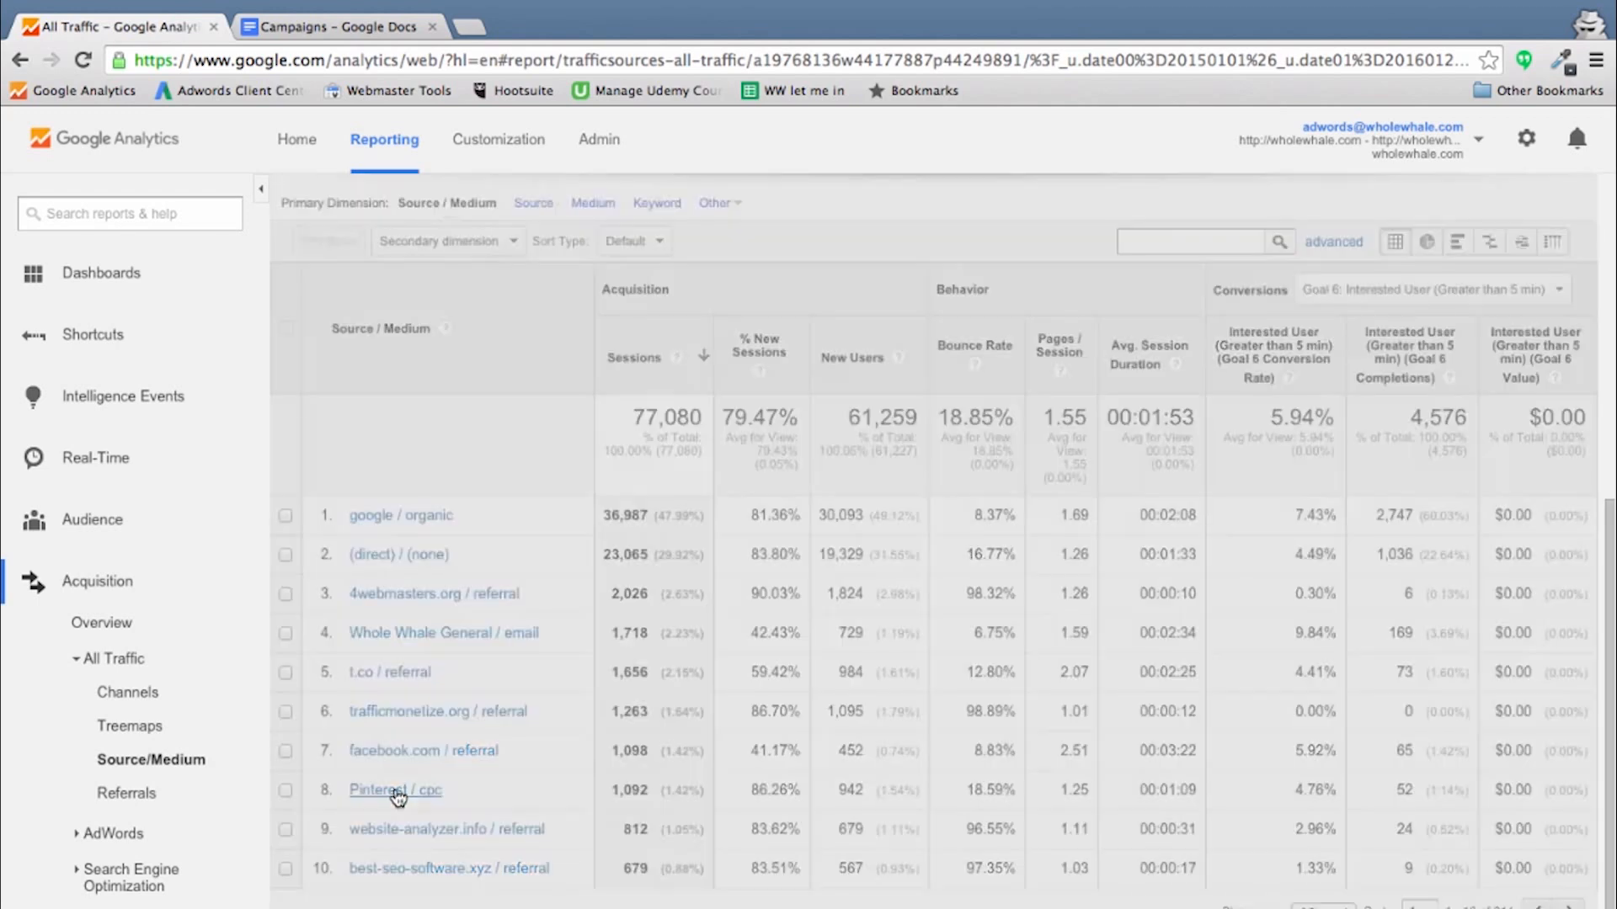
# Step: Narrow the Source/Medium report to Pinterest / cpc only (1,092 sessions, 52 goal completions)
pyautogui.click(394, 790)
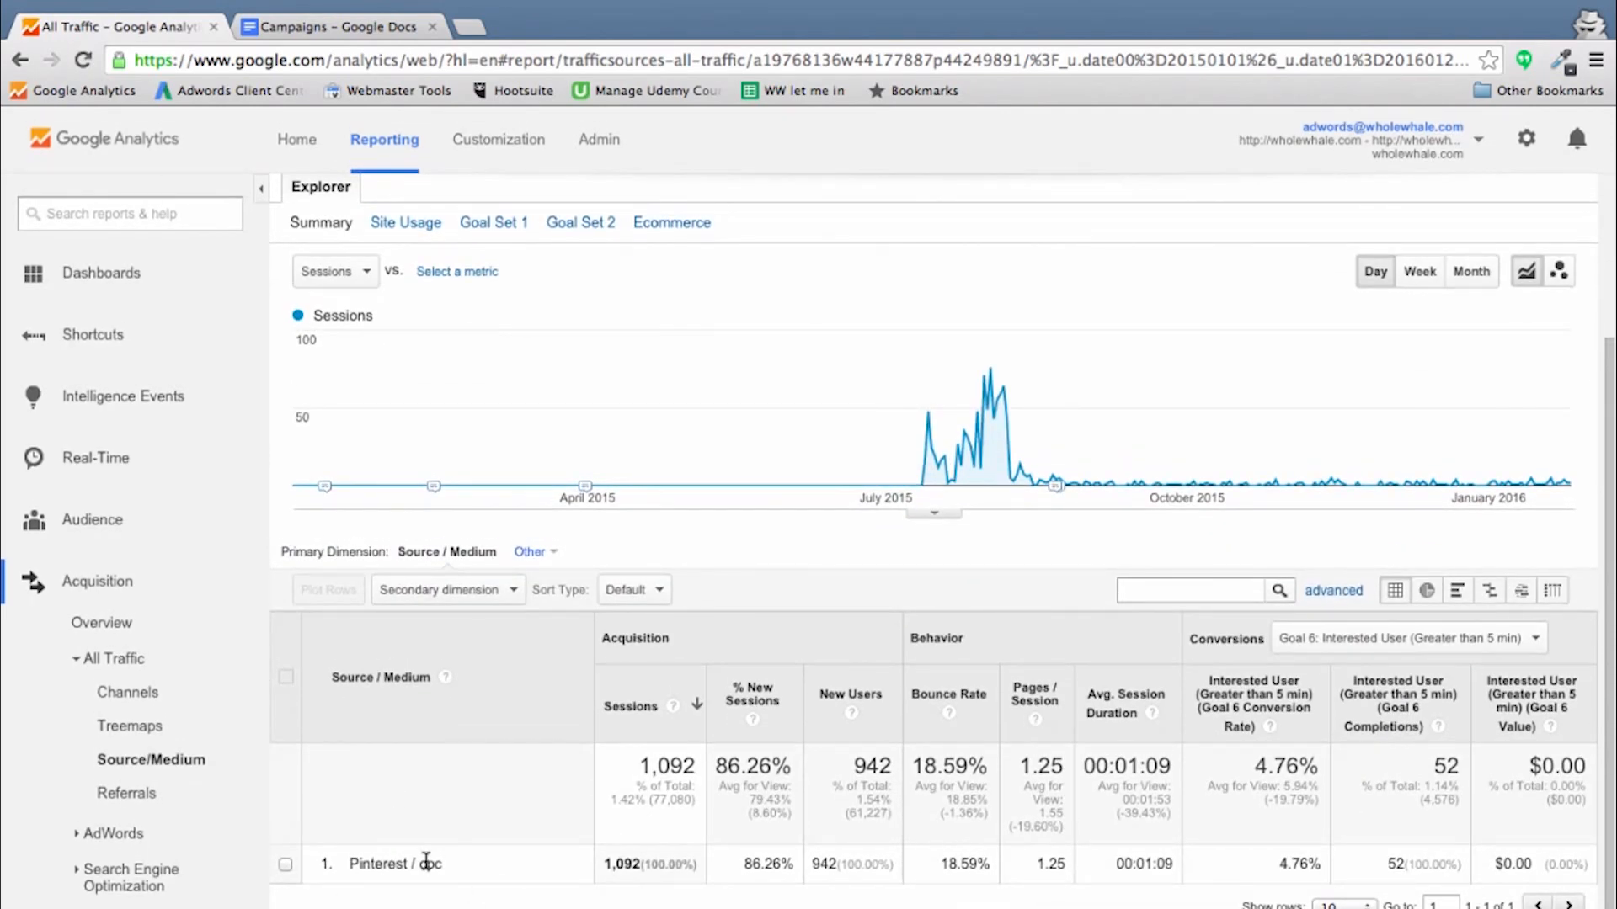
pyautogui.moveTo(988, 475)
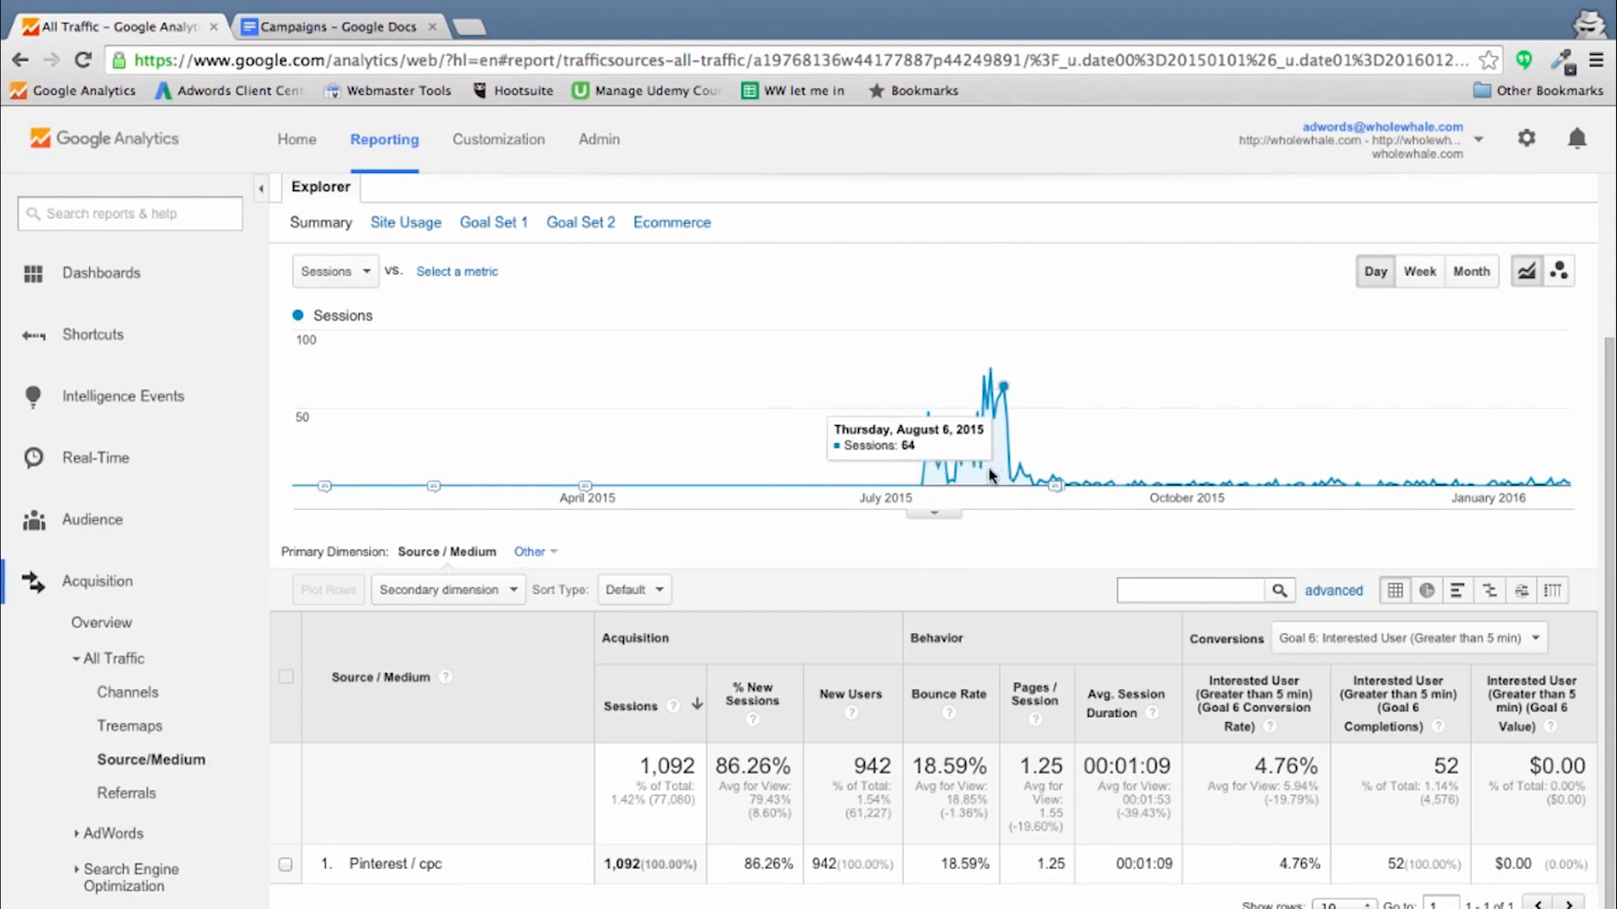
pyautogui.moveTo(924, 453)
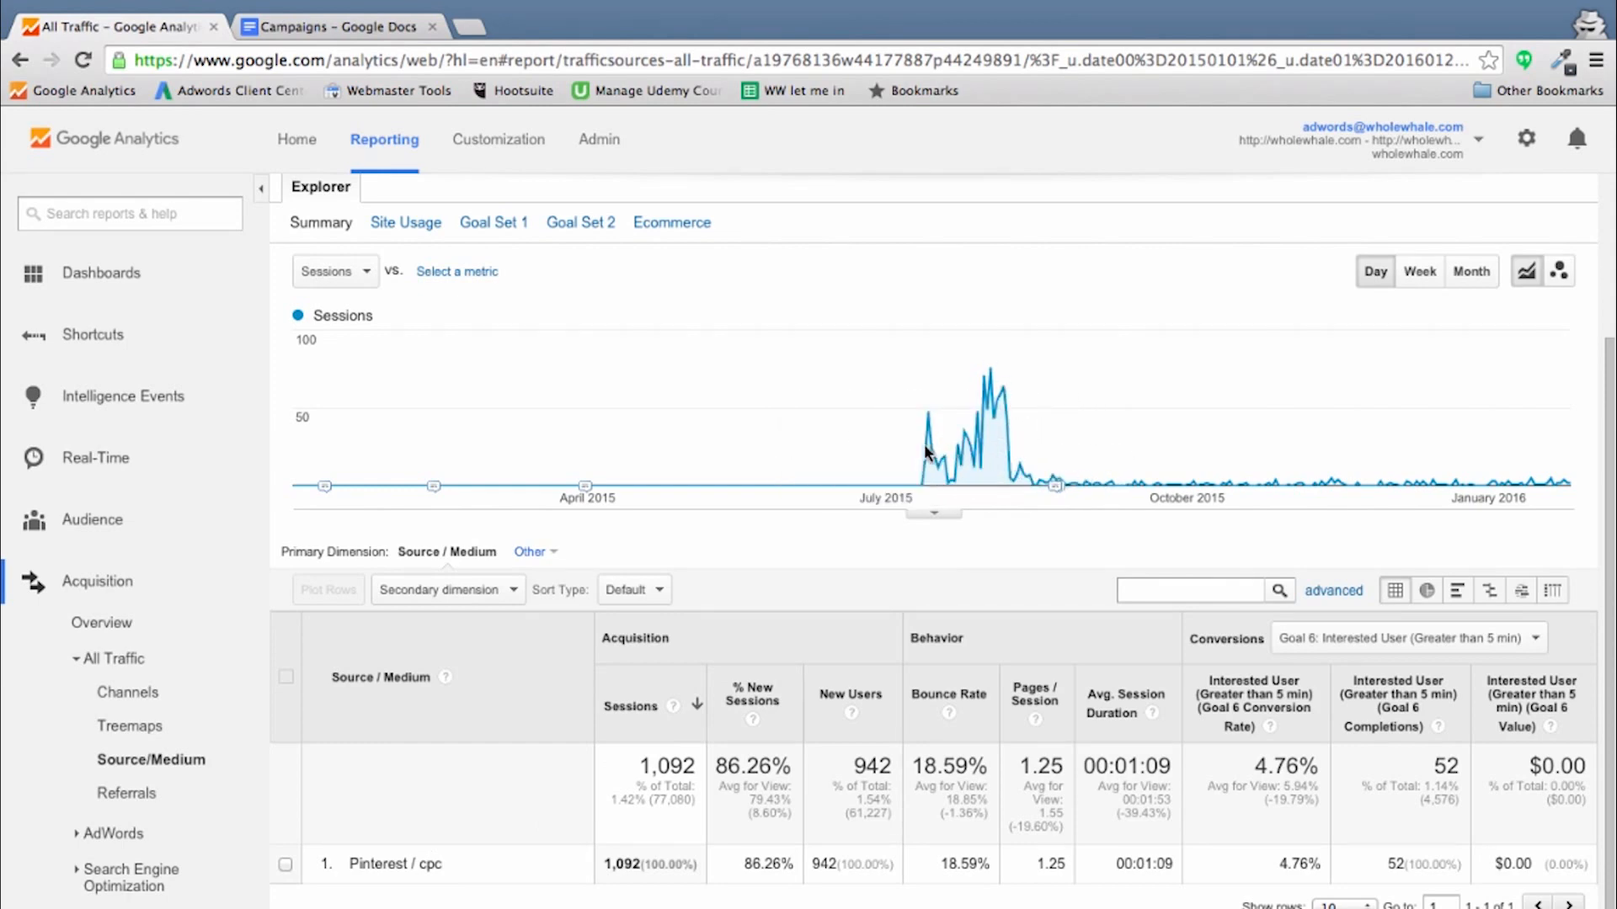
pyautogui.moveTo(921, 469)
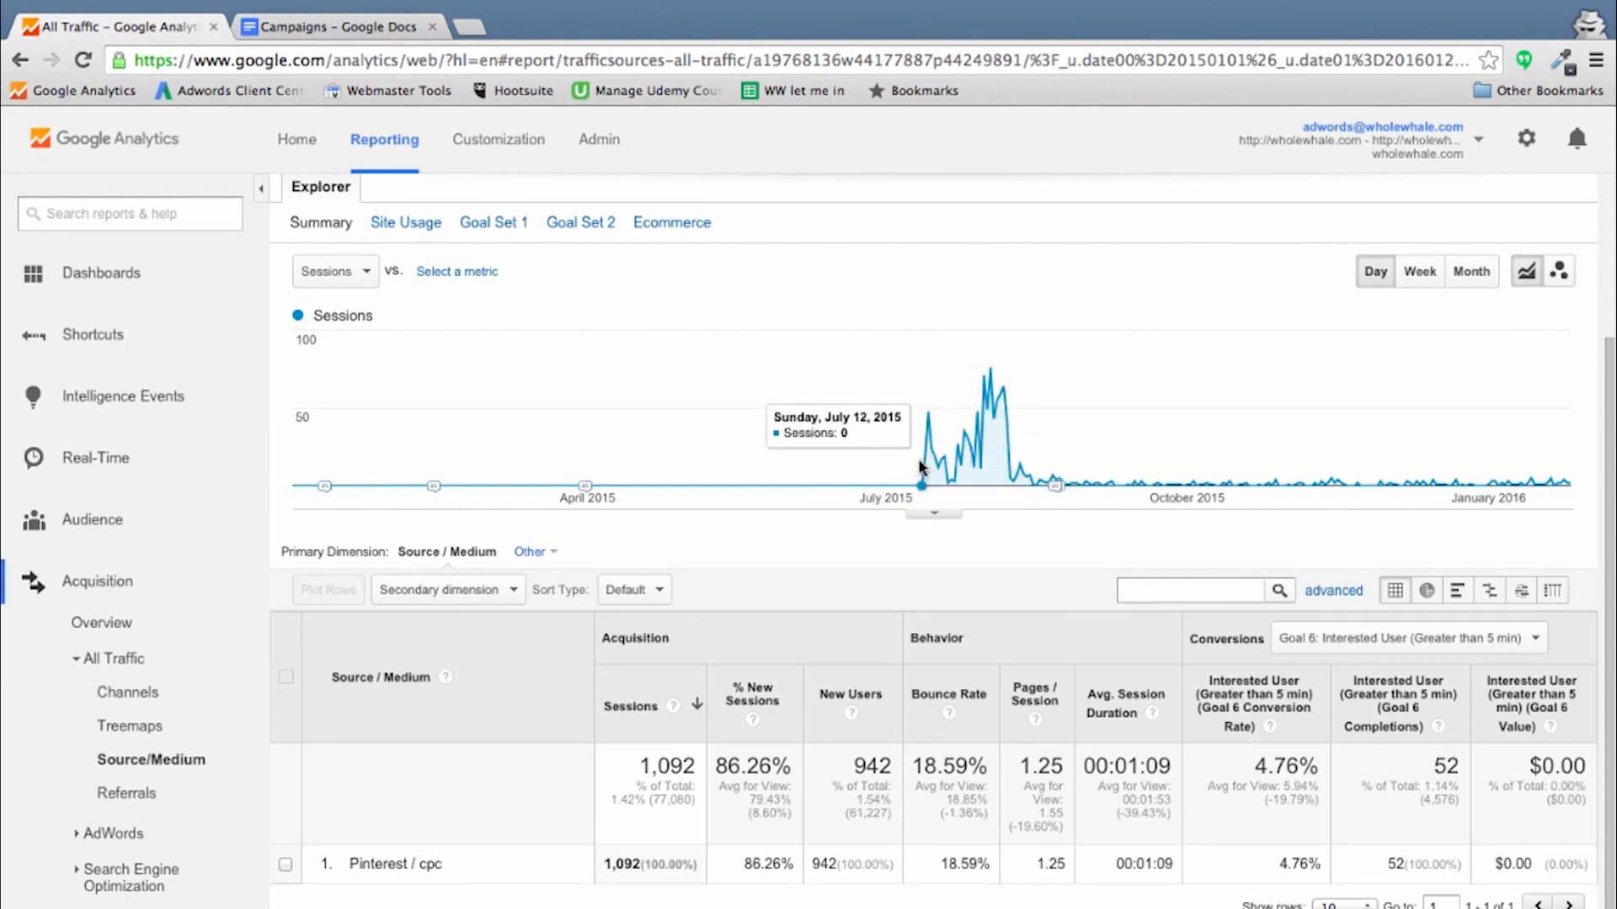
pyautogui.moveTo(444, 866)
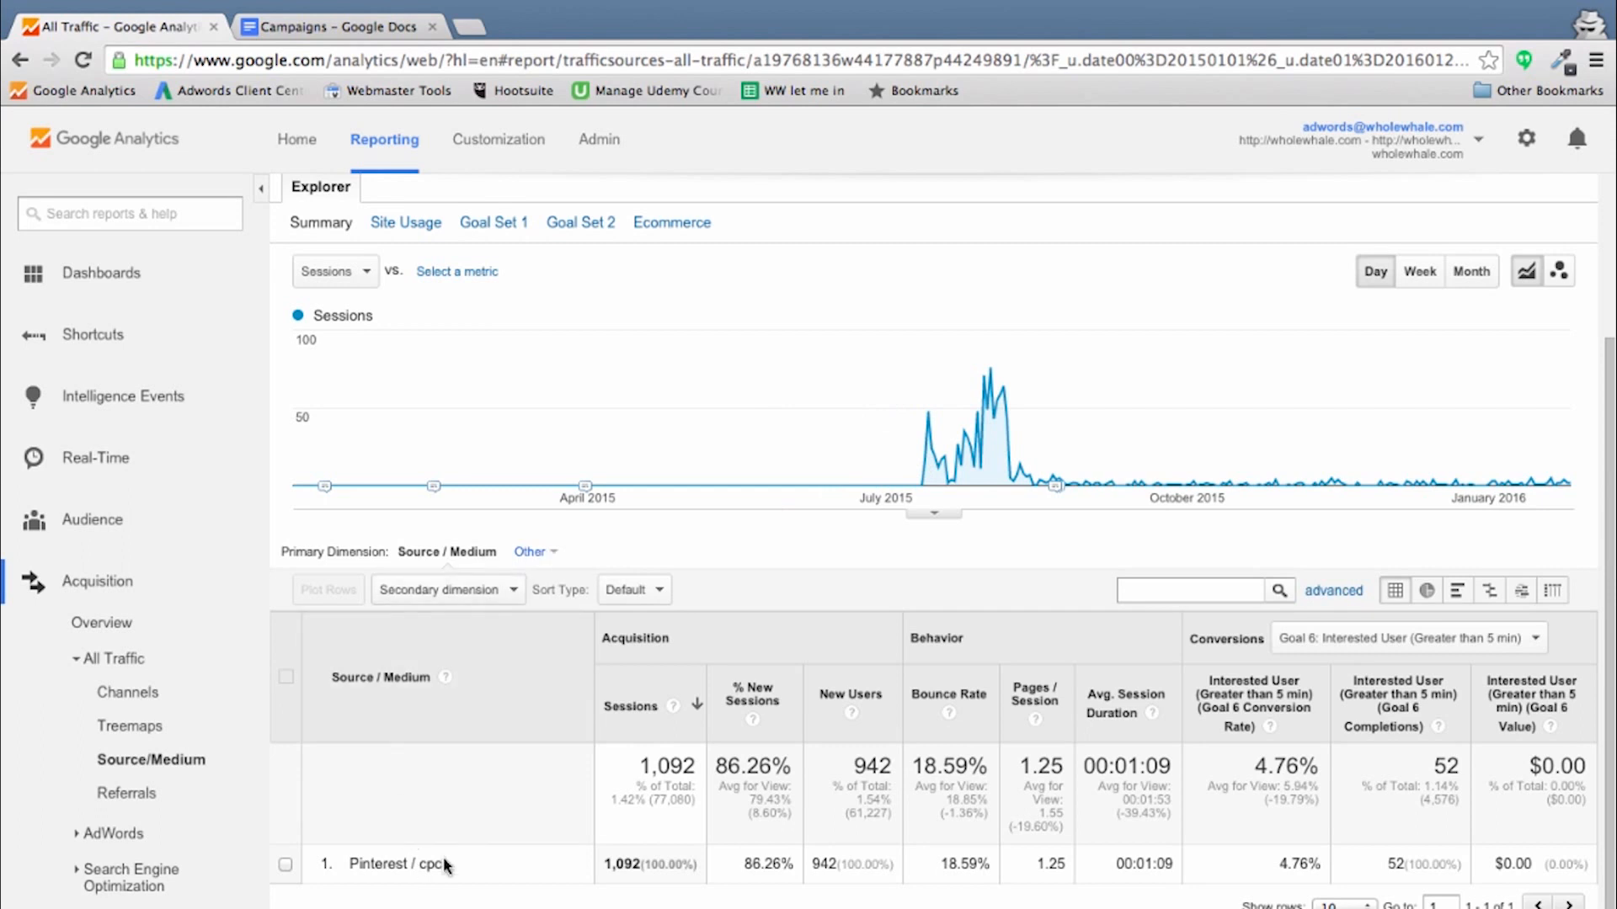
pyautogui.moveTo(475, 878)
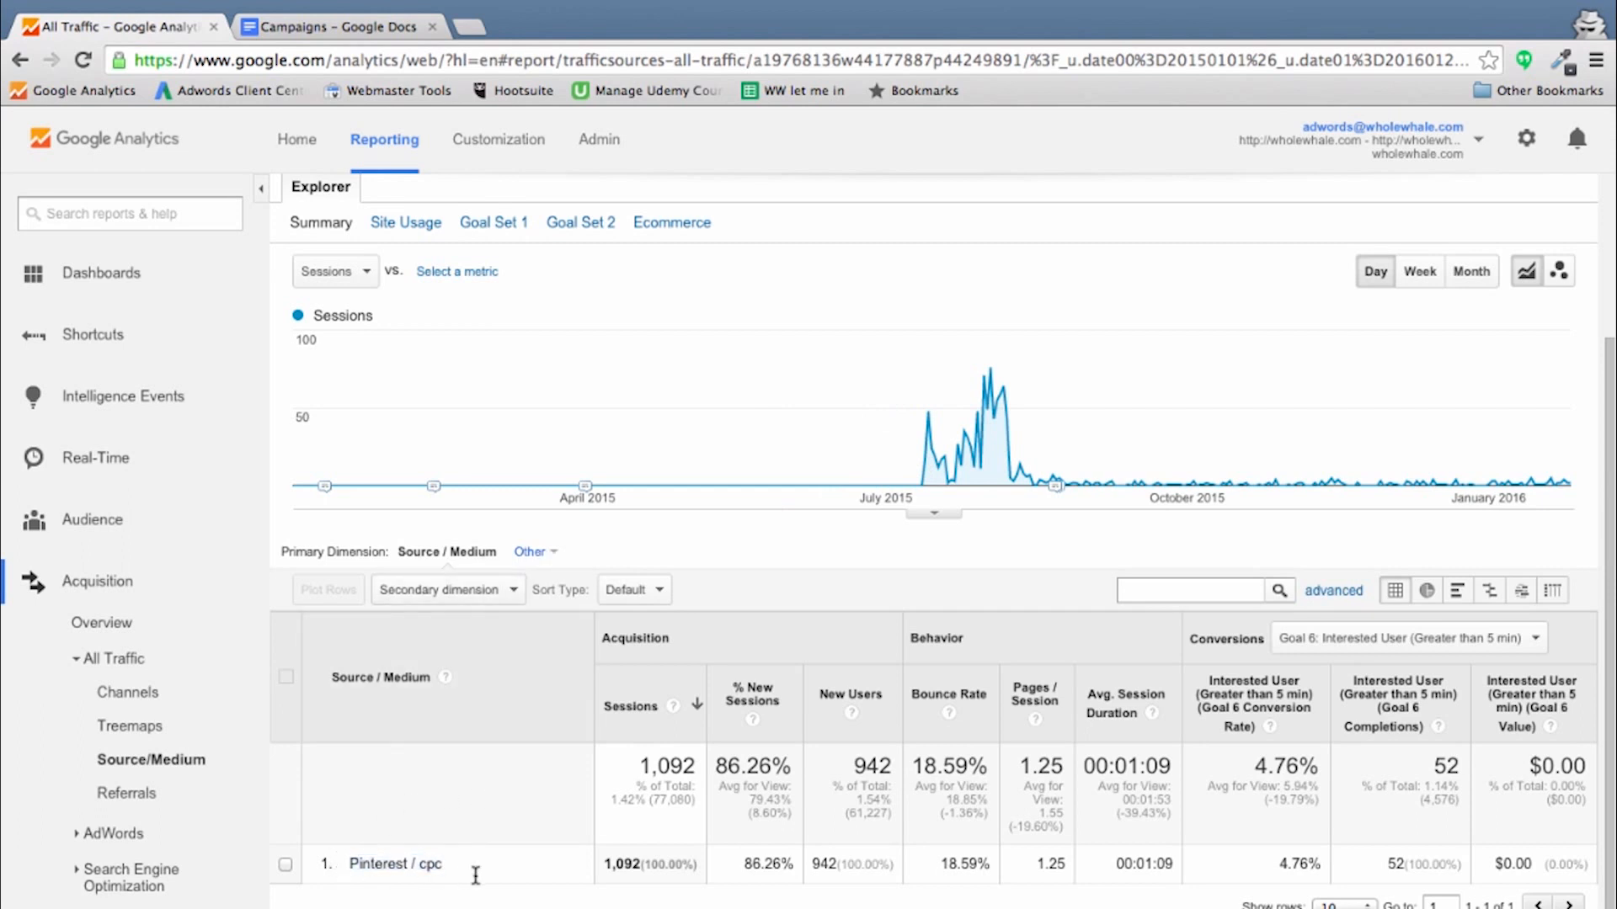
pyautogui.moveTo(544, 610)
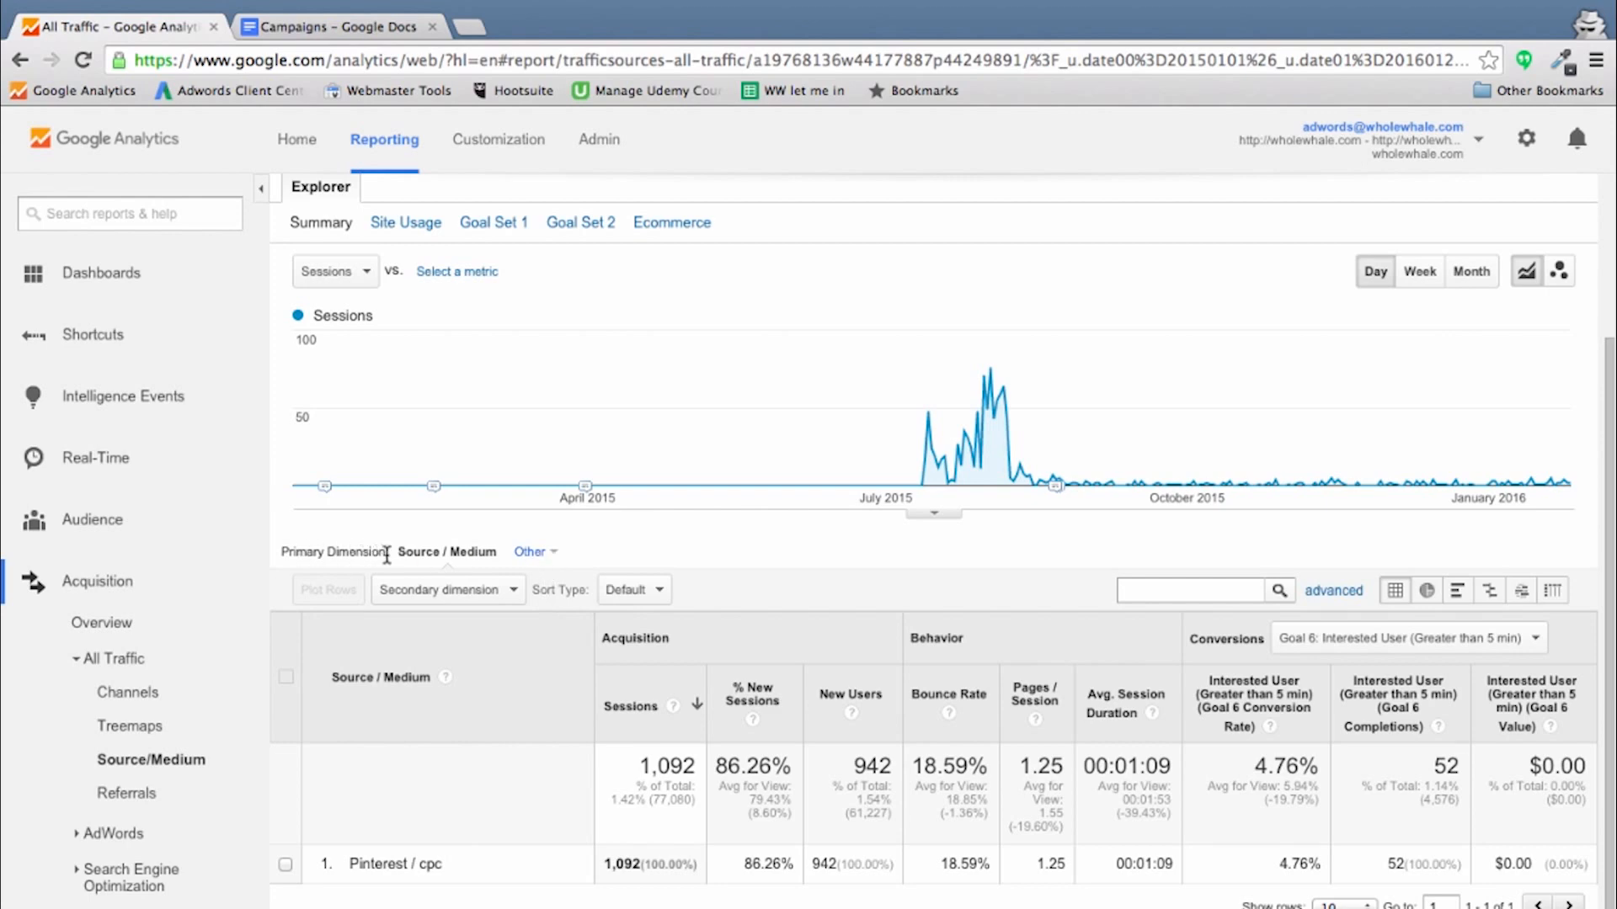
# Step: Make Campaign the primary dimension and pick out the July2015 conversion rate of 9.21%
pyautogui.click(531, 552)
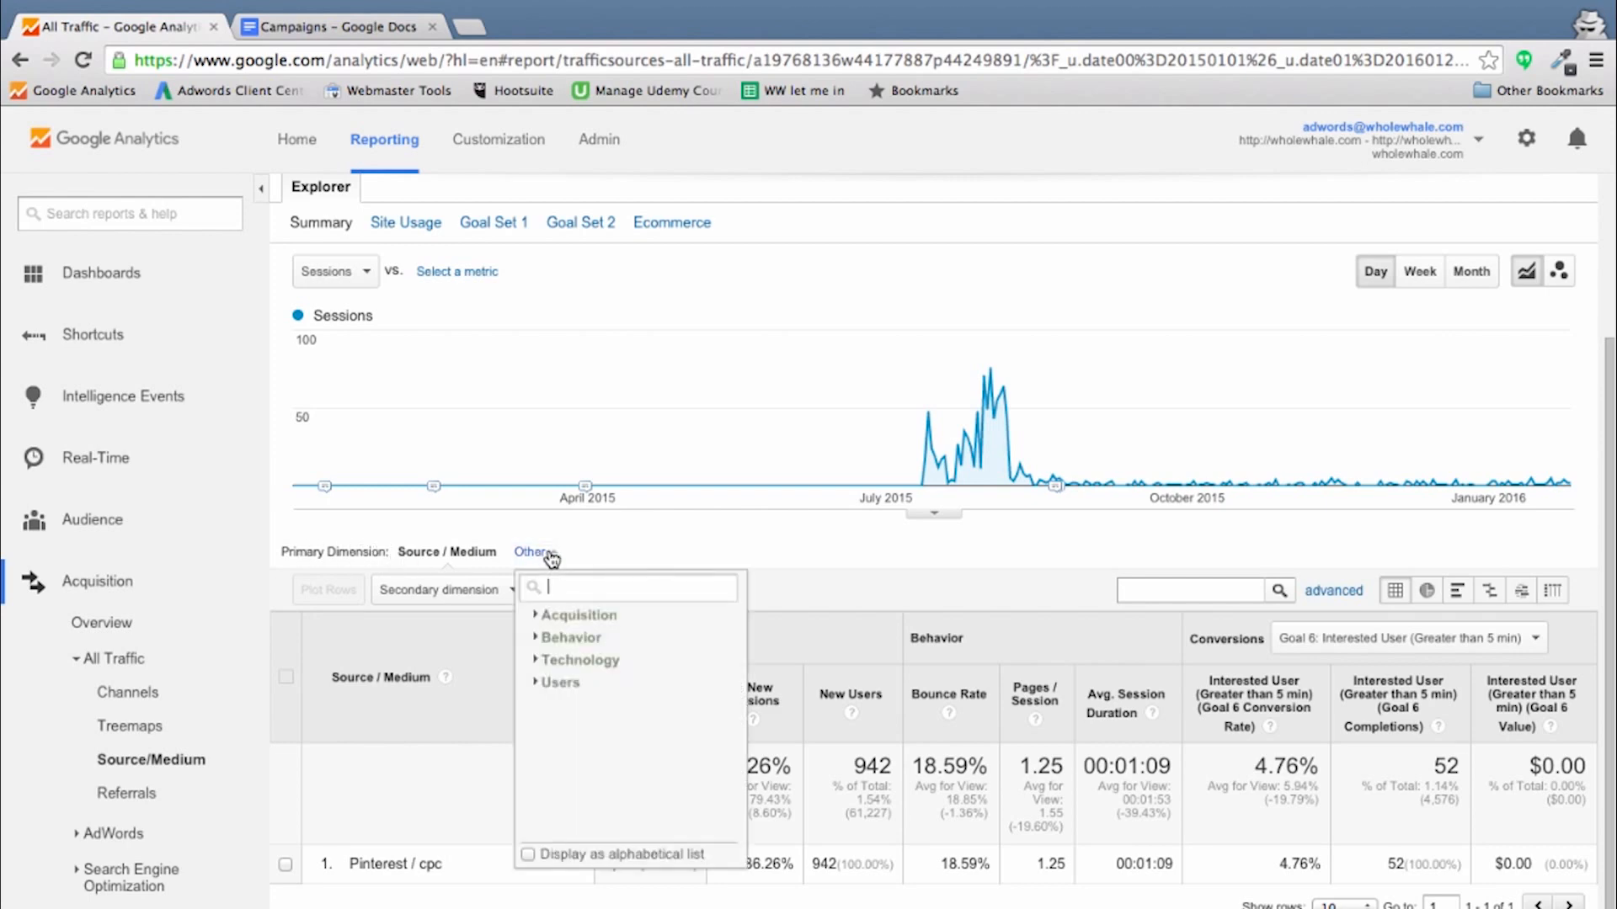
pyautogui.write('camp')
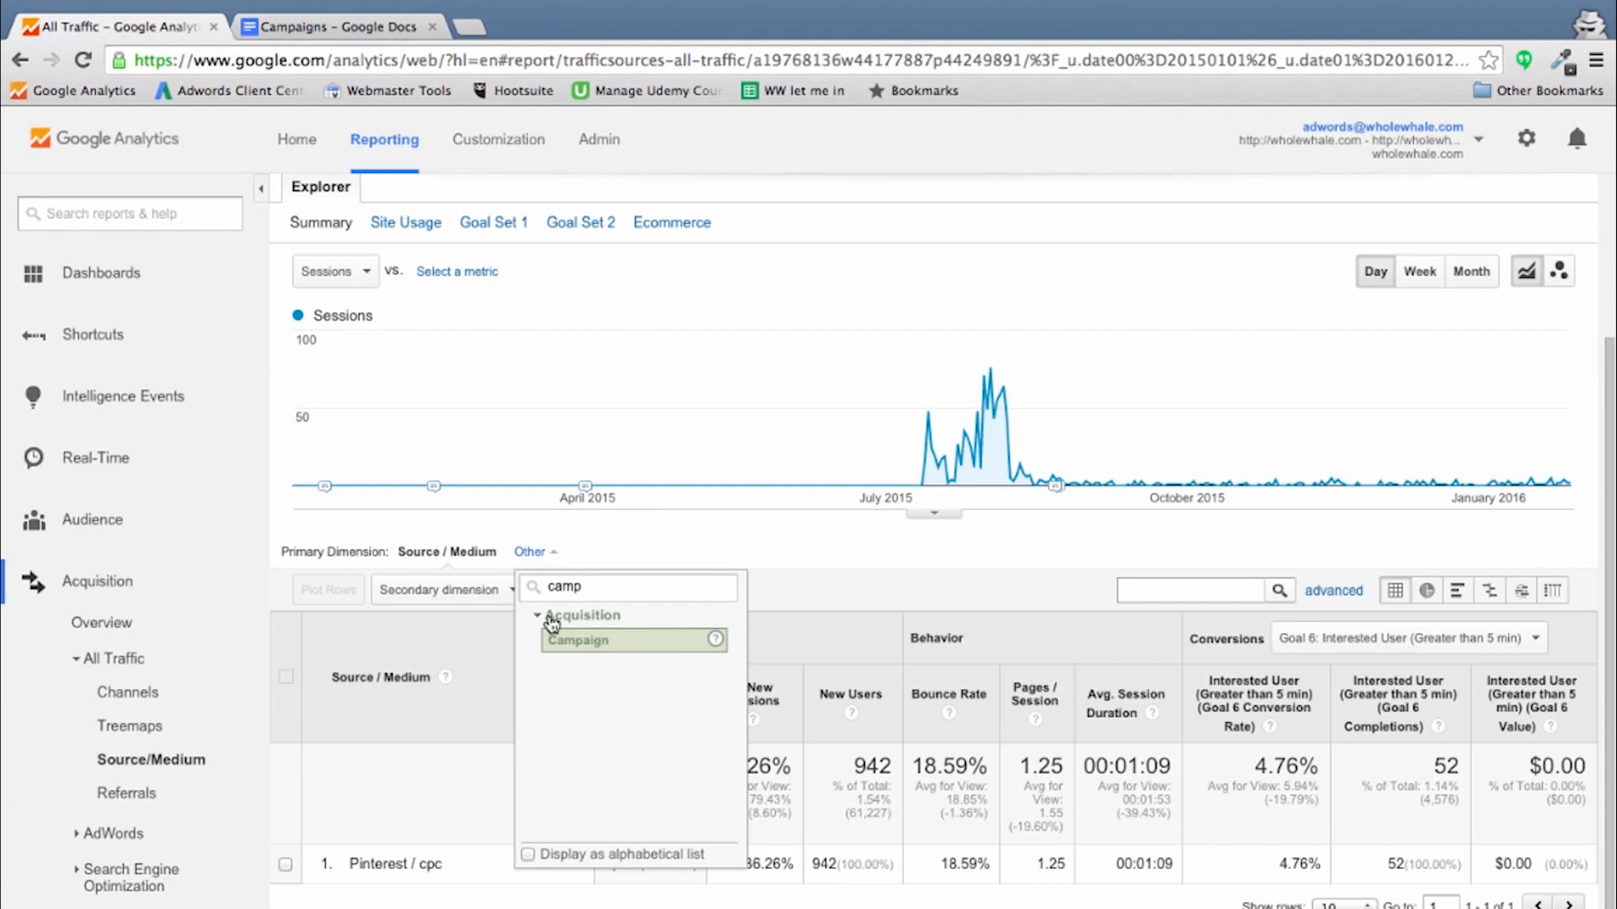
pyautogui.click(578, 640)
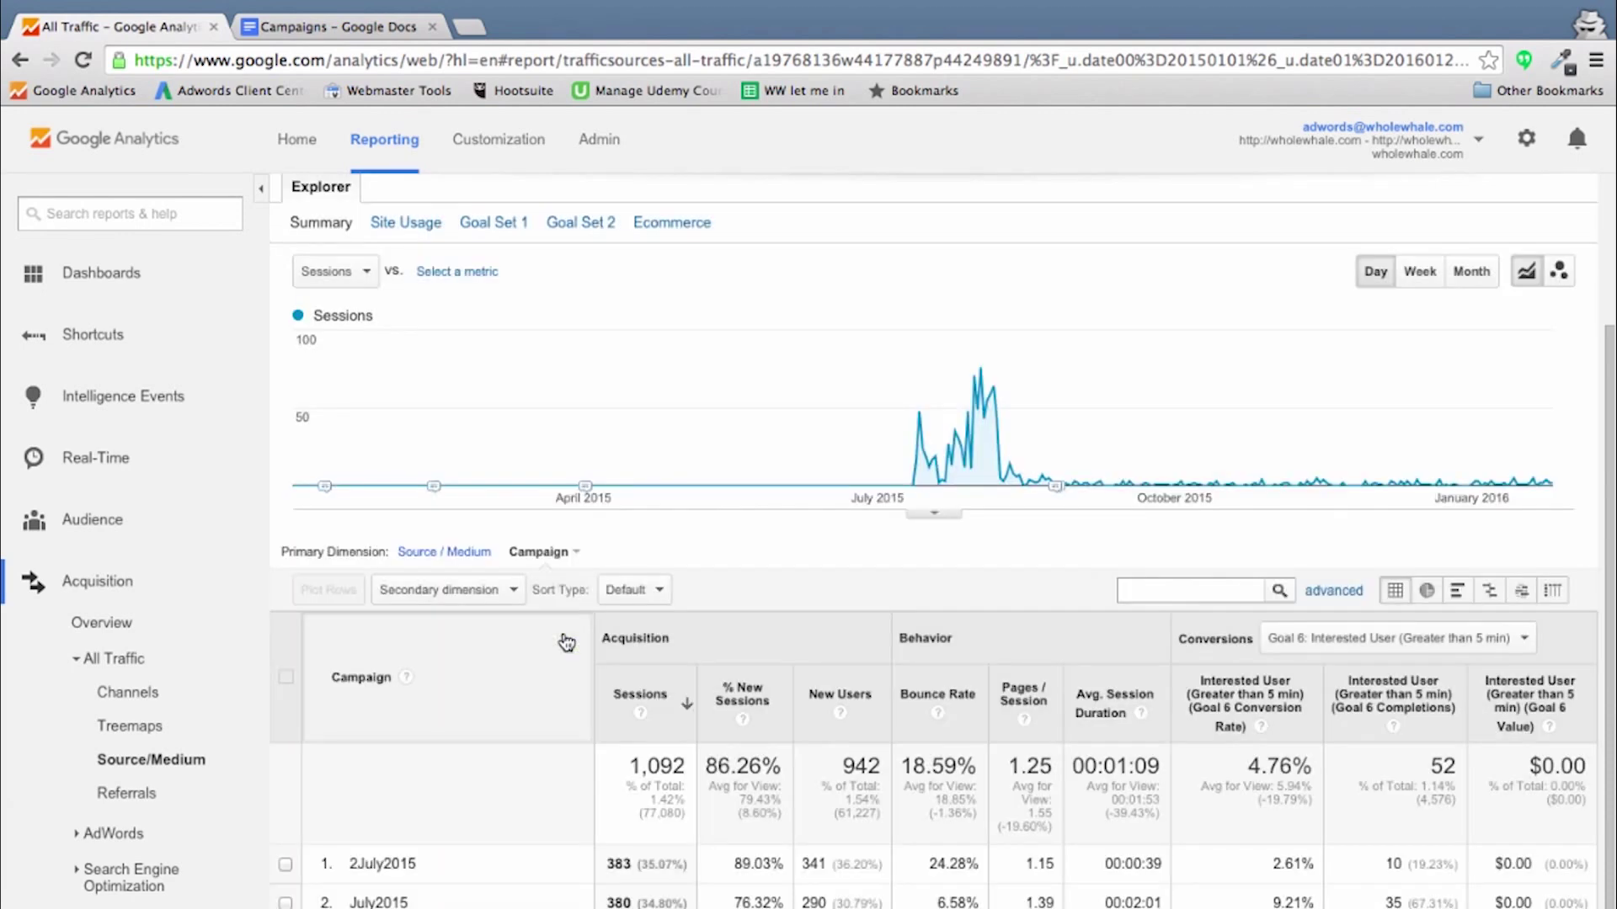
pyautogui.scroll(-3)
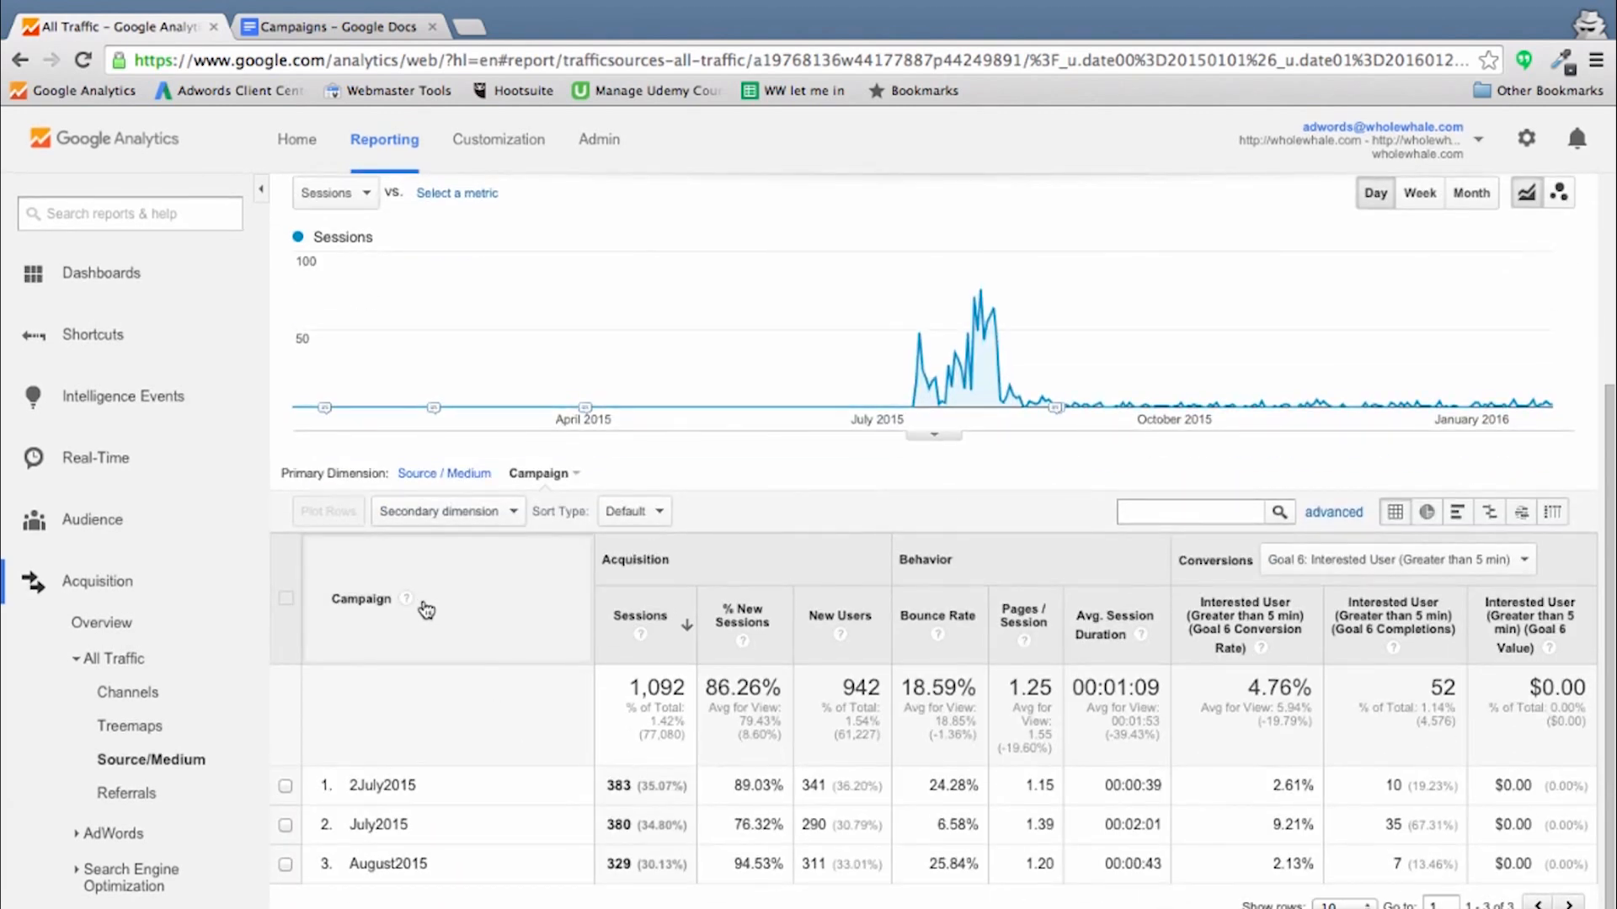
pyautogui.moveTo(413, 783)
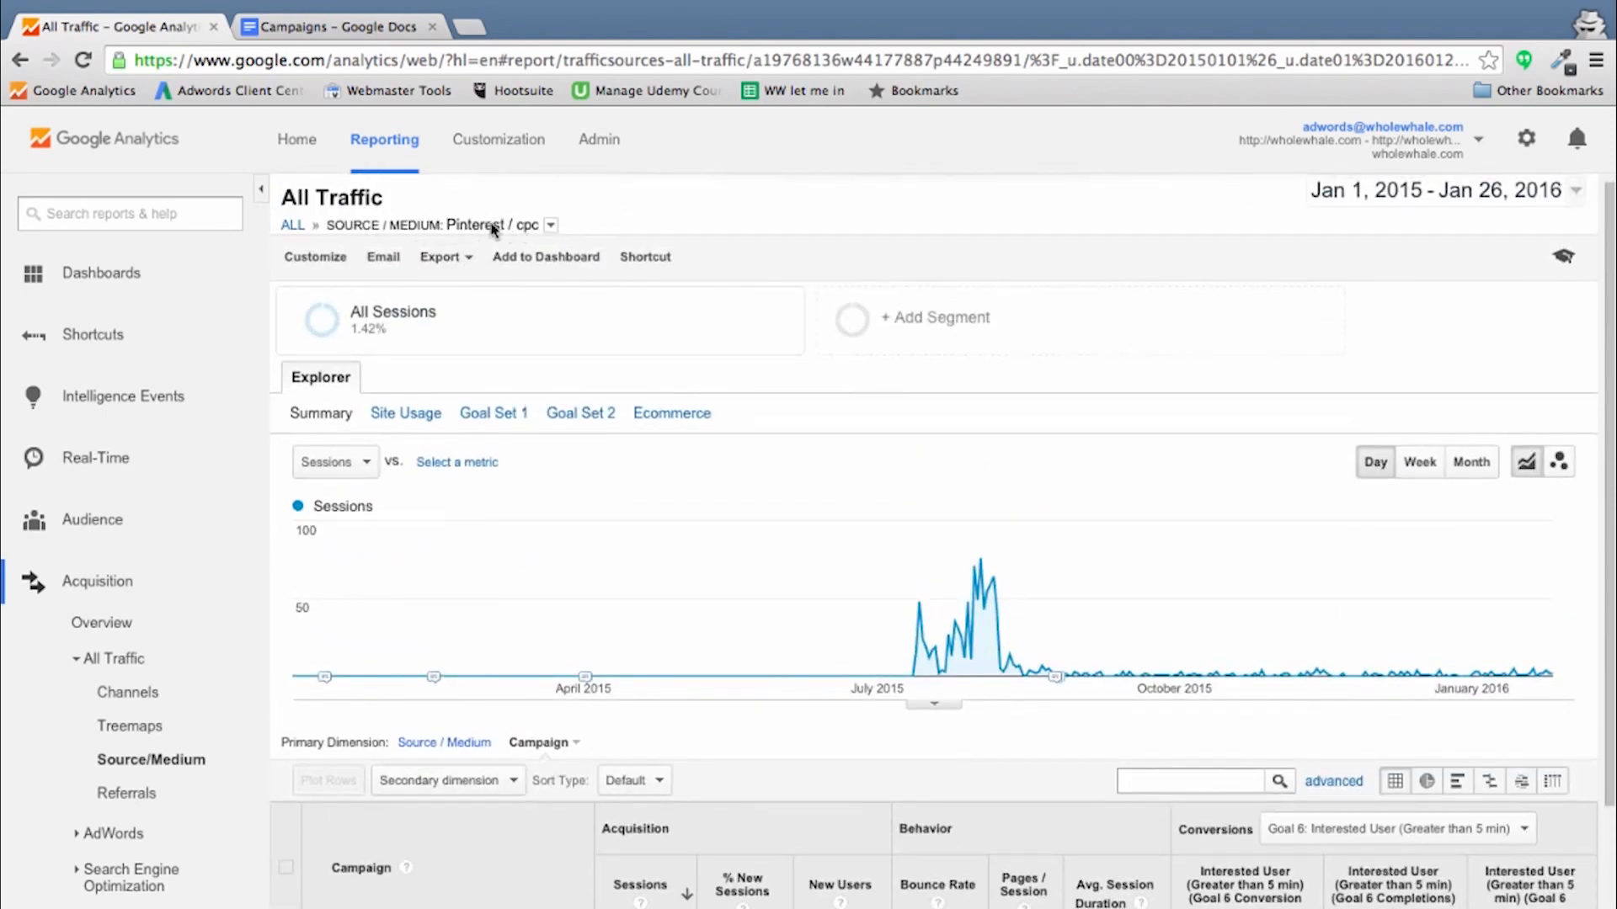
pyautogui.moveTo(477, 224)
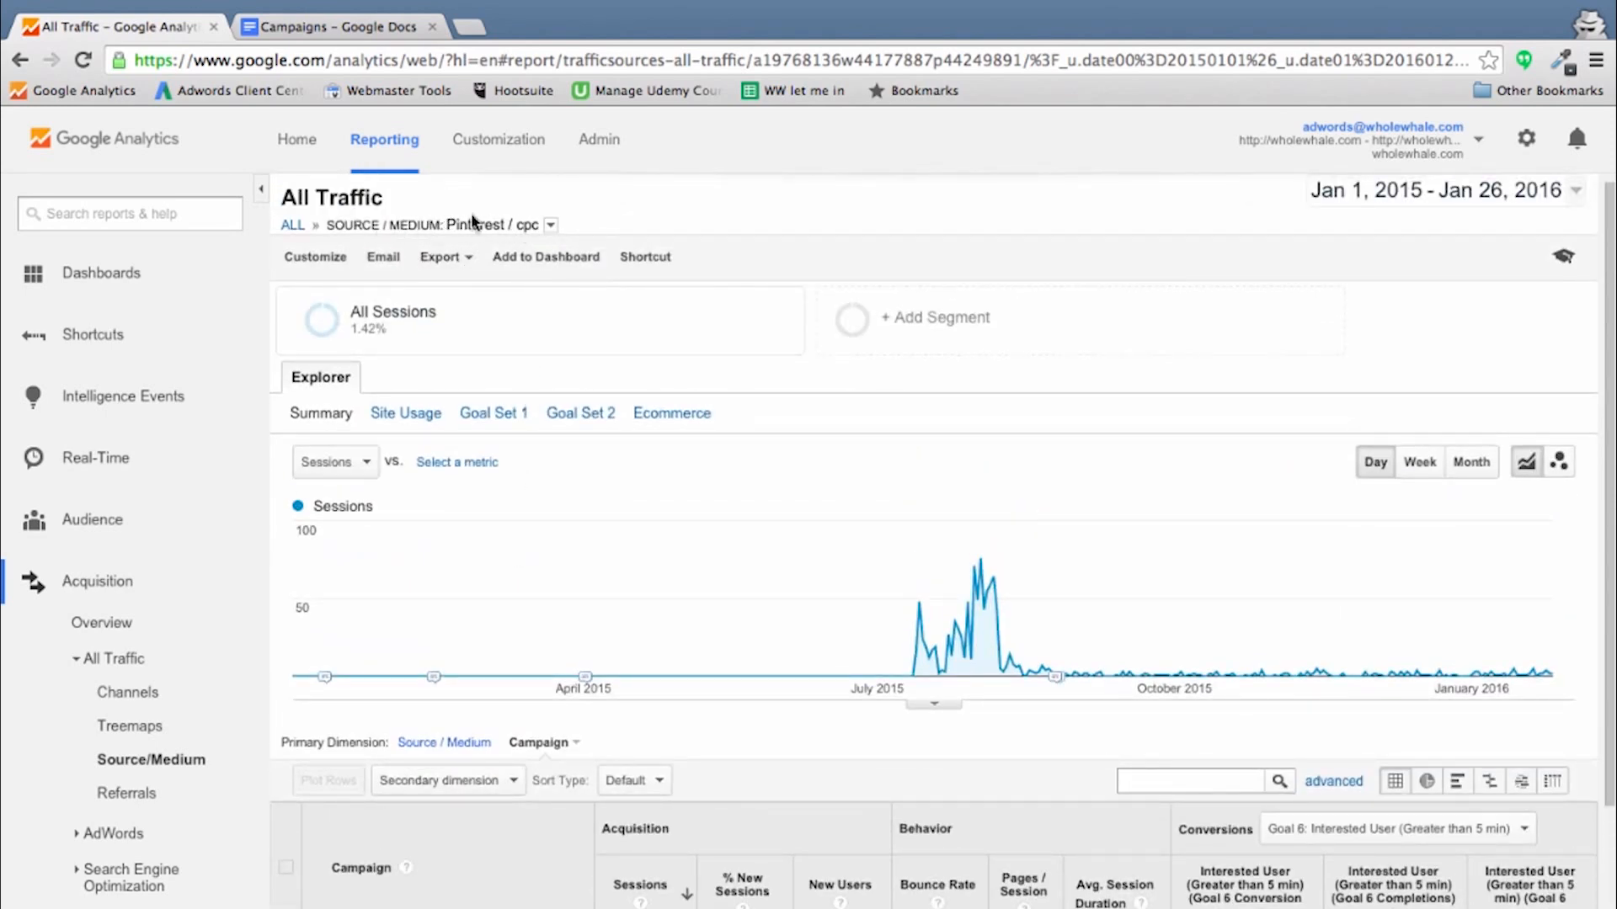
pyautogui.scroll(-3)
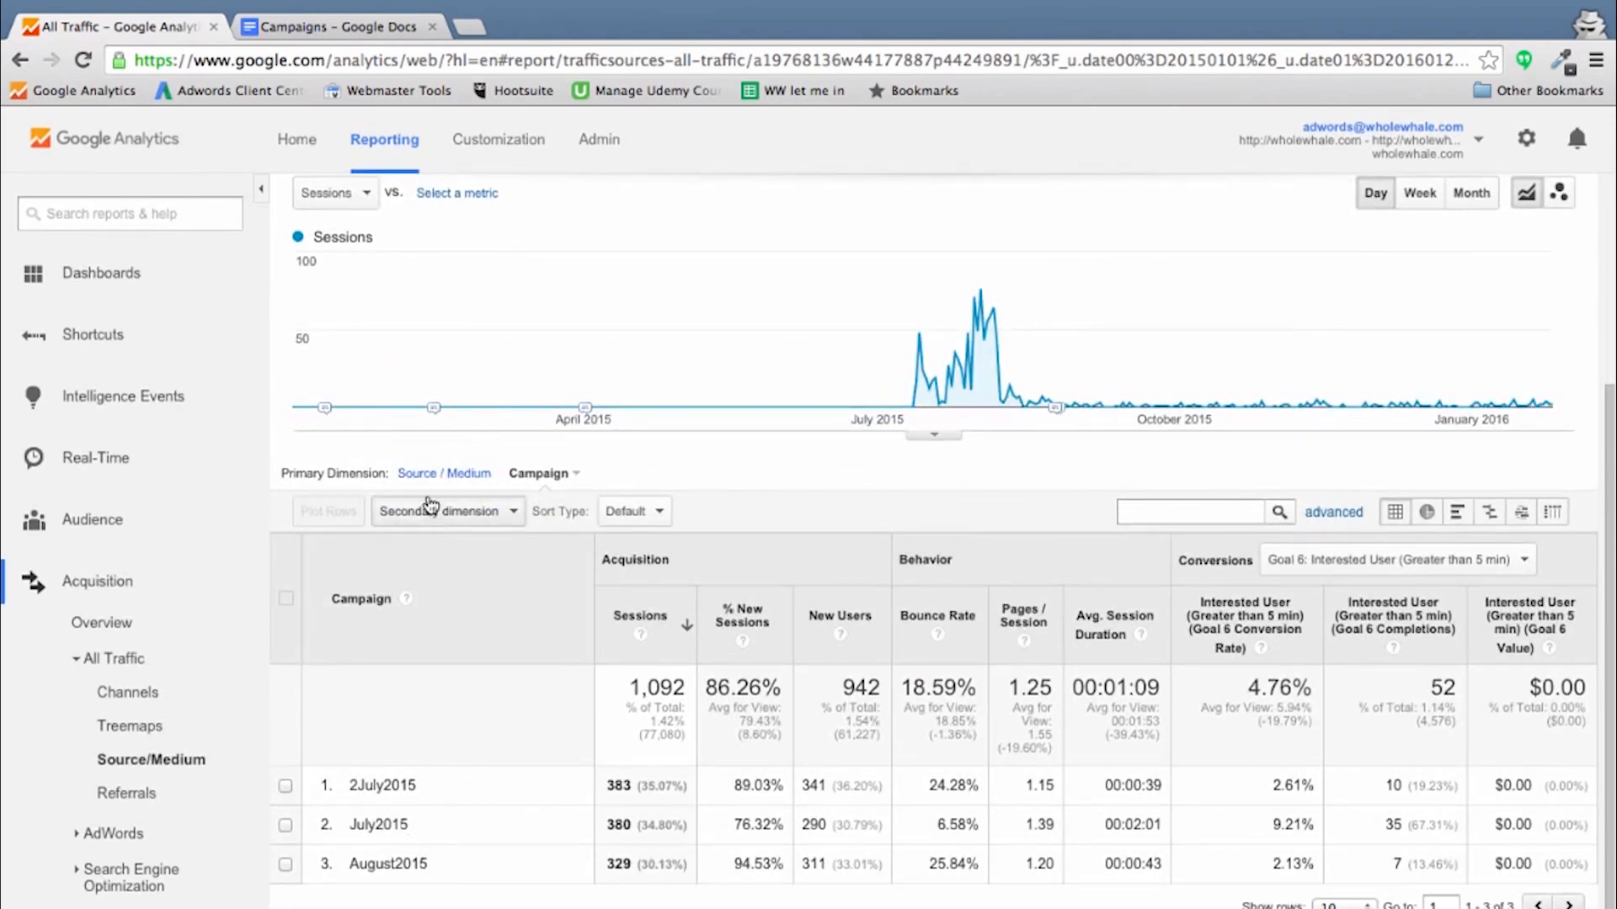
pyautogui.moveTo(462, 821)
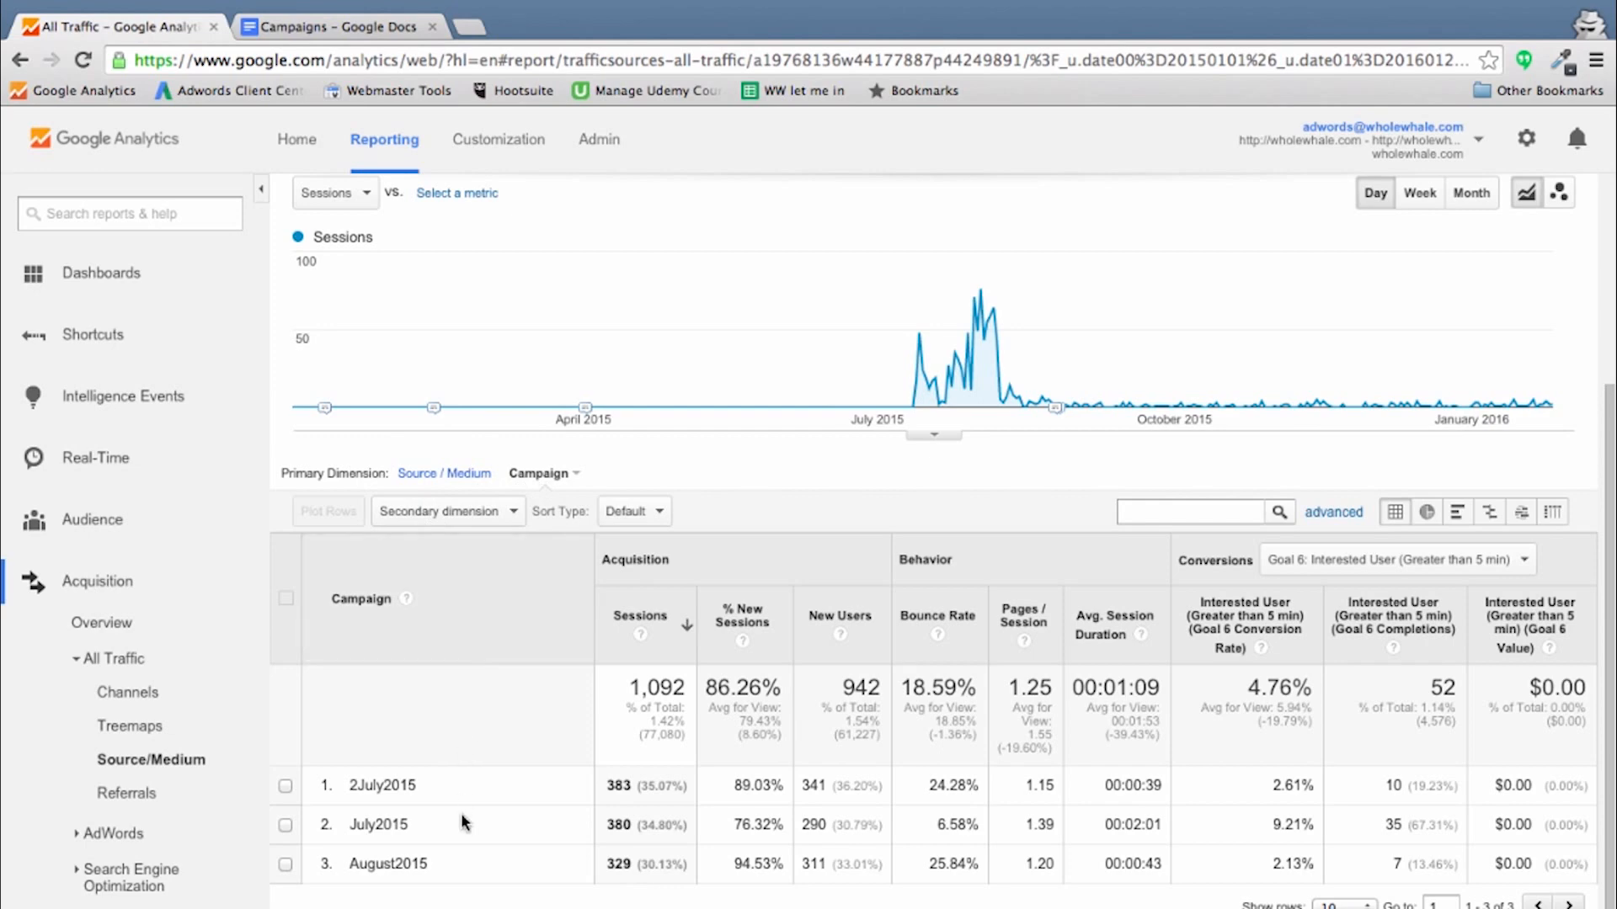
pyautogui.moveTo(465, 866)
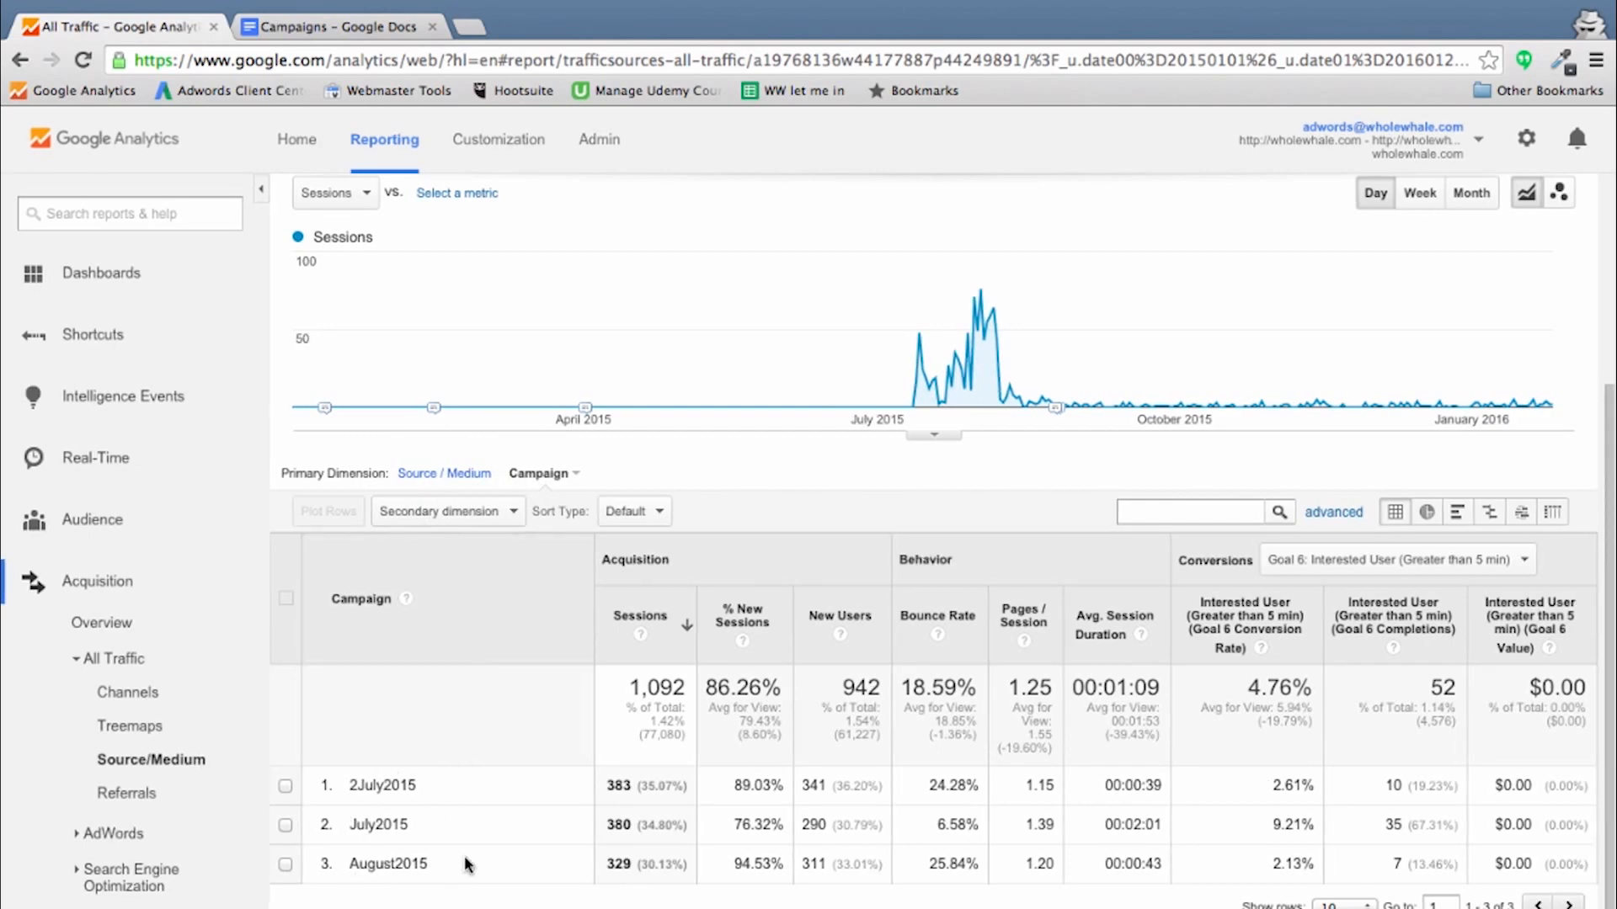
pyautogui.moveTo(355, 823)
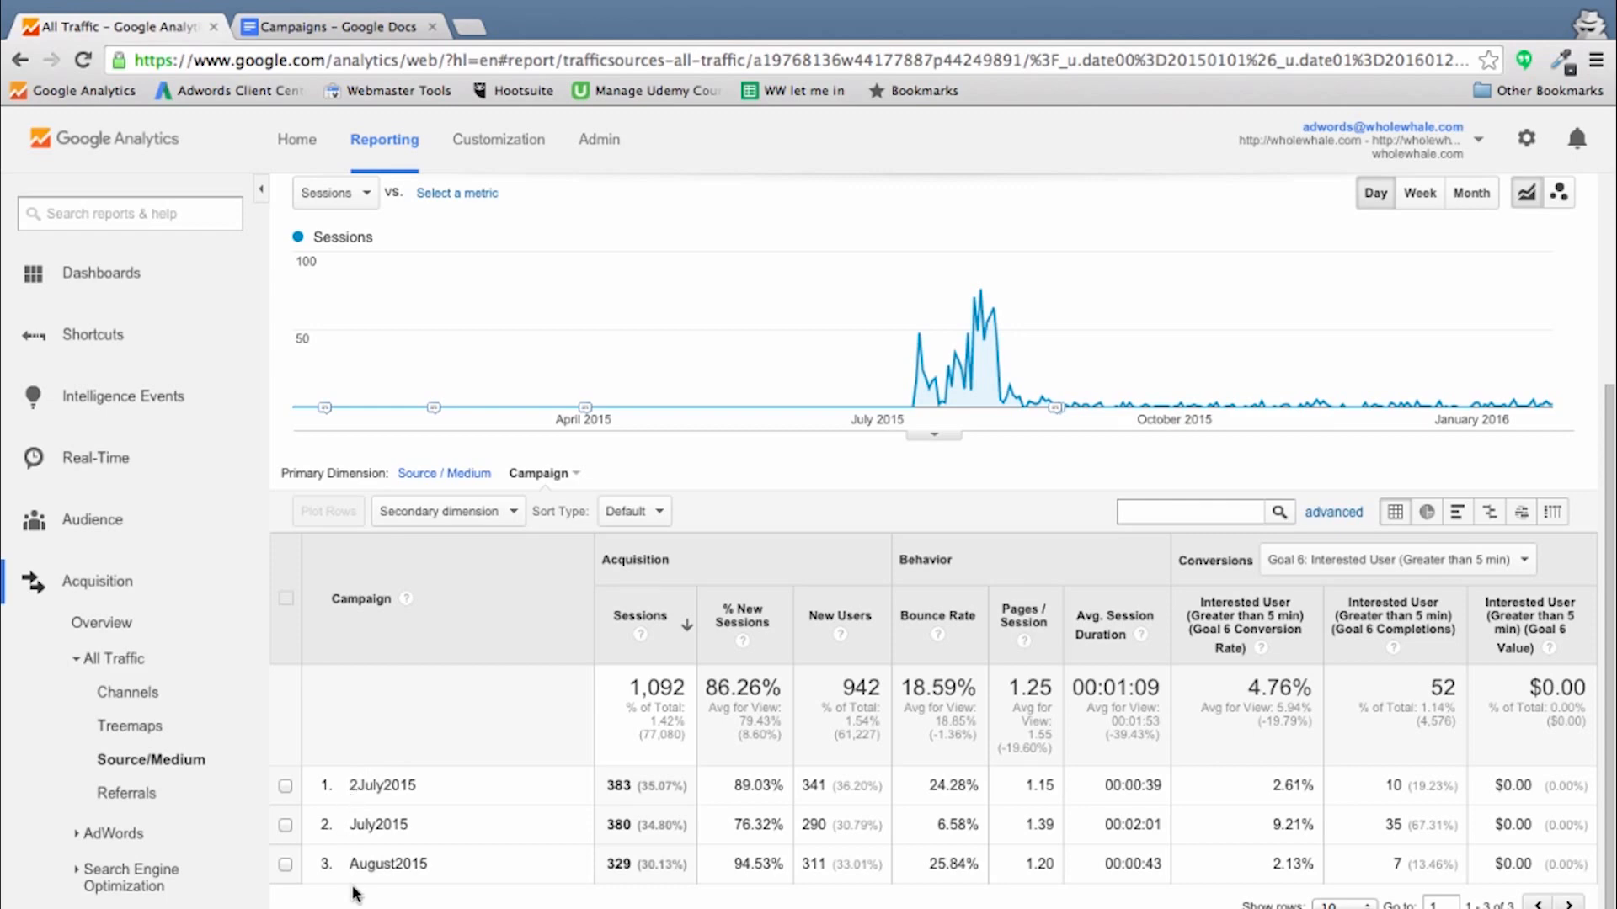
pyautogui.moveTo(608, 774)
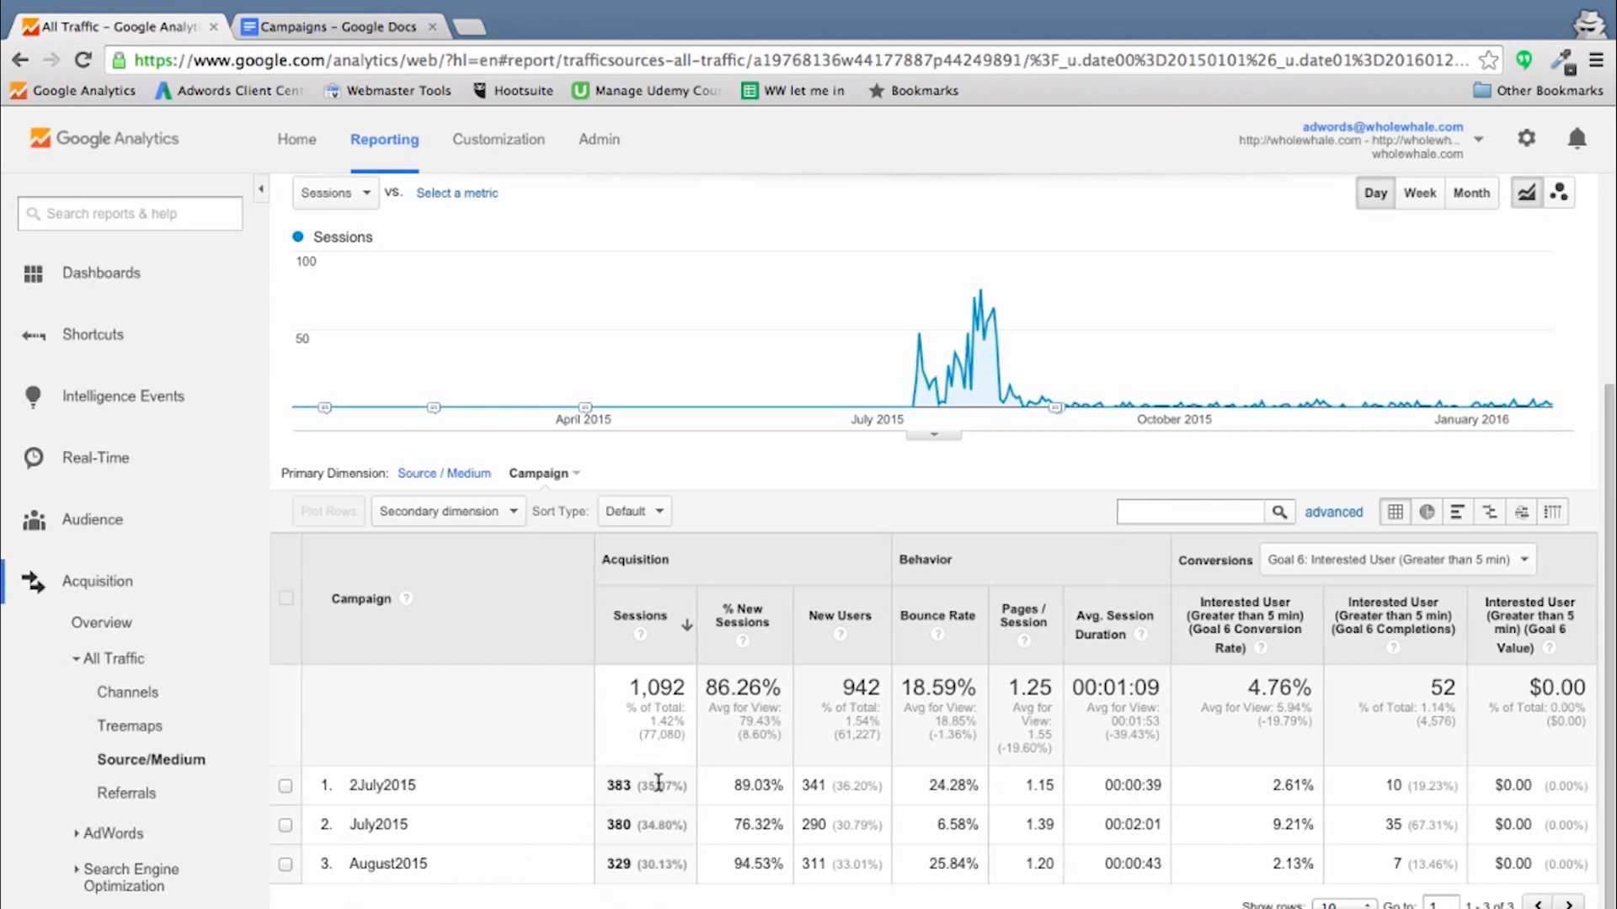
pyautogui.moveTo(933, 824)
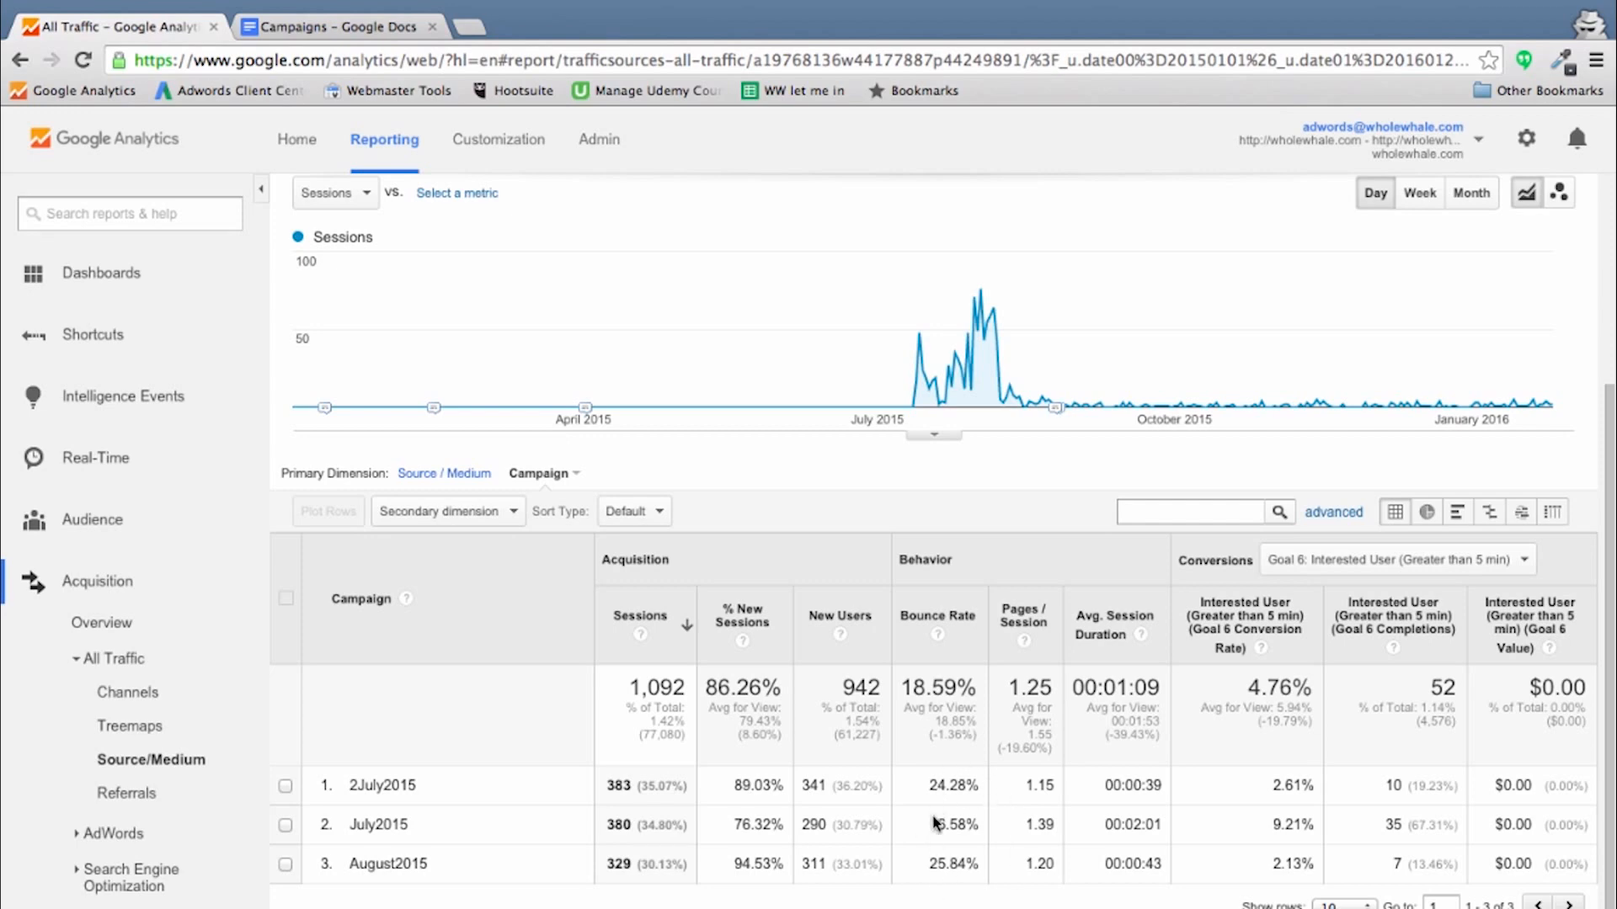
pyautogui.moveTo(1278, 783)
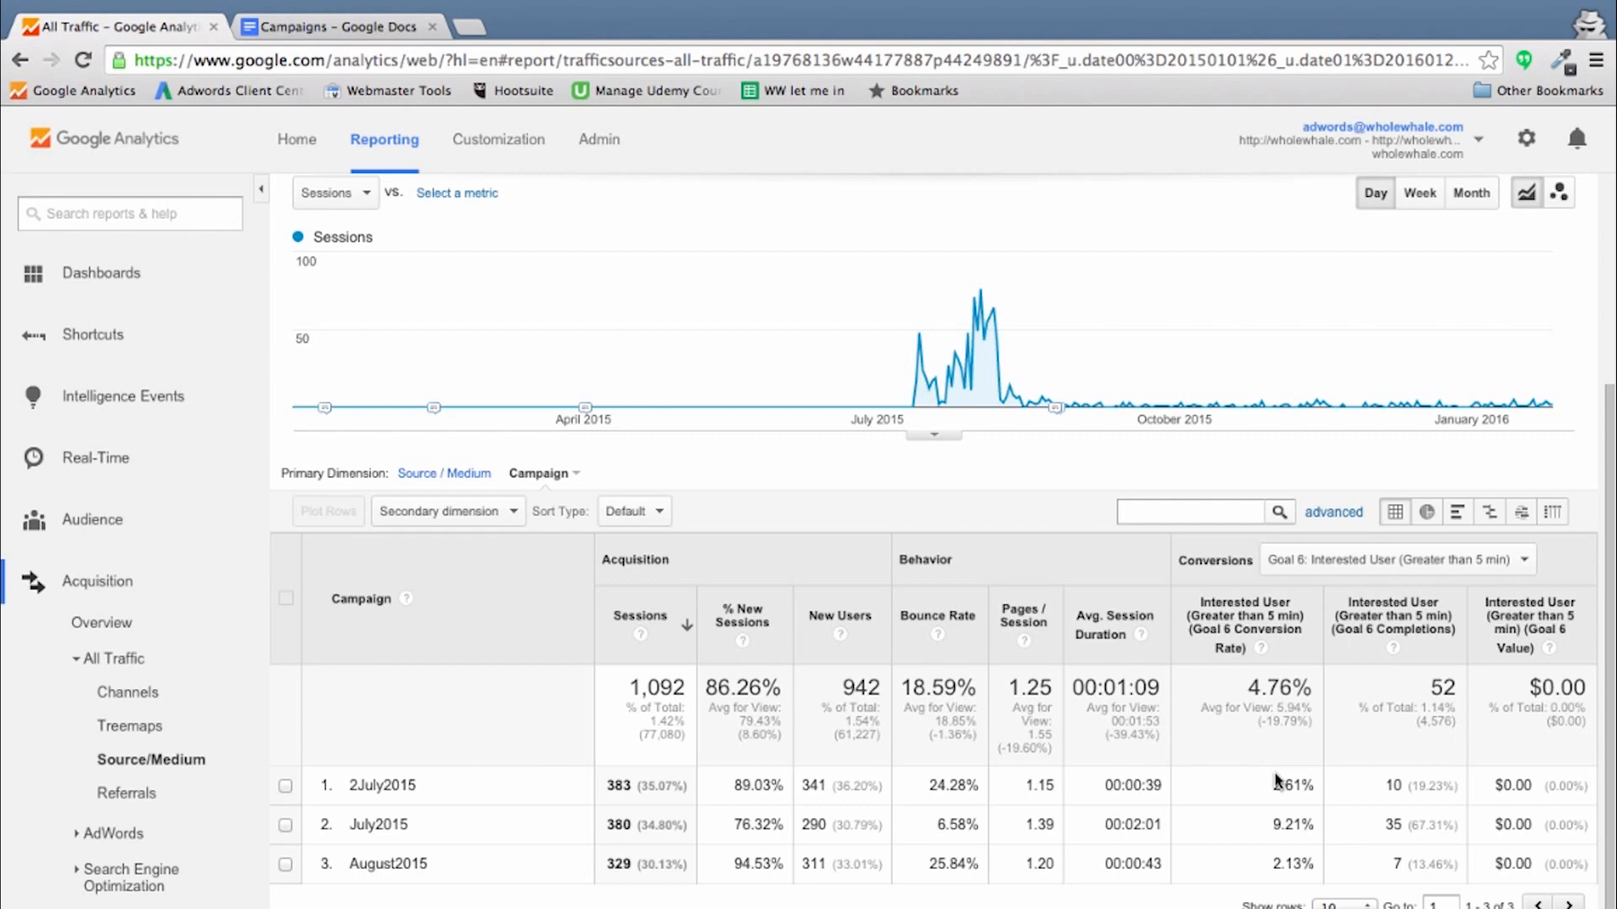
pyautogui.moveTo(1389, 606)
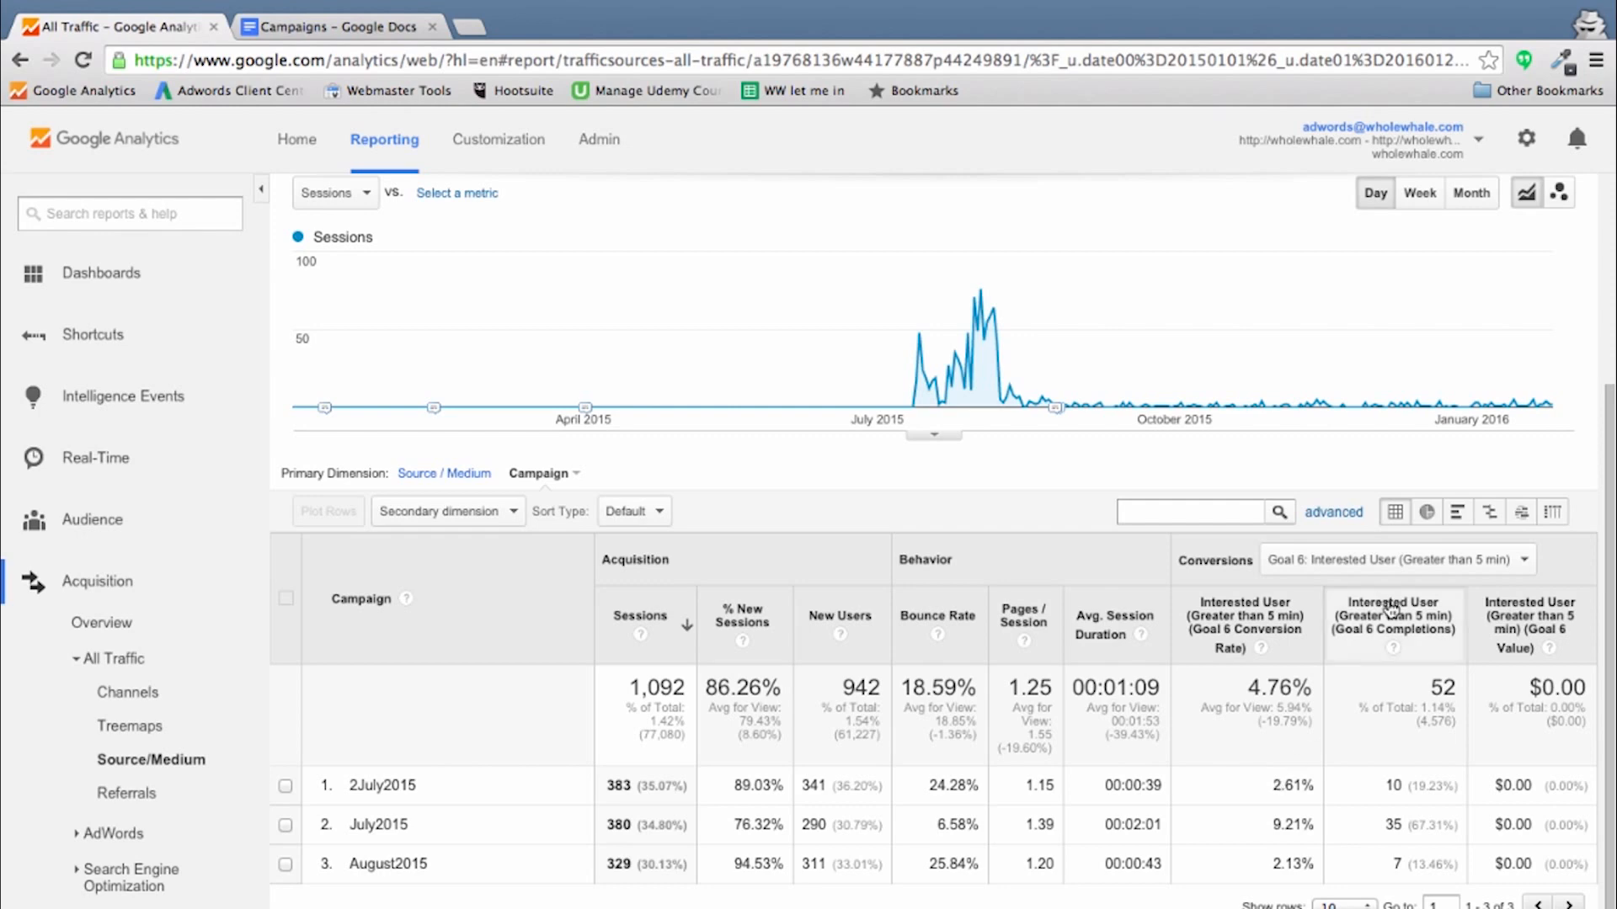
pyautogui.moveTo(1415, 577)
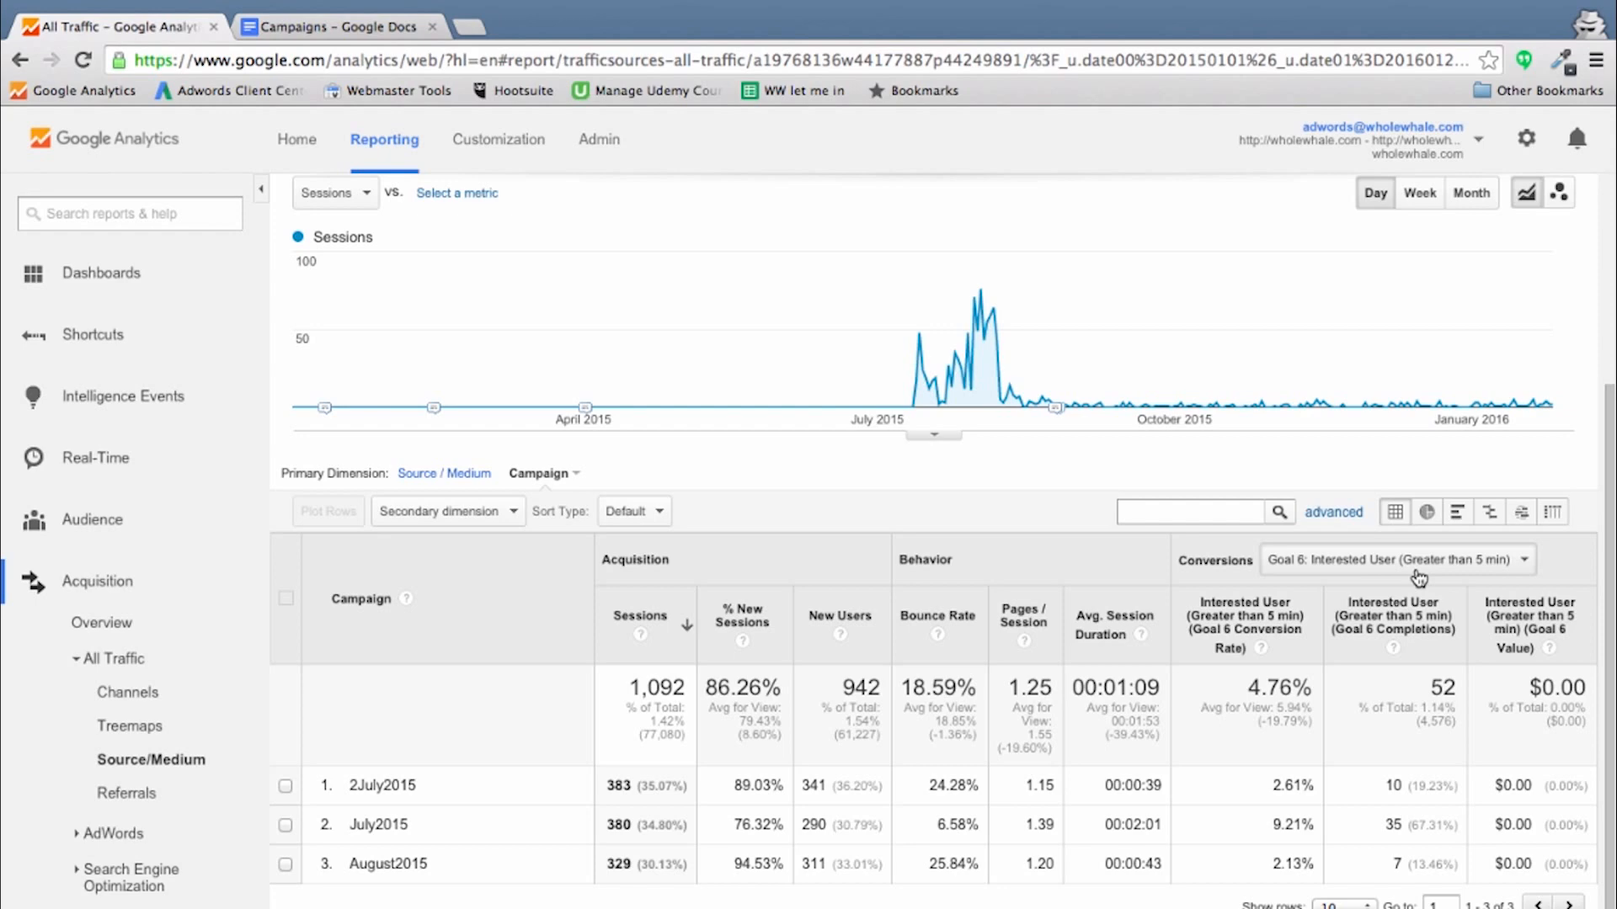
pyautogui.moveTo(1200, 795)
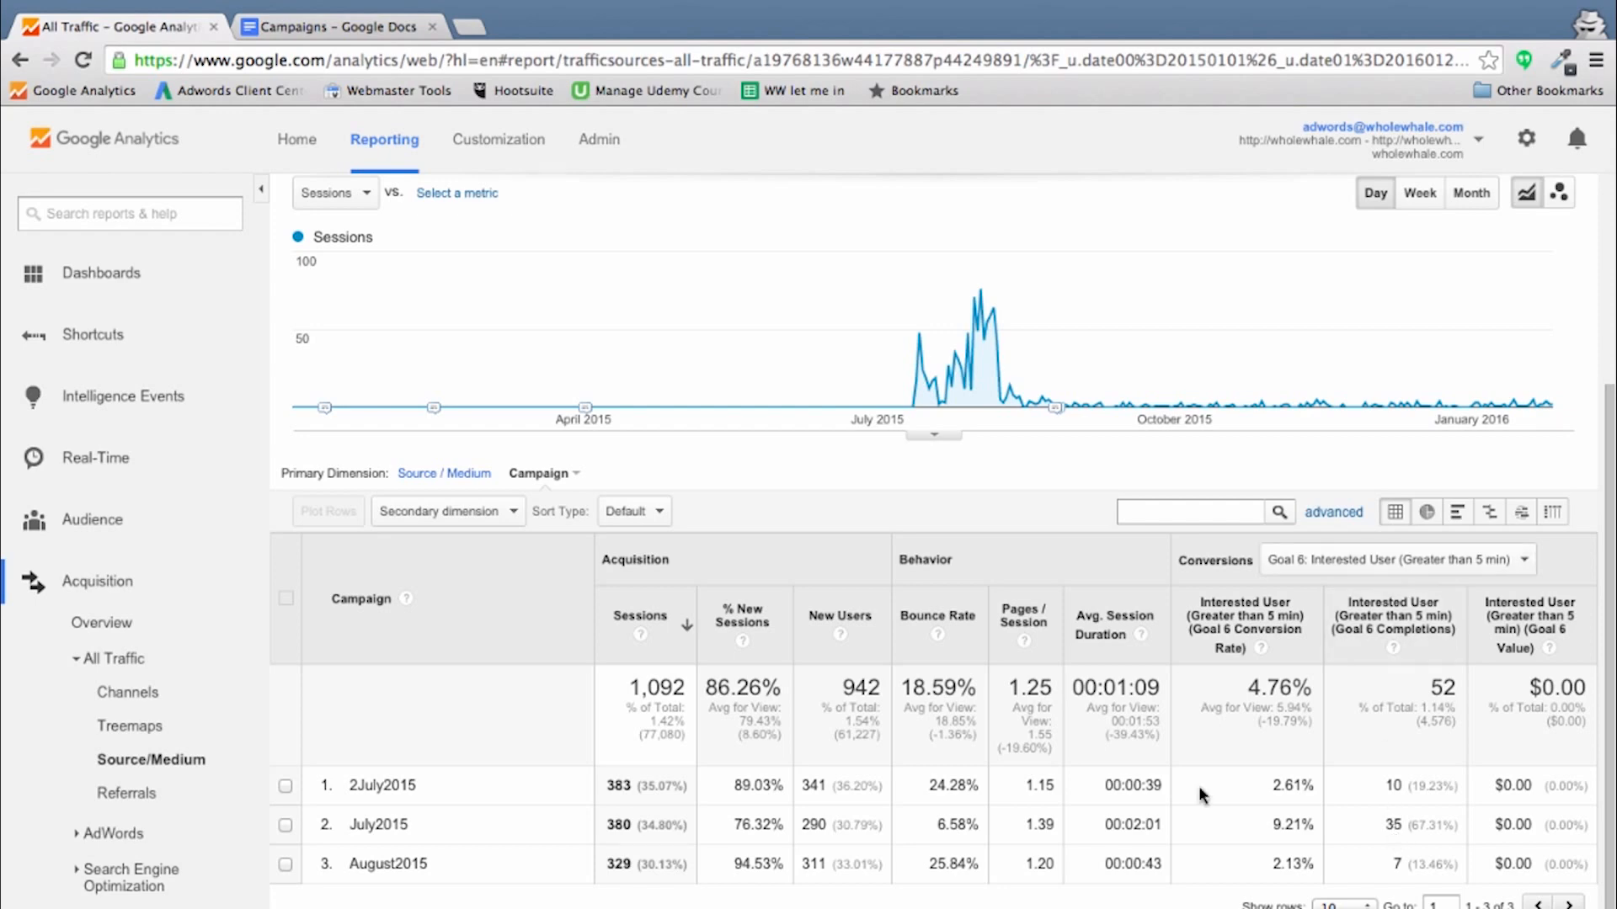
pyautogui.moveTo(435, 772)
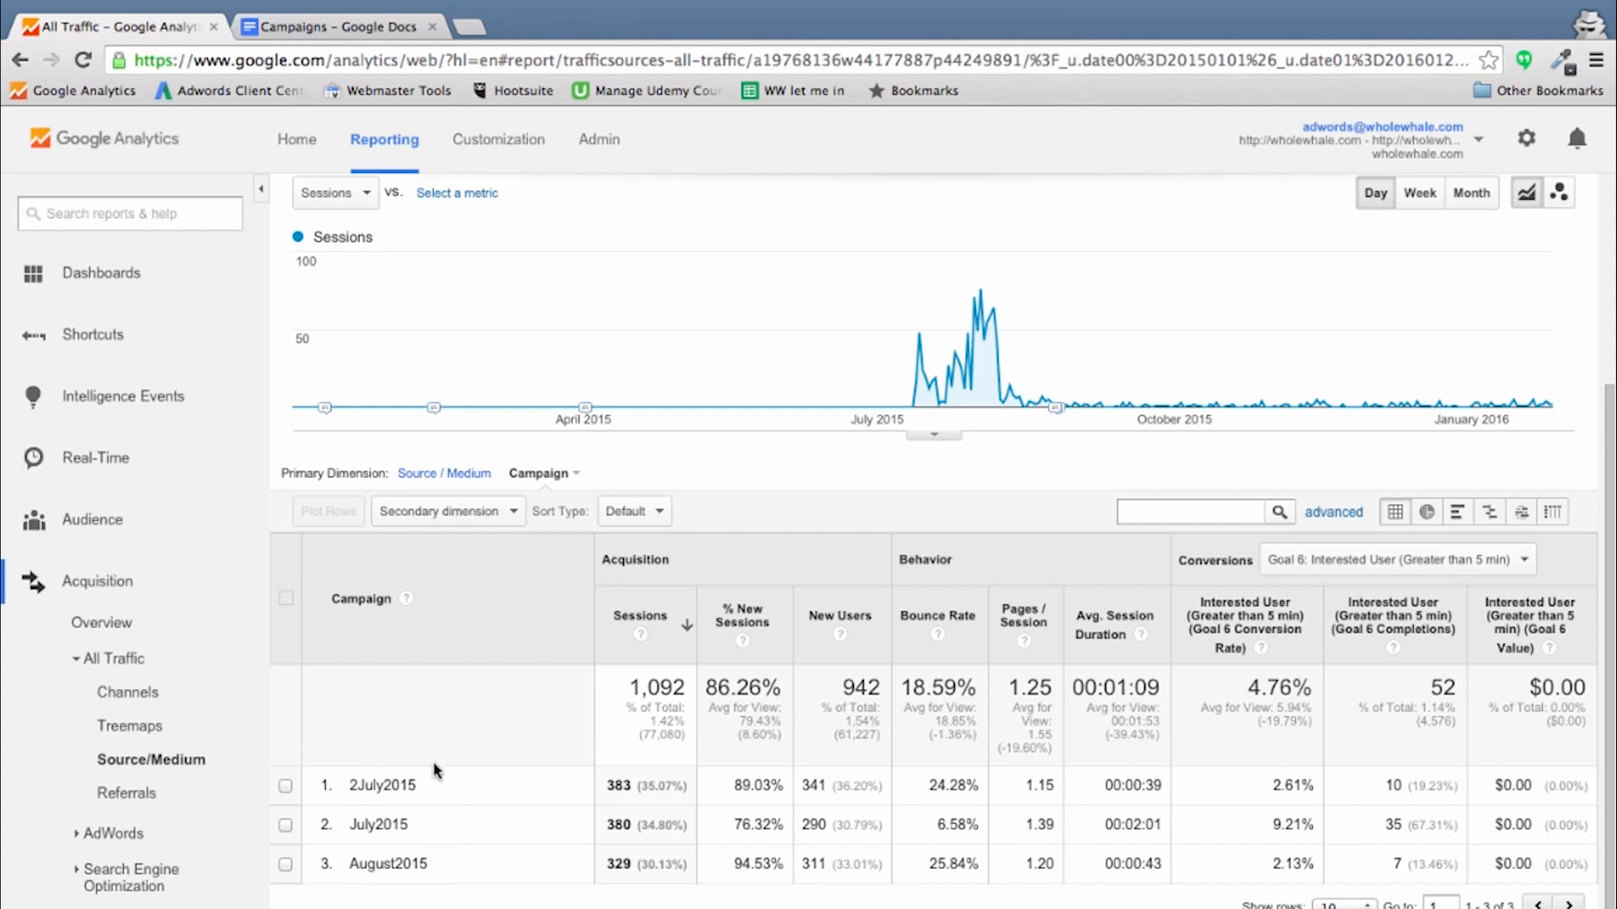
pyautogui.moveTo(503, 826)
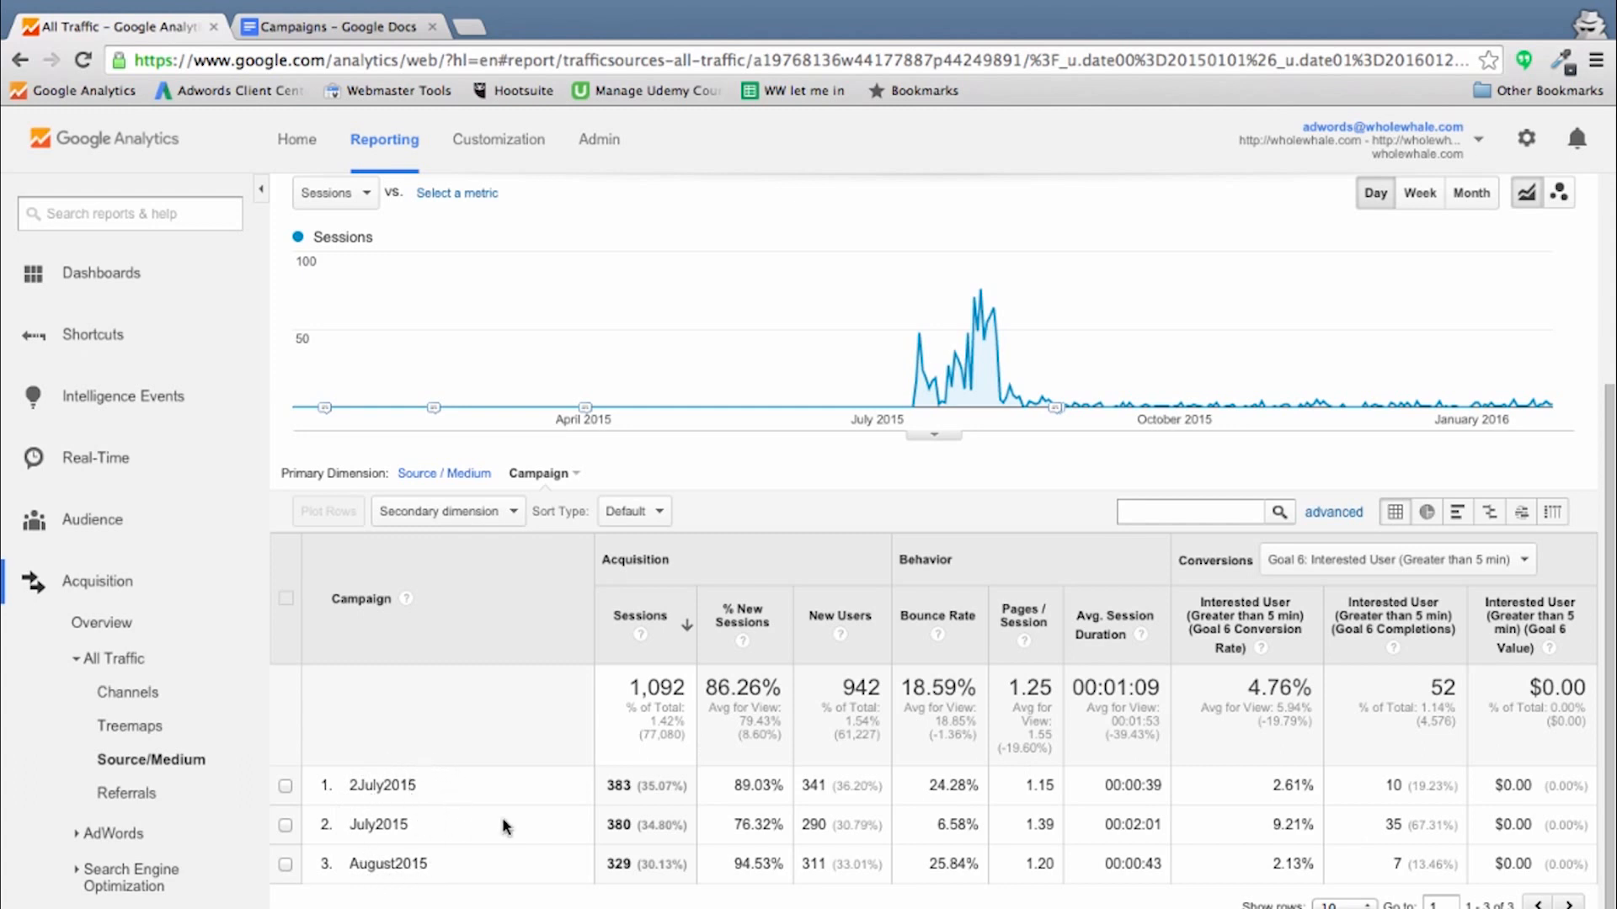
pyautogui.moveTo(1365, 856)
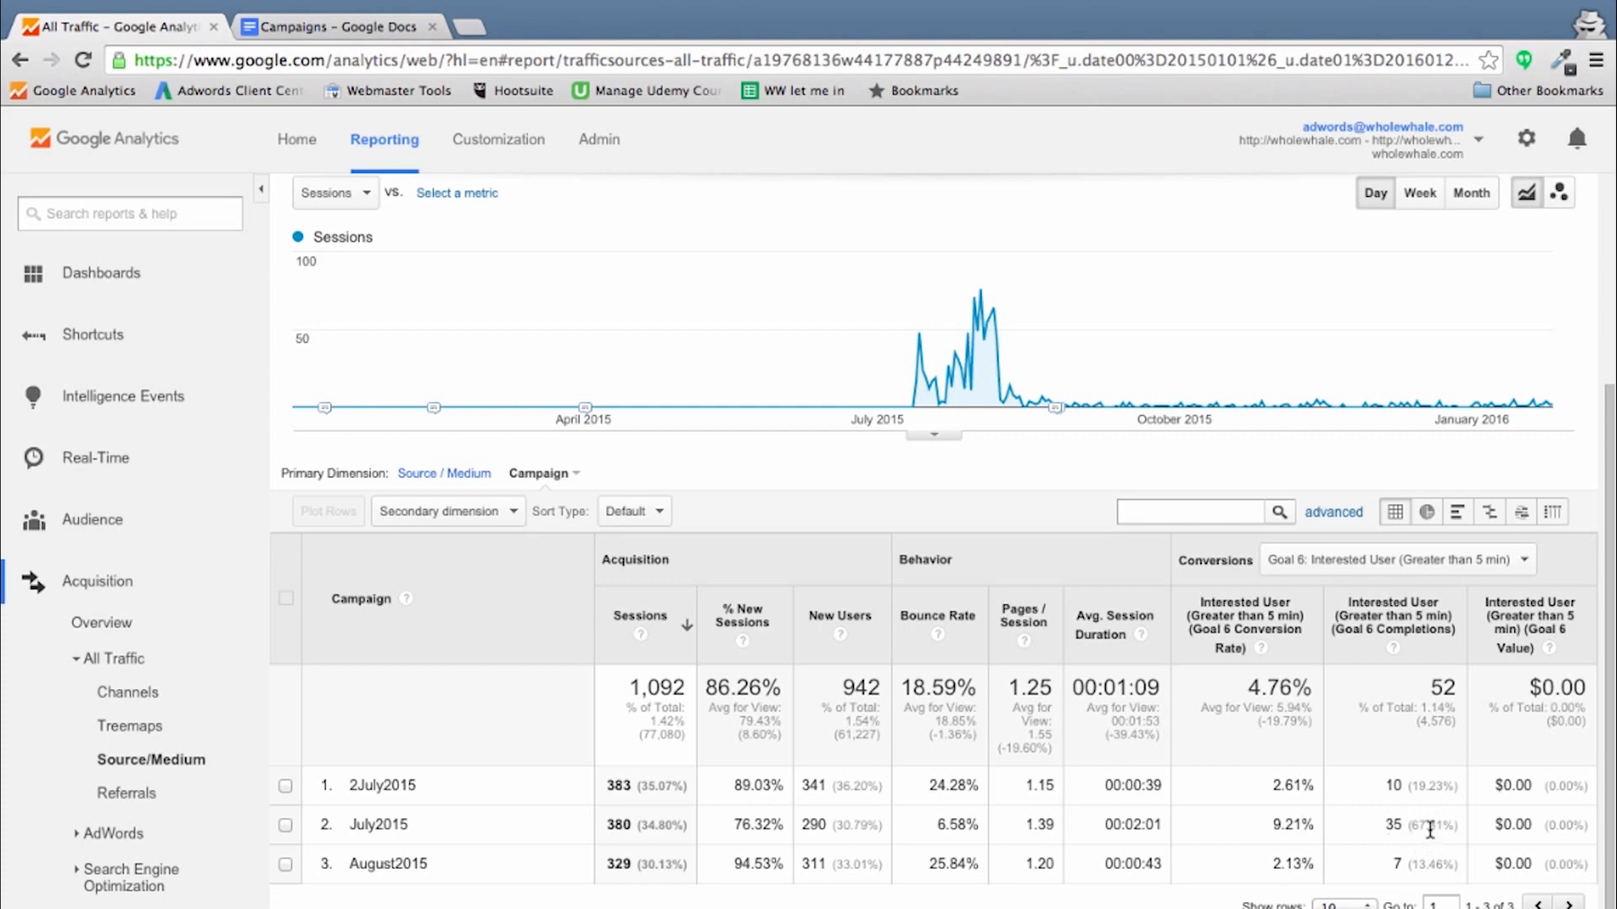
pyautogui.moveTo(1393, 823)
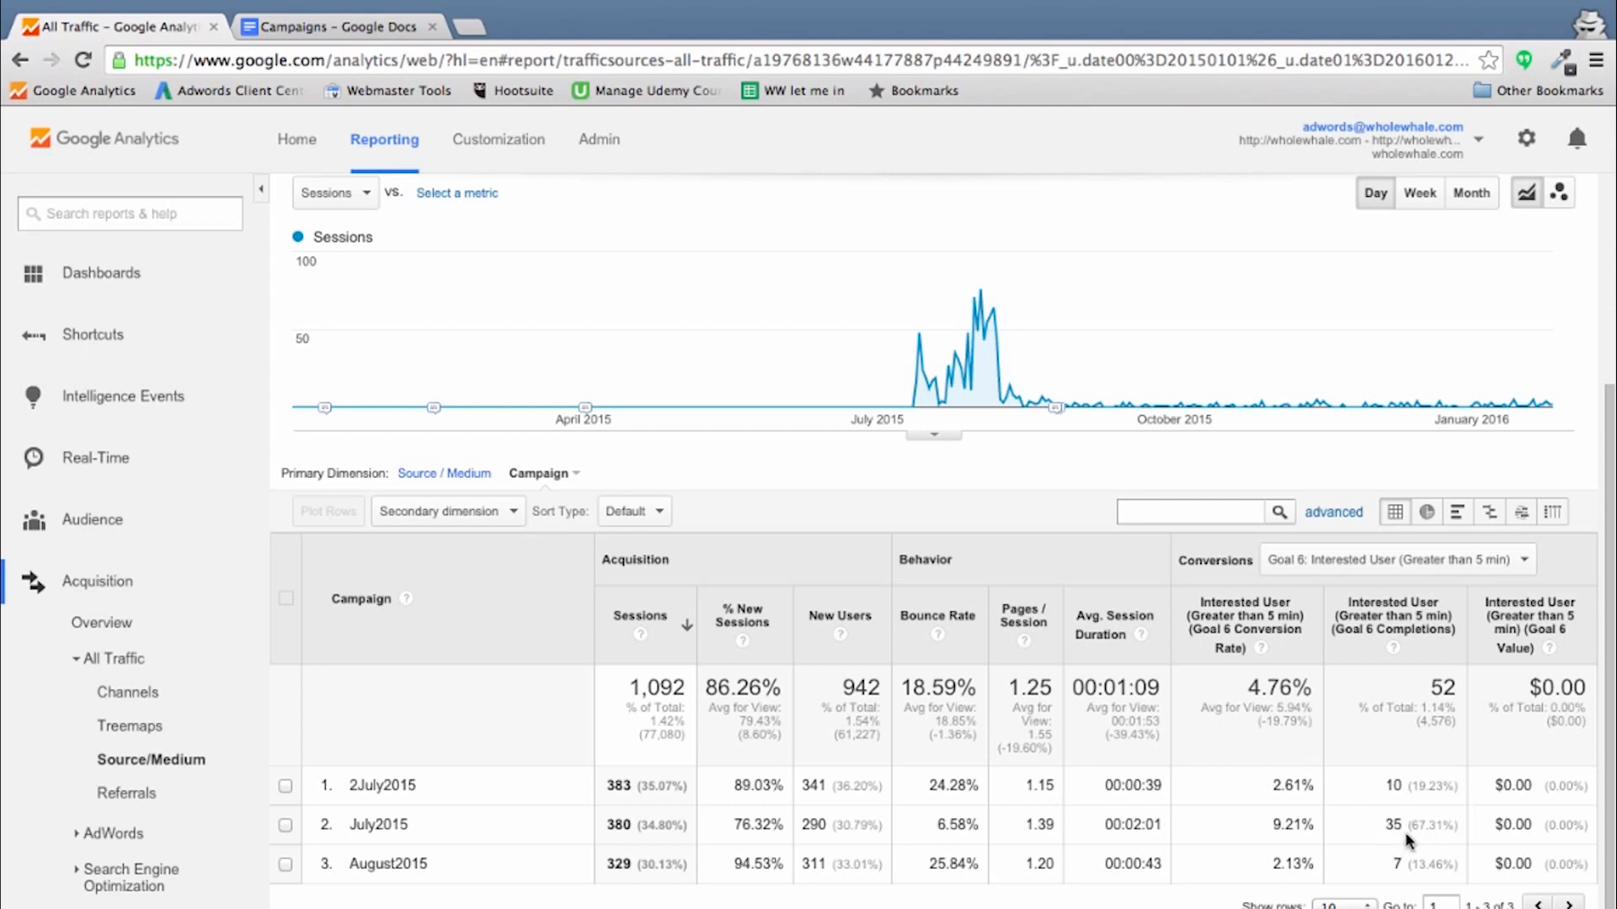
pyautogui.moveTo(1403, 820)
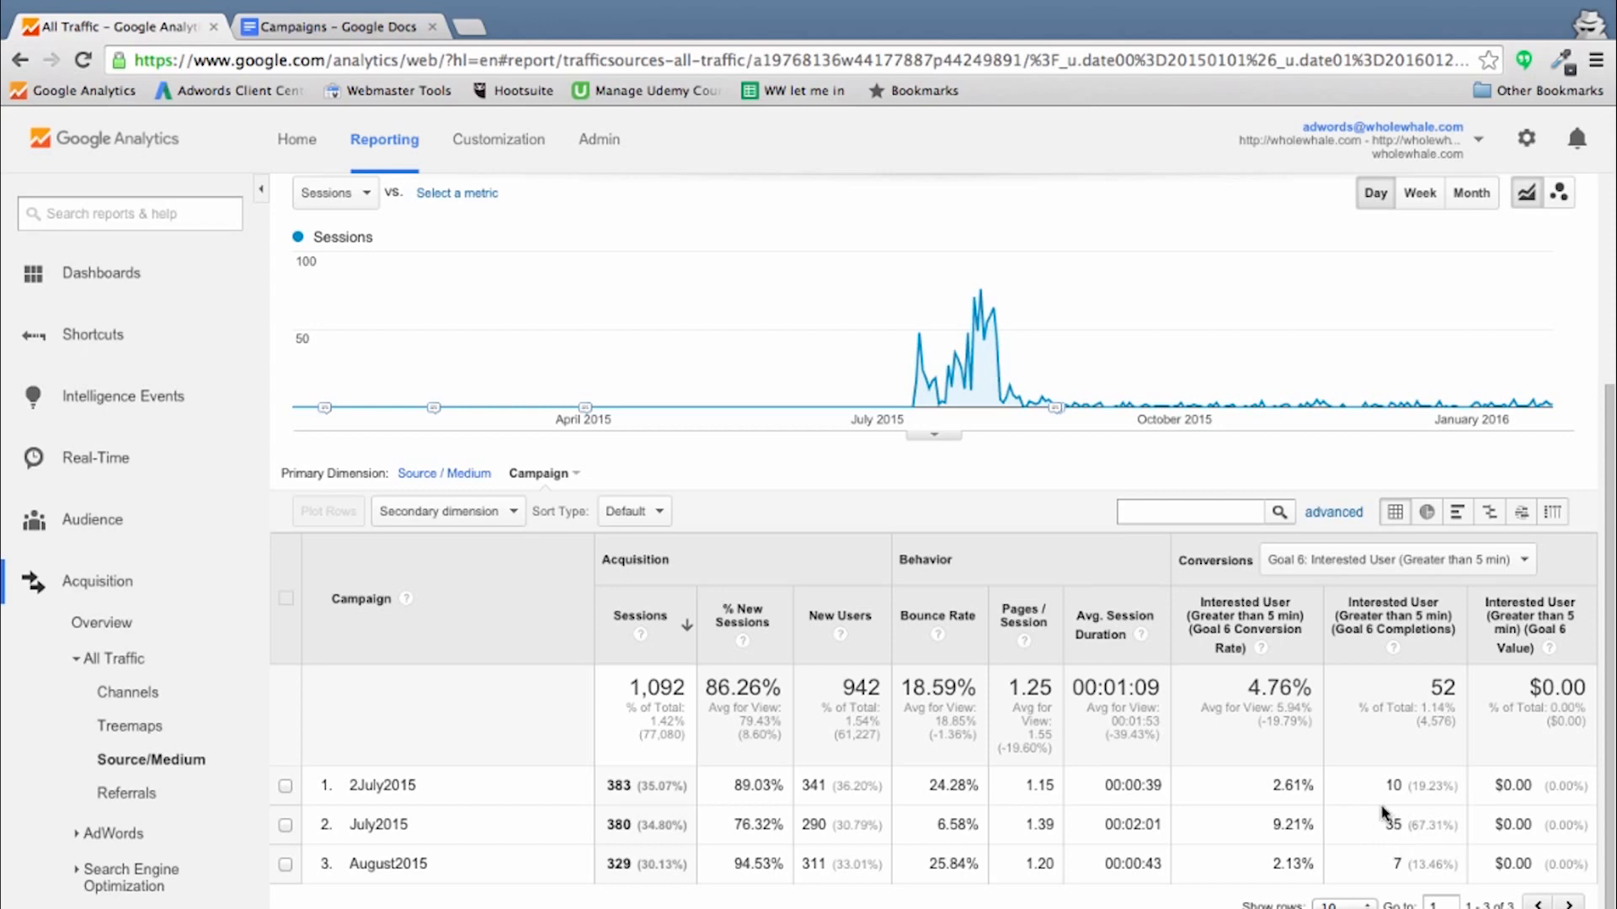
pyautogui.doubleClick(1279, 824)
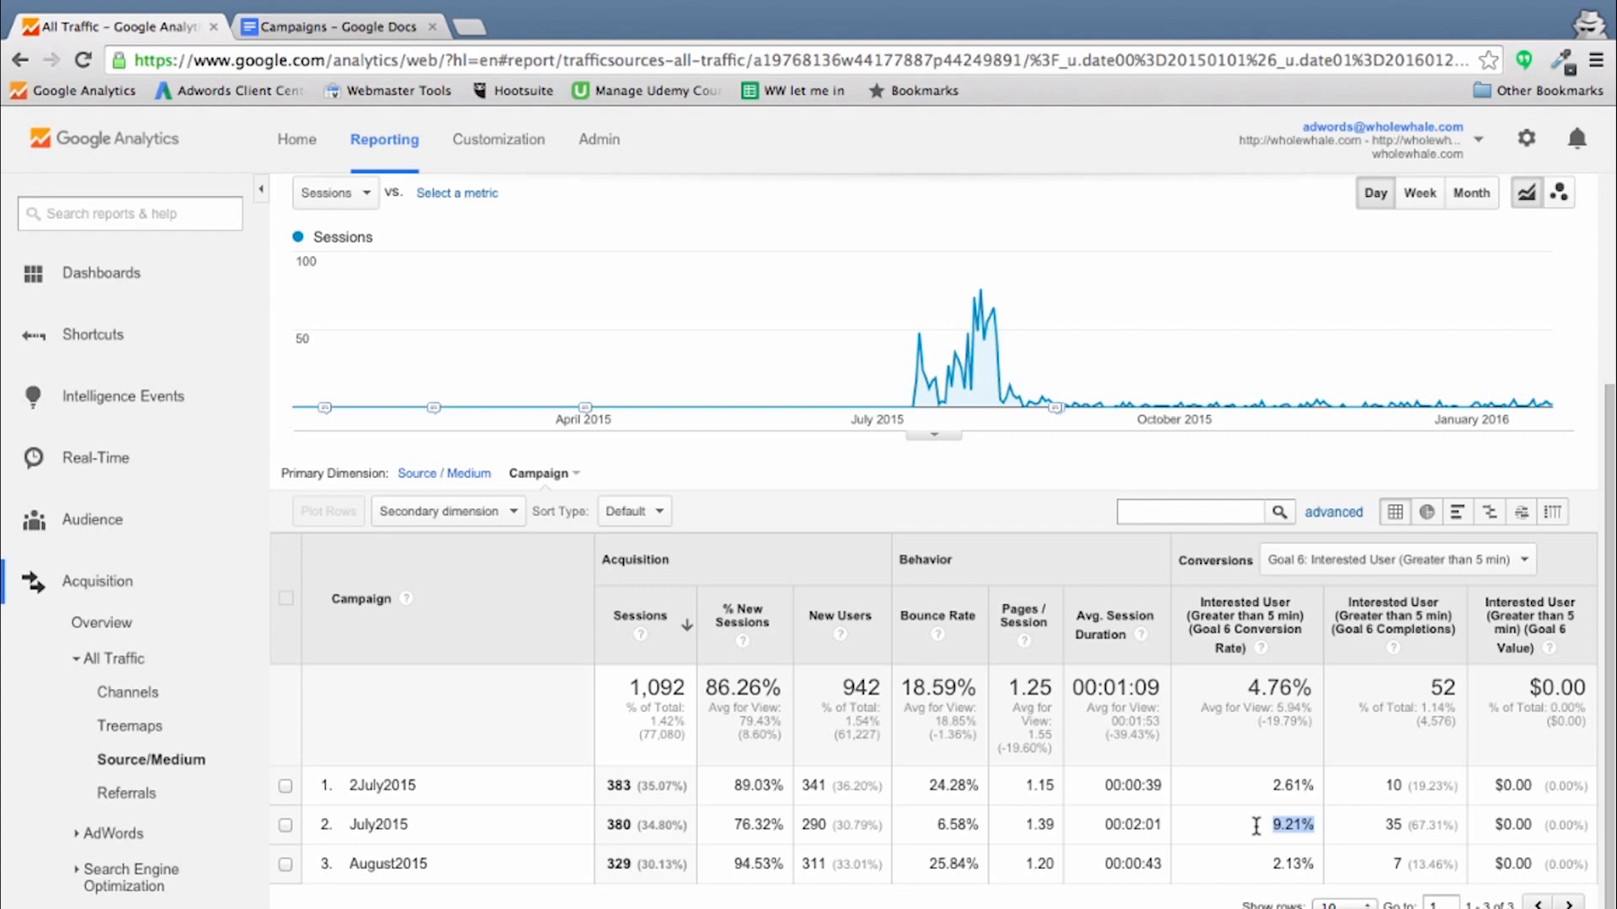
pyautogui.moveTo(772, 654)
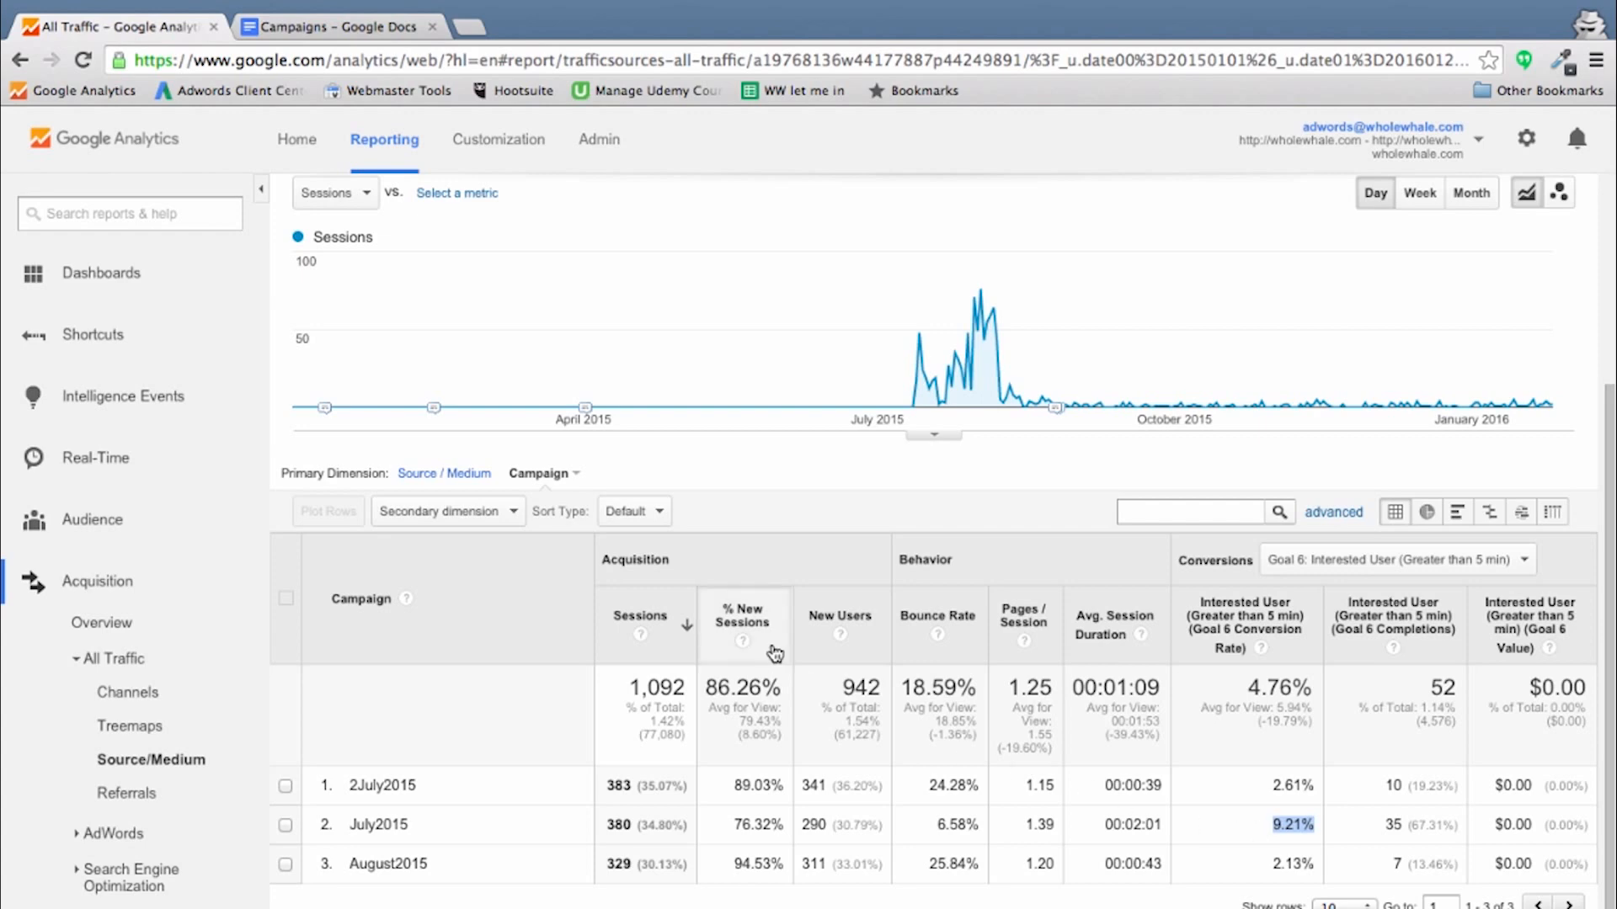
# Step: Add Ad Content as the secondary dimension after checking the Campaigns document
pyautogui.click(445, 510)
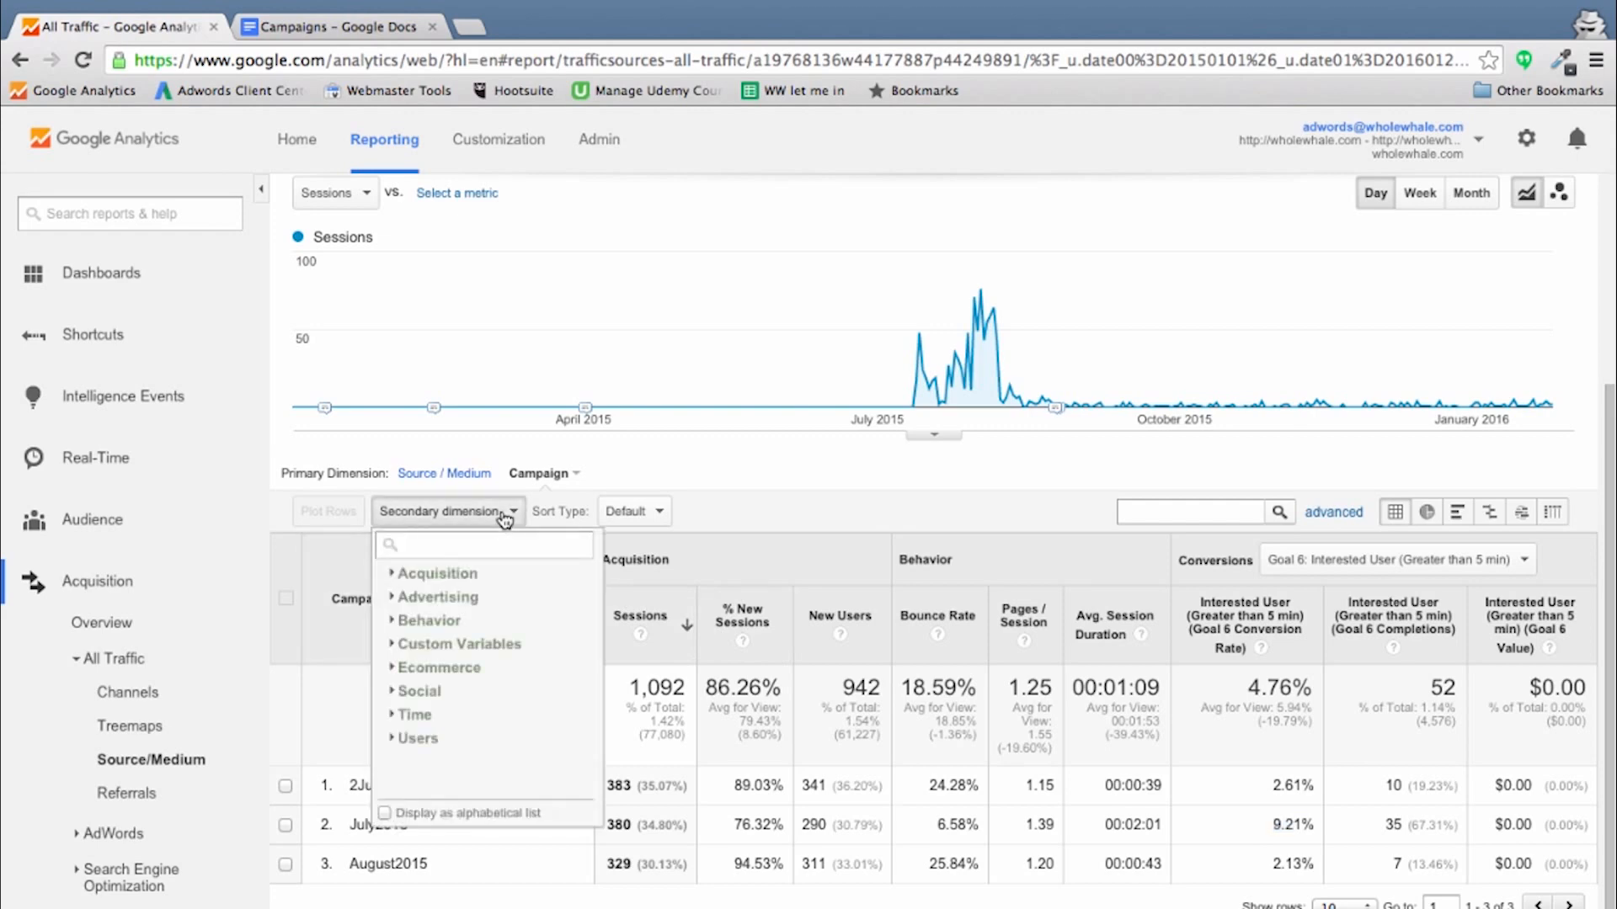
pyautogui.write('con')
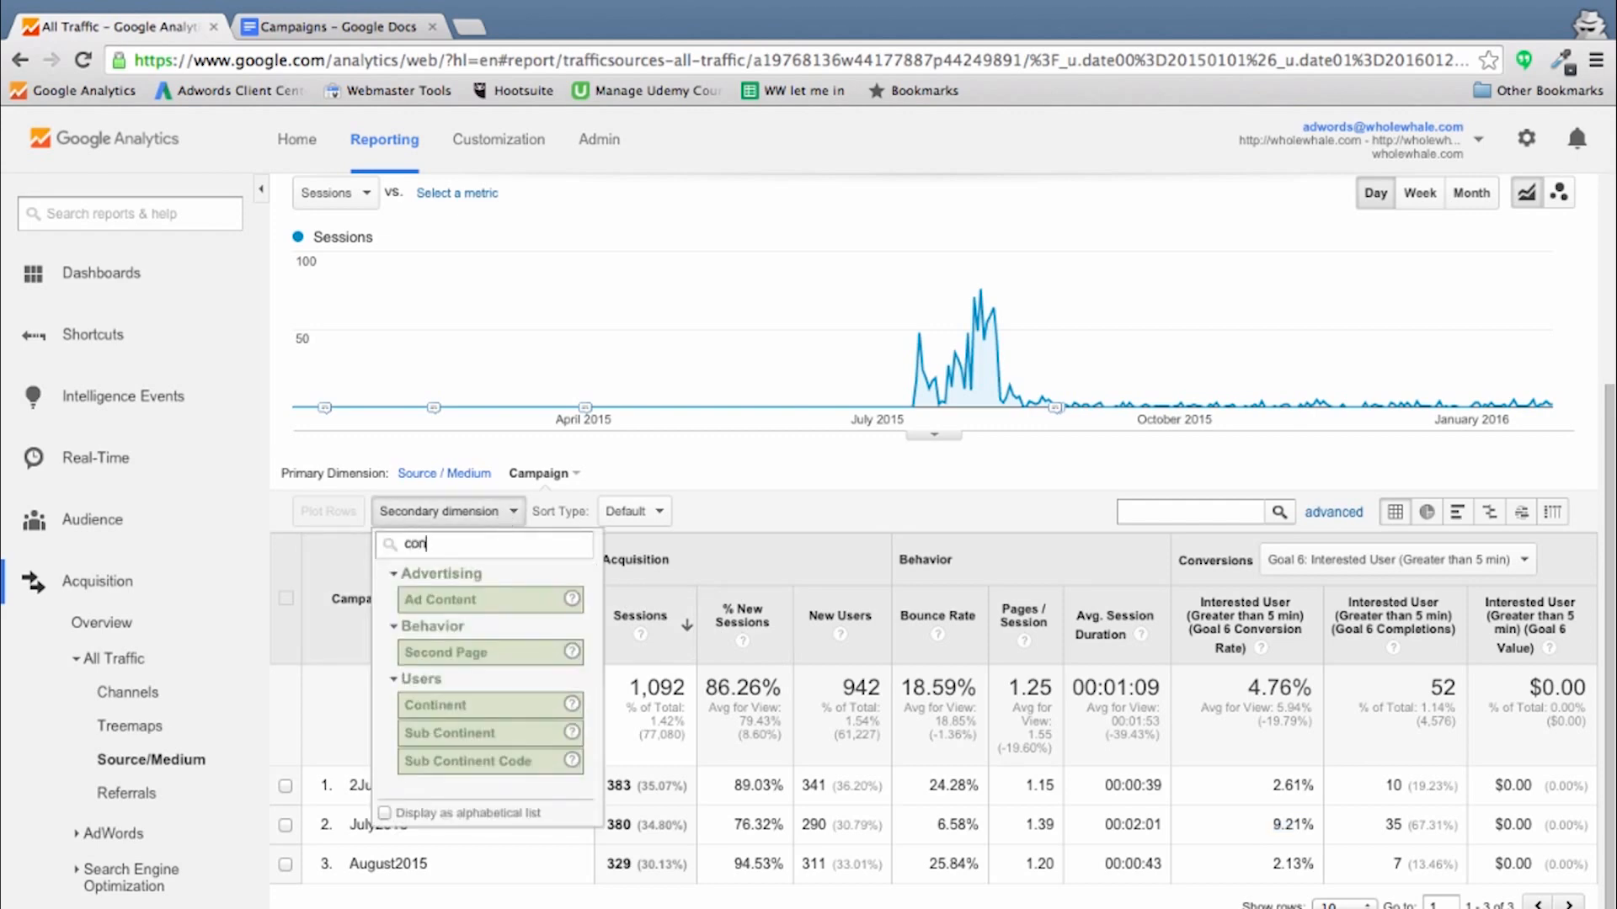
pyautogui.write('tent')
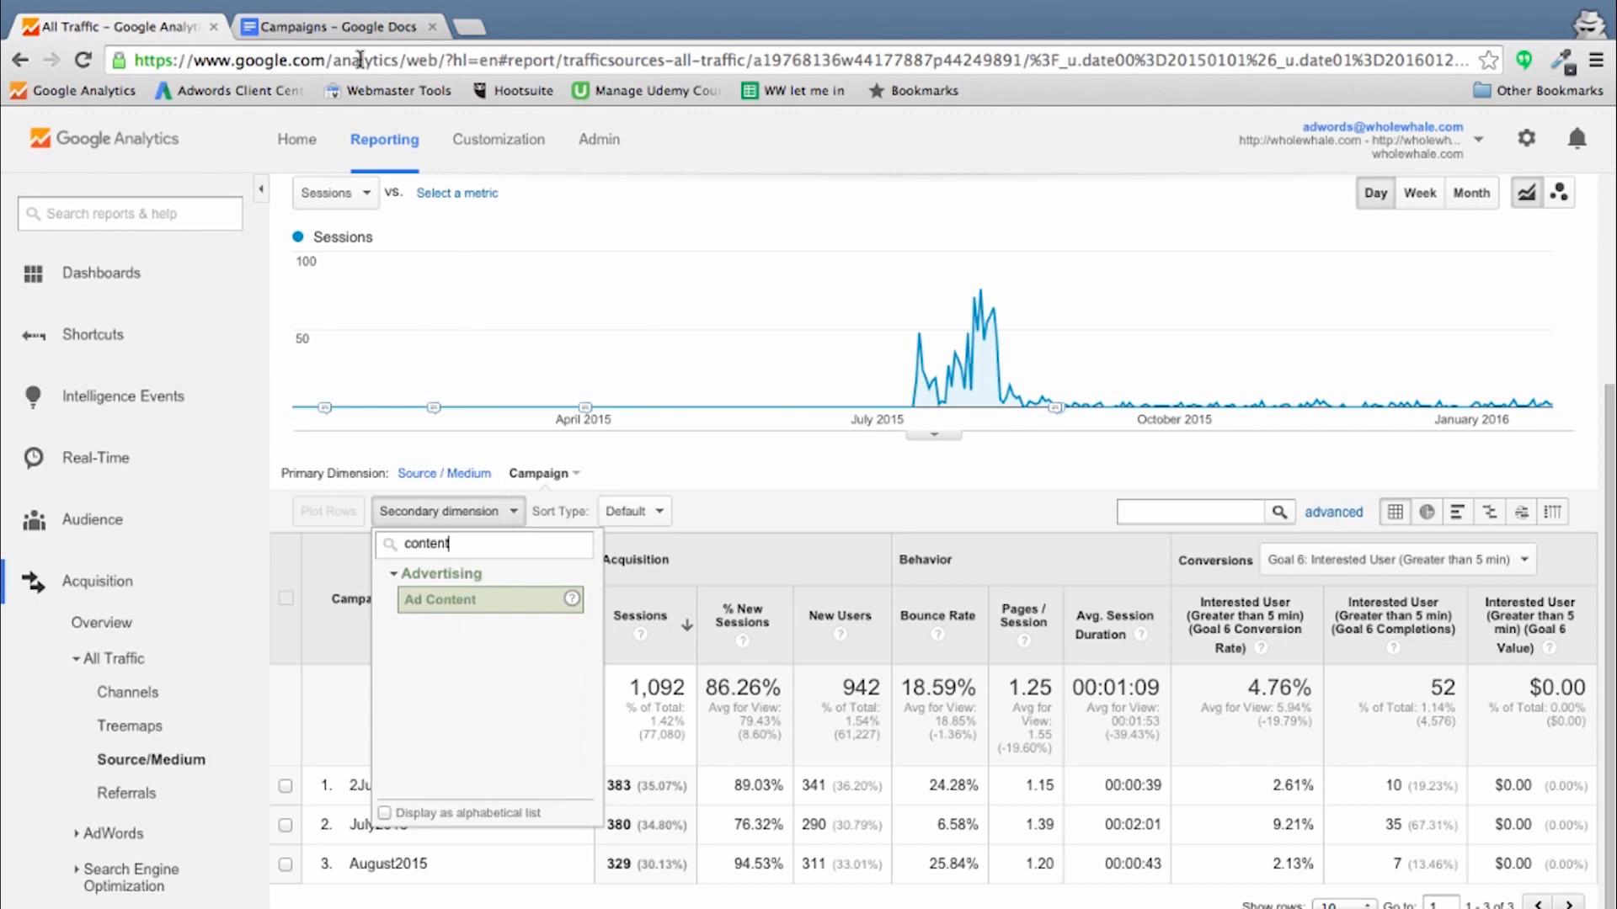
pyautogui.click(335, 25)
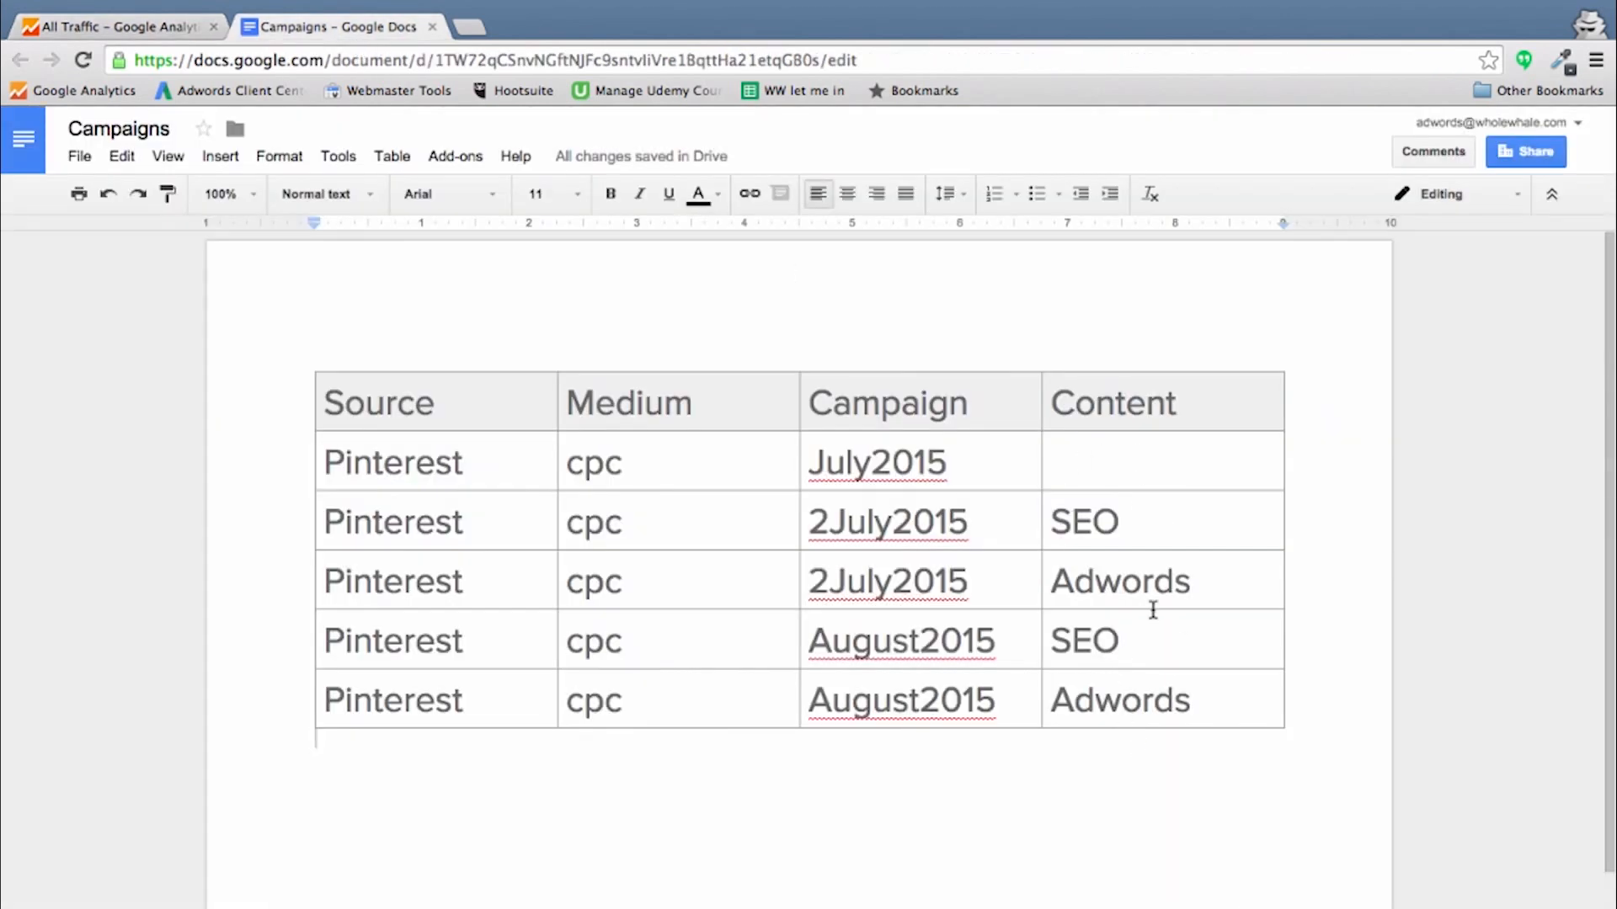
pyautogui.moveTo(603, 113)
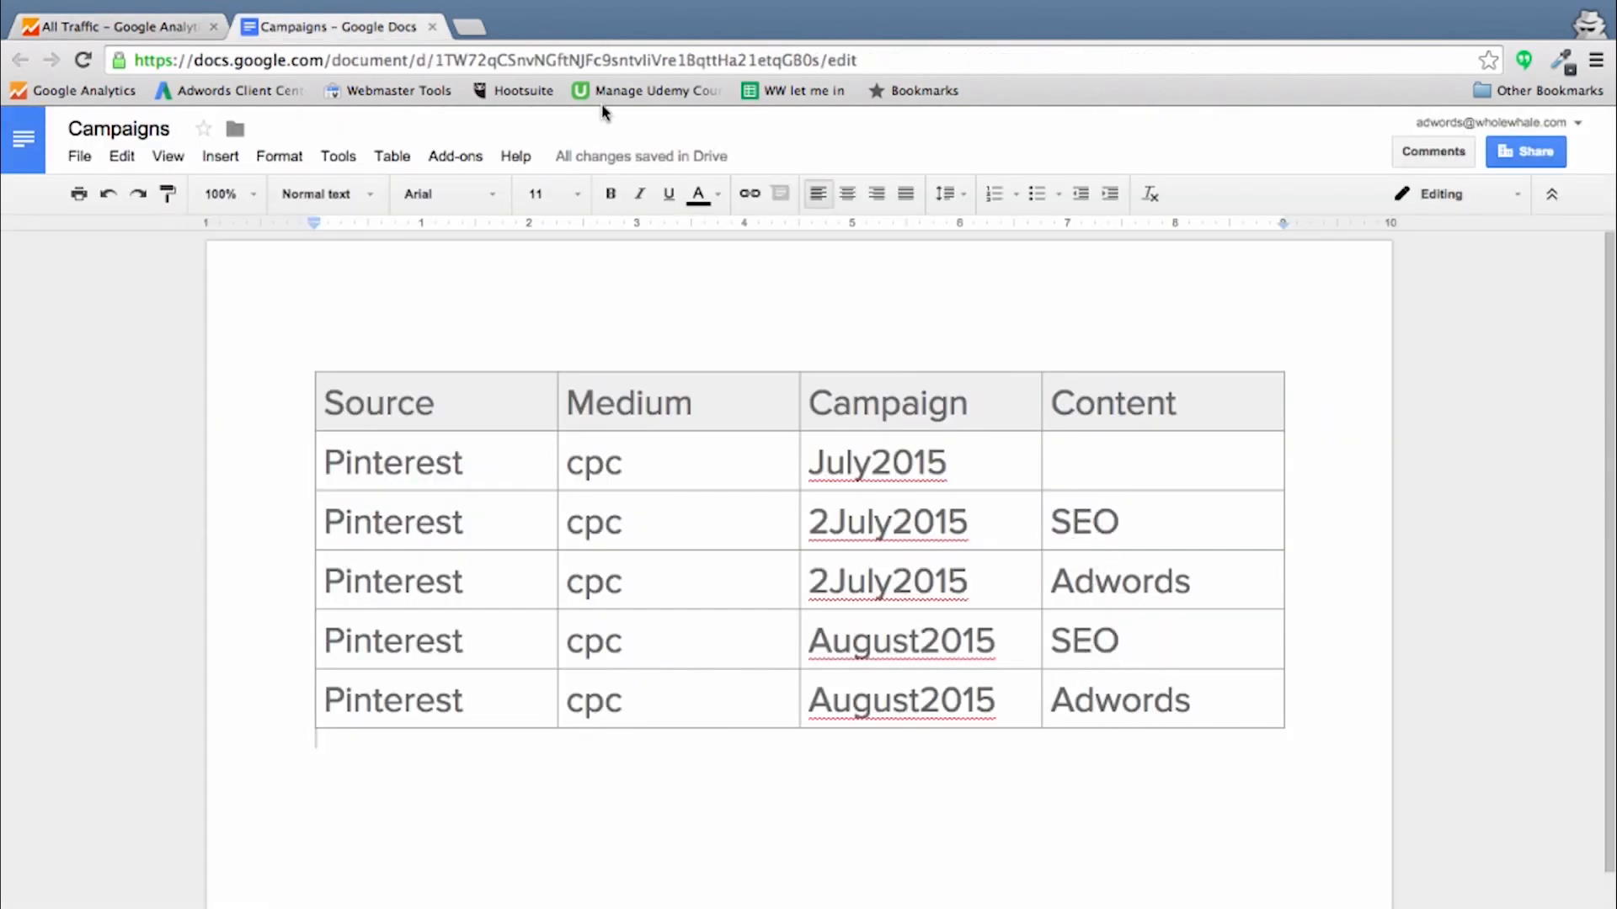
pyautogui.click(113, 25)
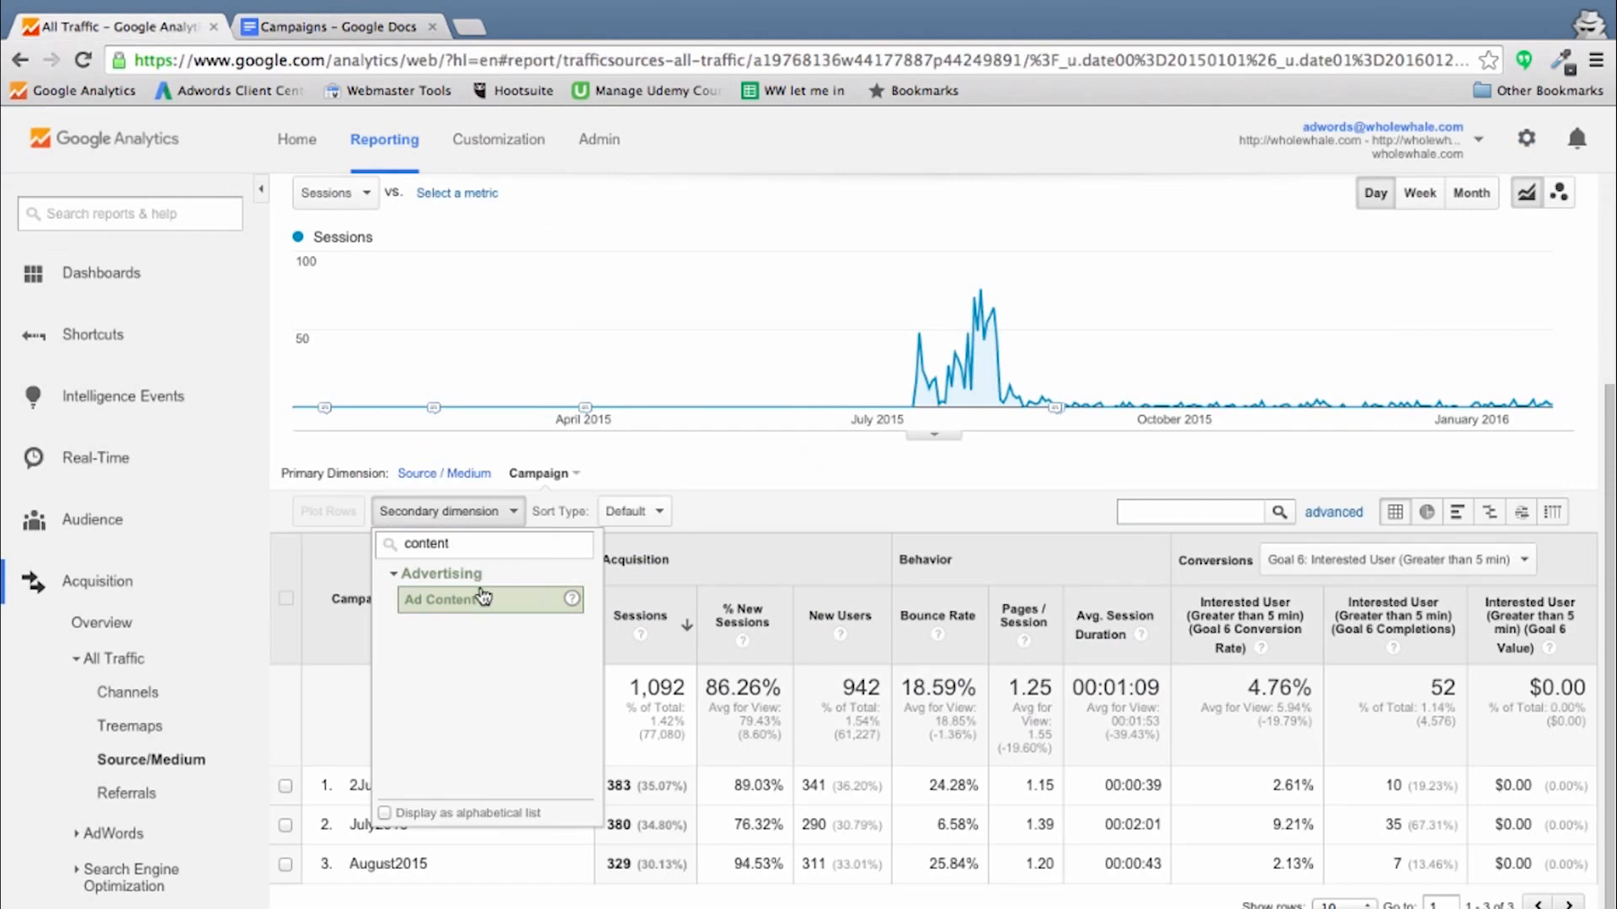
pyautogui.moveTo(457, 615)
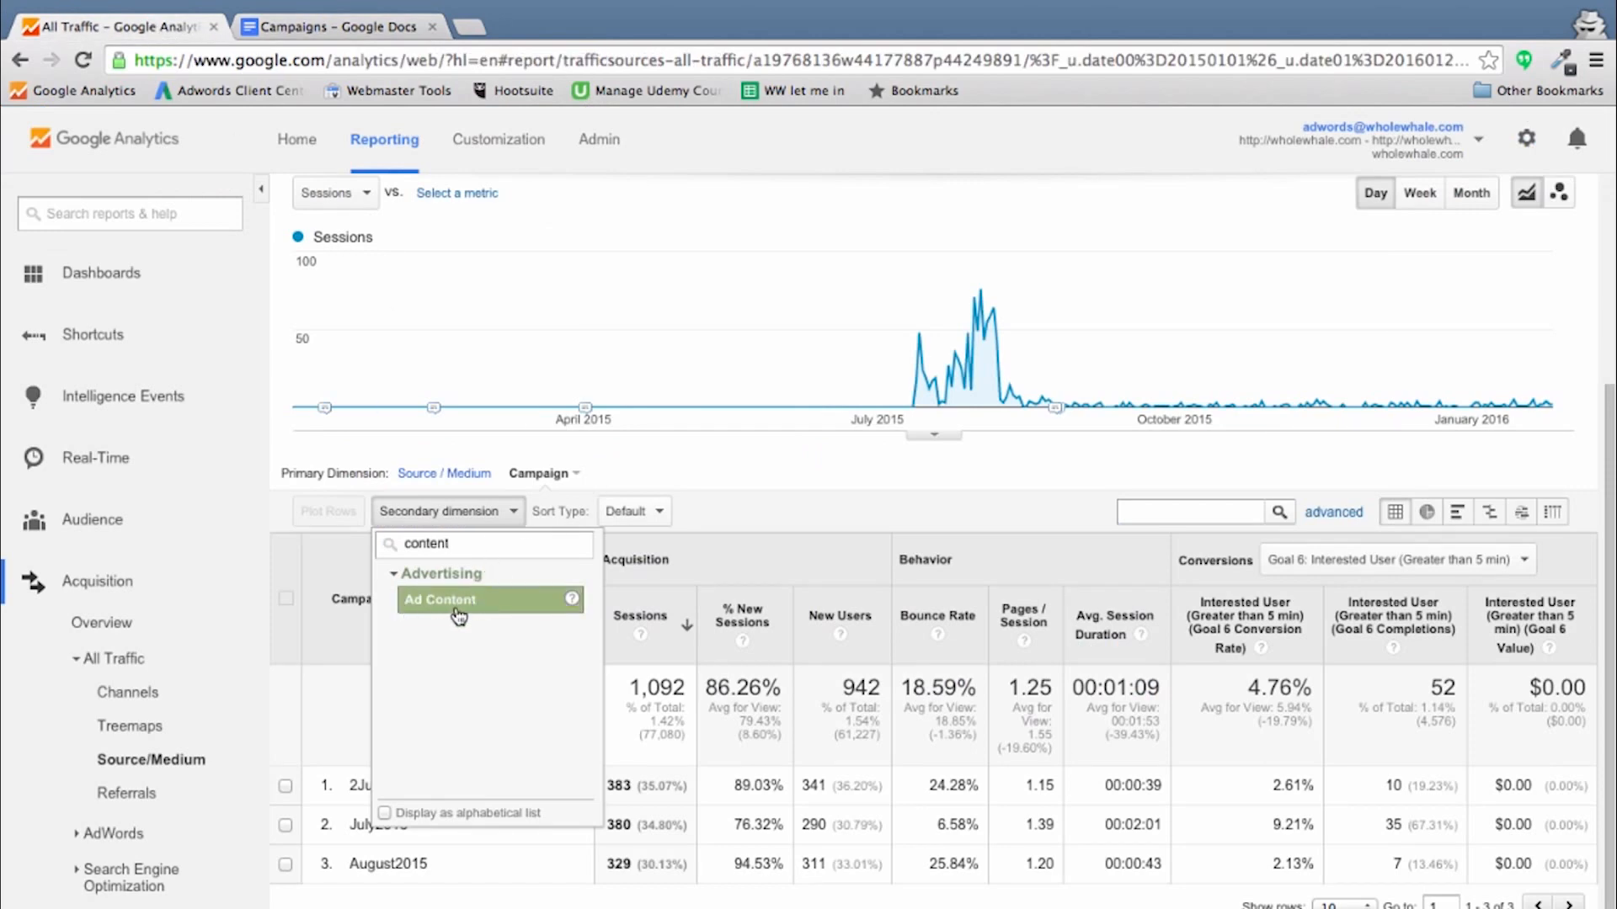
pyautogui.click(440, 599)
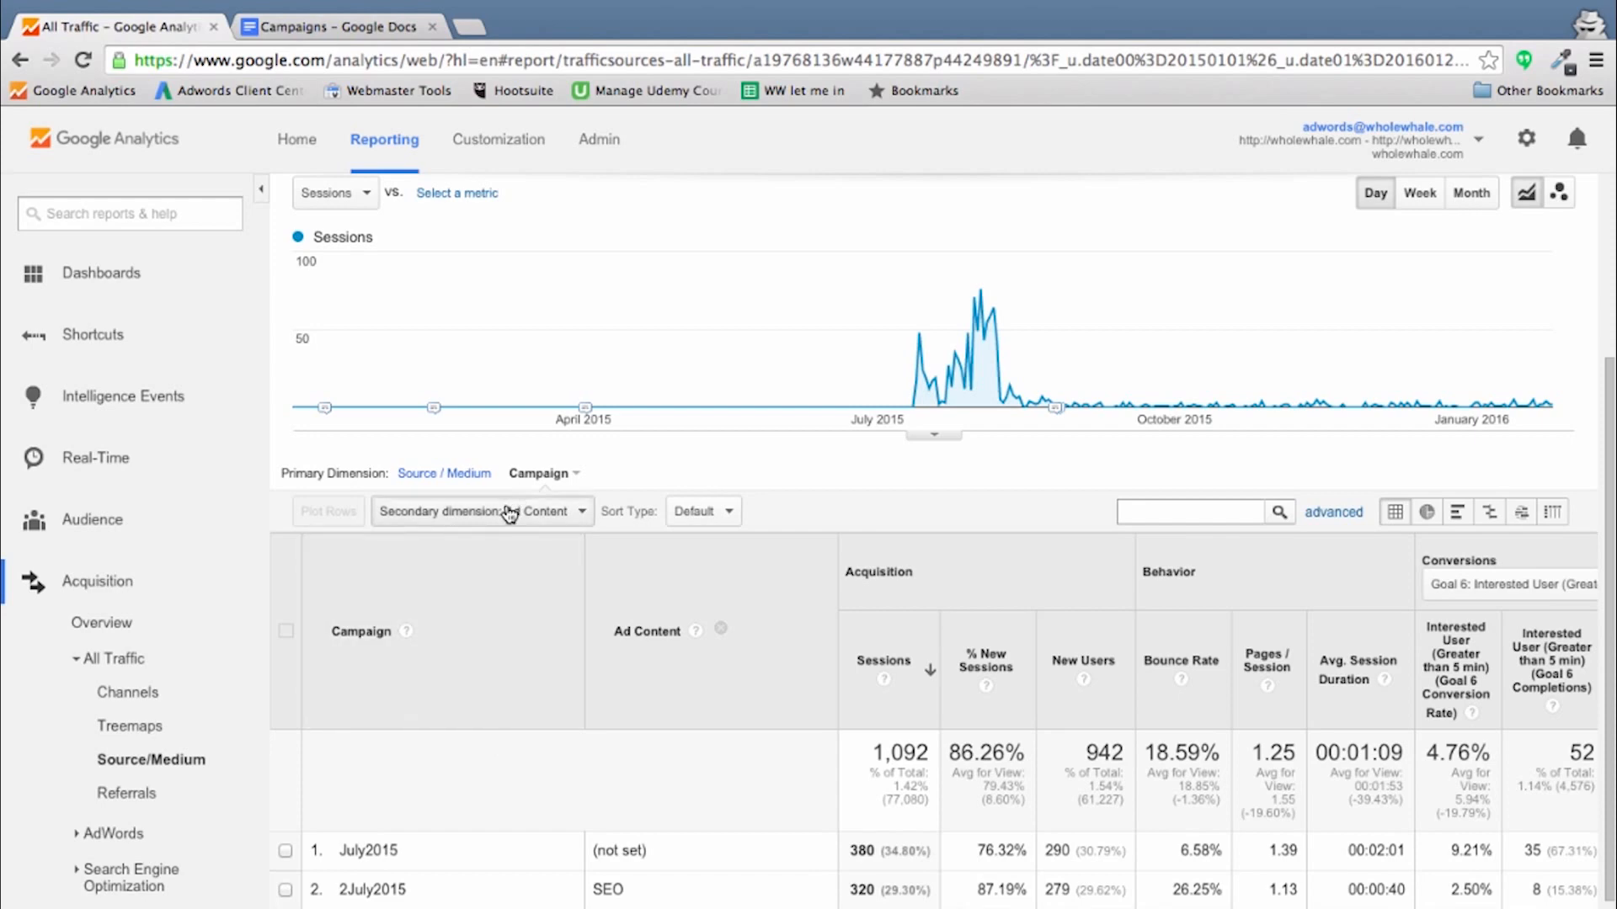
pyautogui.scroll(-3)
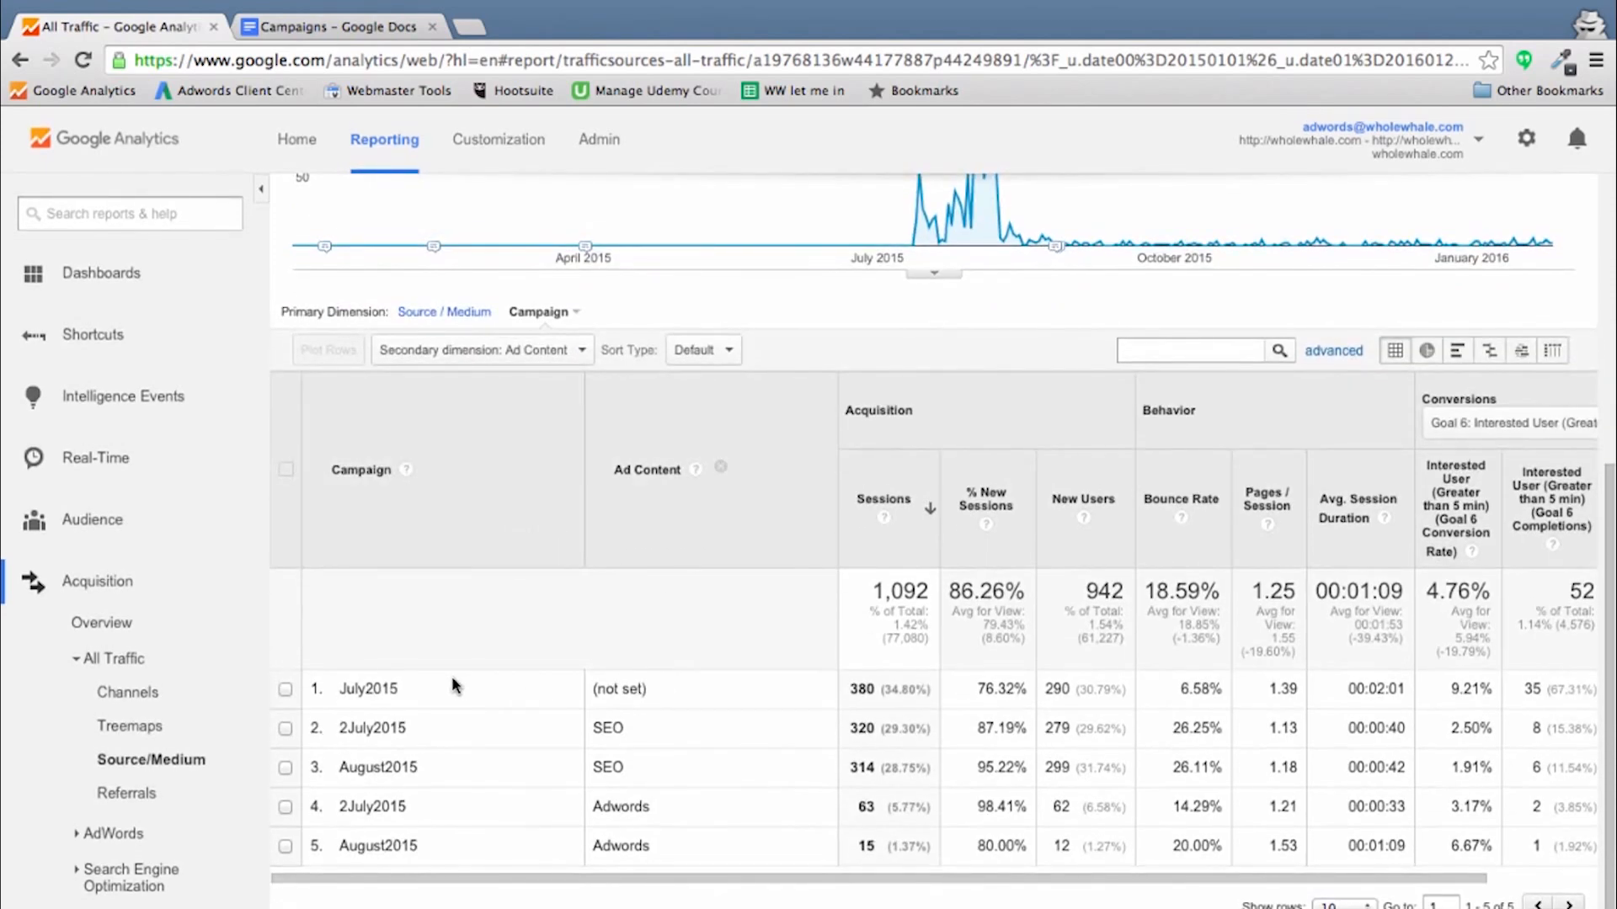
pyautogui.moveTo(545, 691)
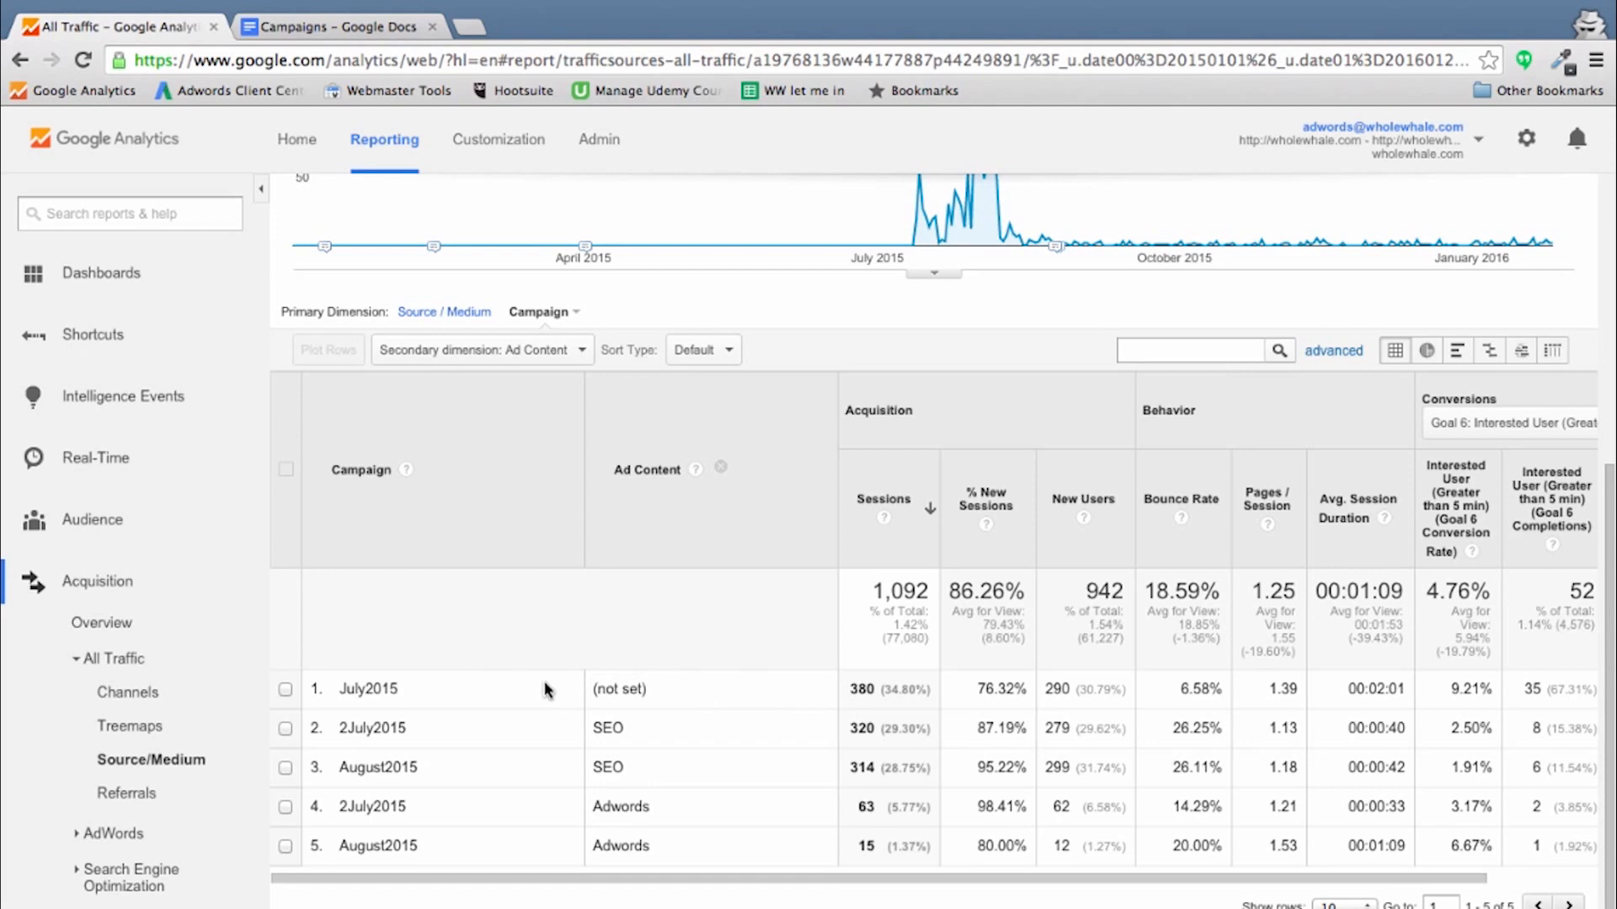
pyautogui.moveTo(623, 493)
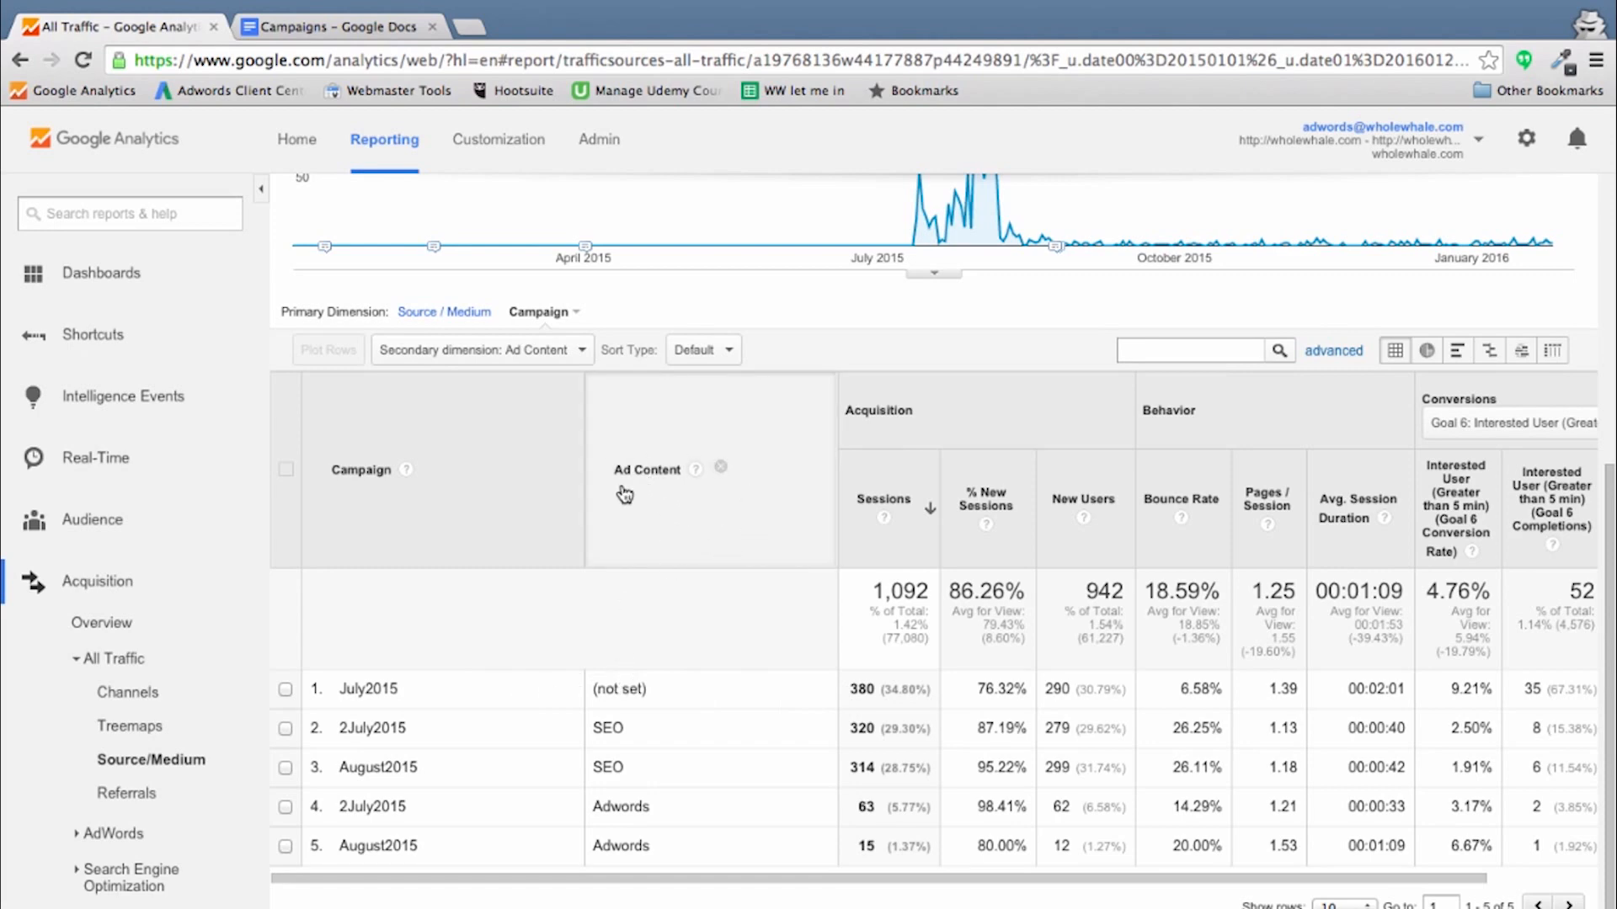
pyautogui.moveTo(342, 484)
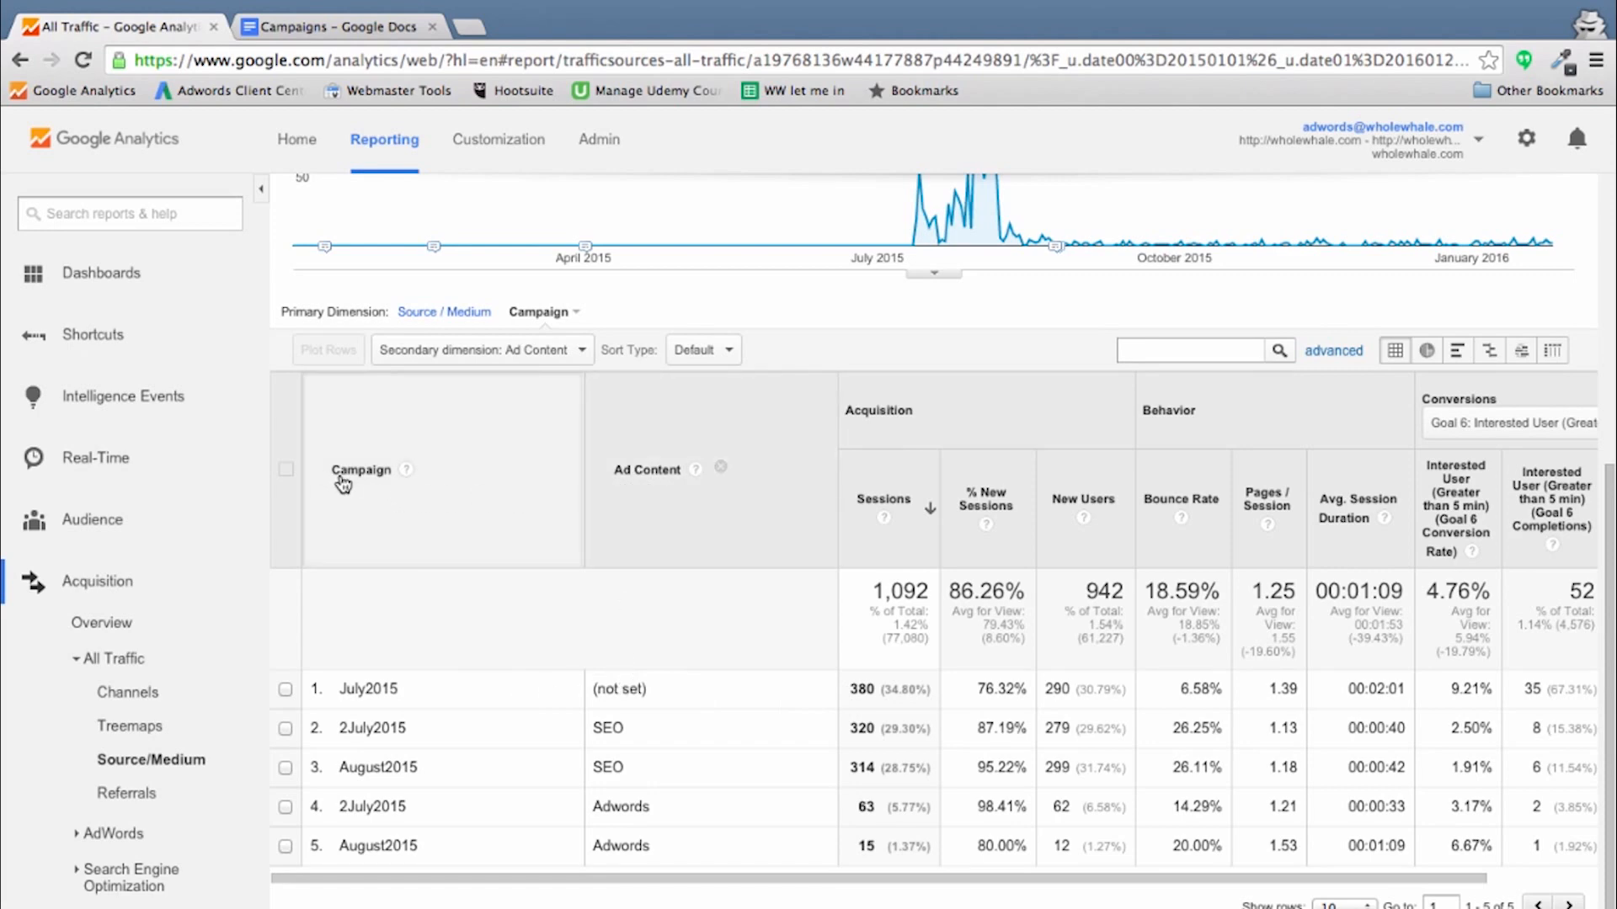
pyautogui.moveTo(650, 483)
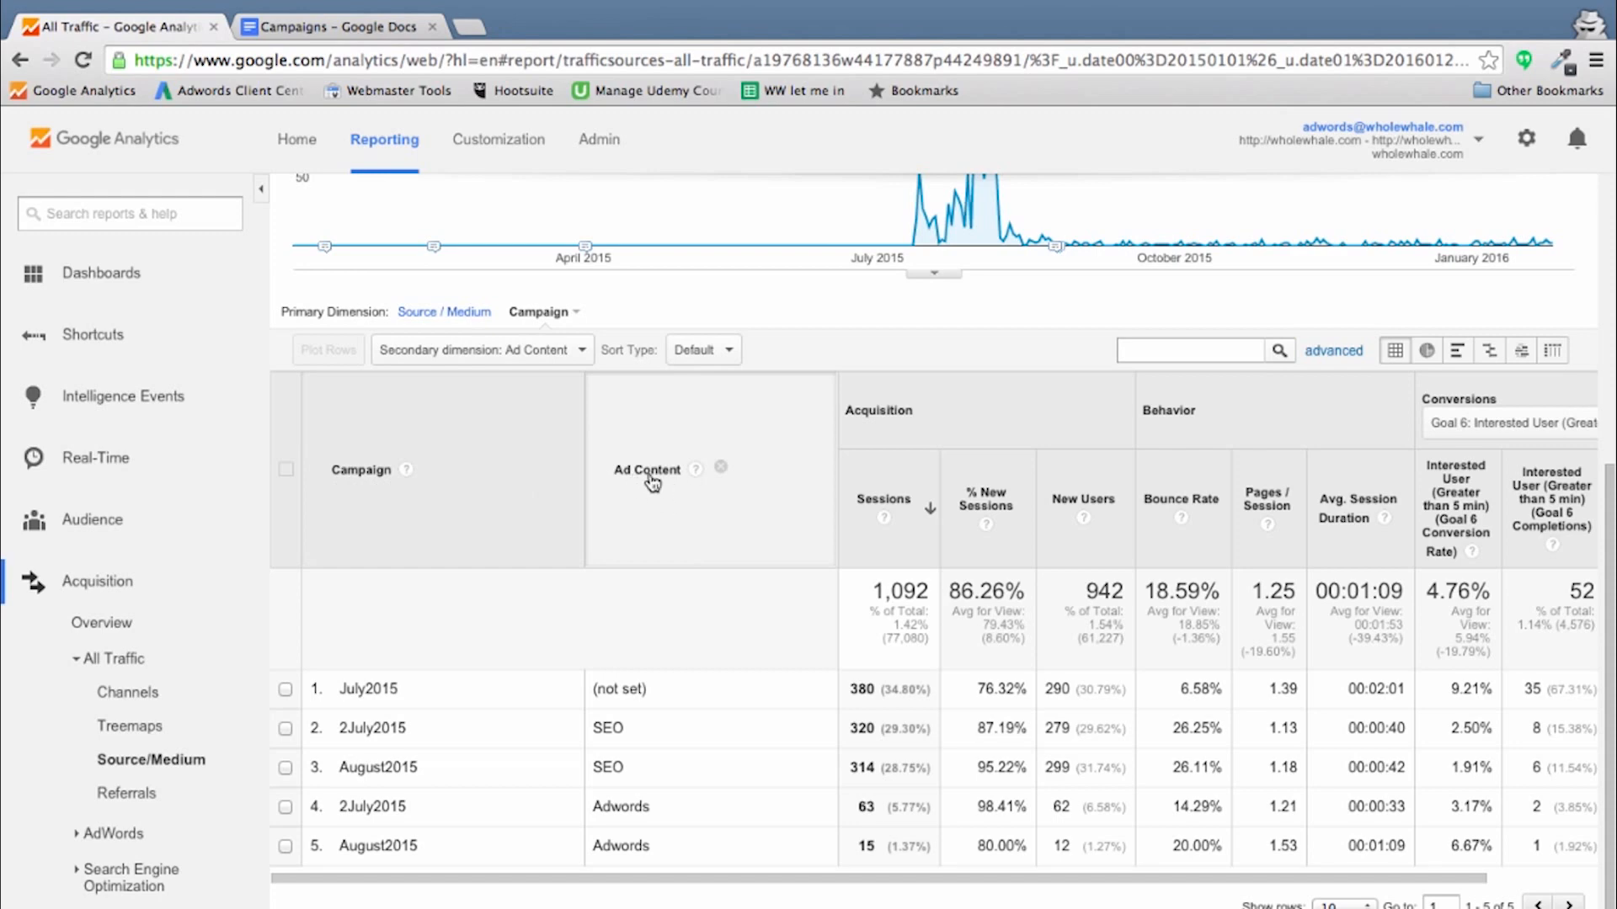
pyautogui.moveTo(360, 682)
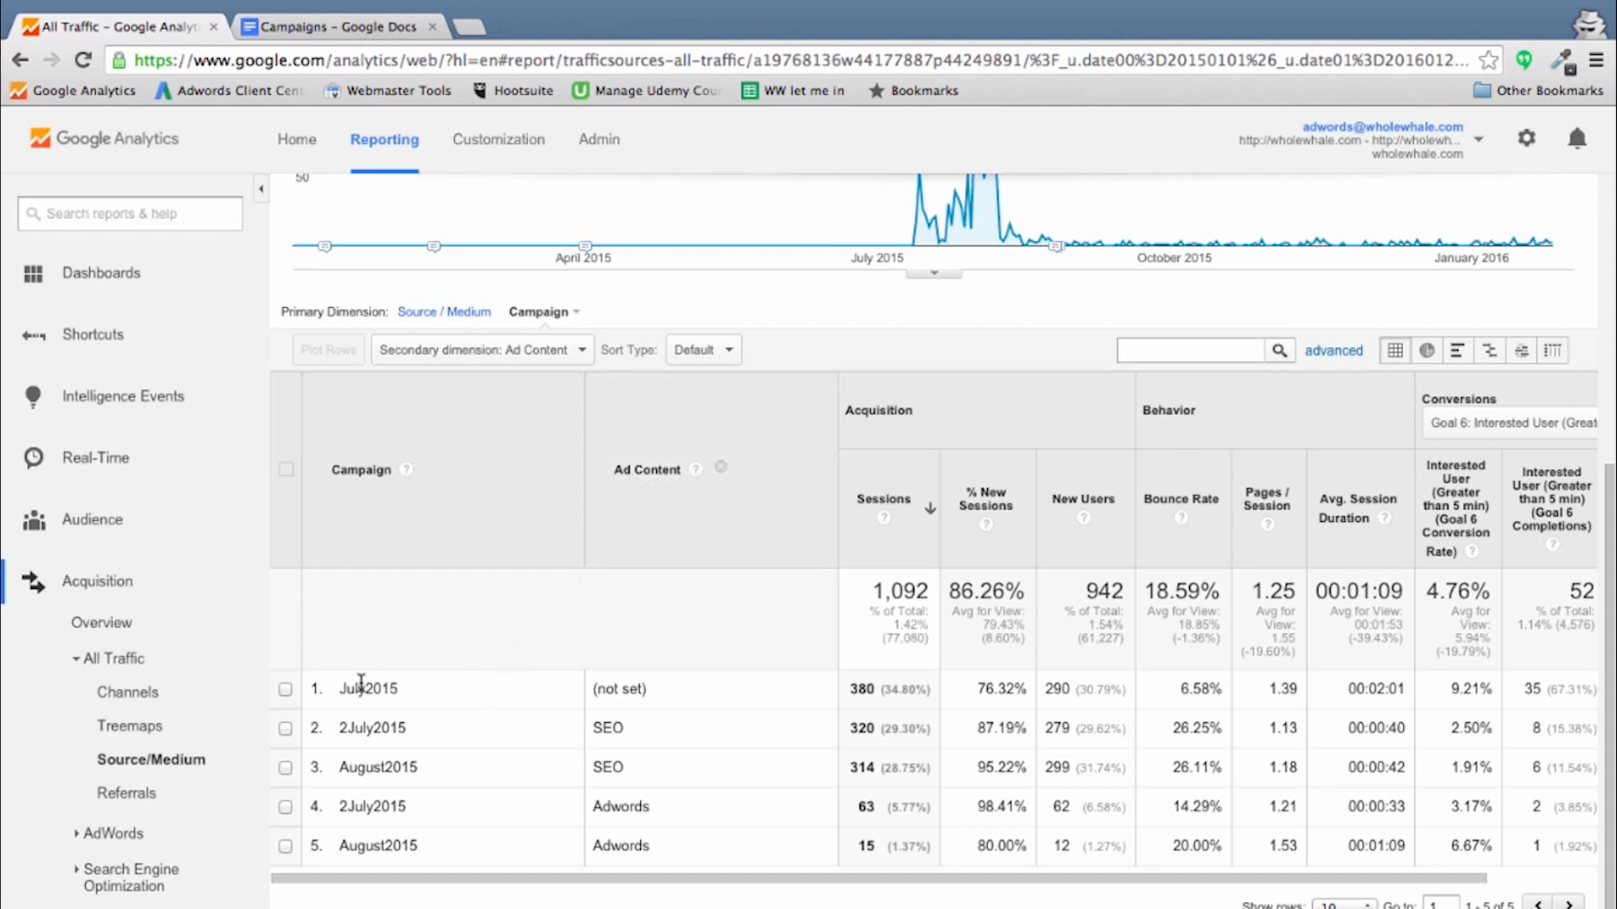
pyautogui.doubleClick(367, 688)
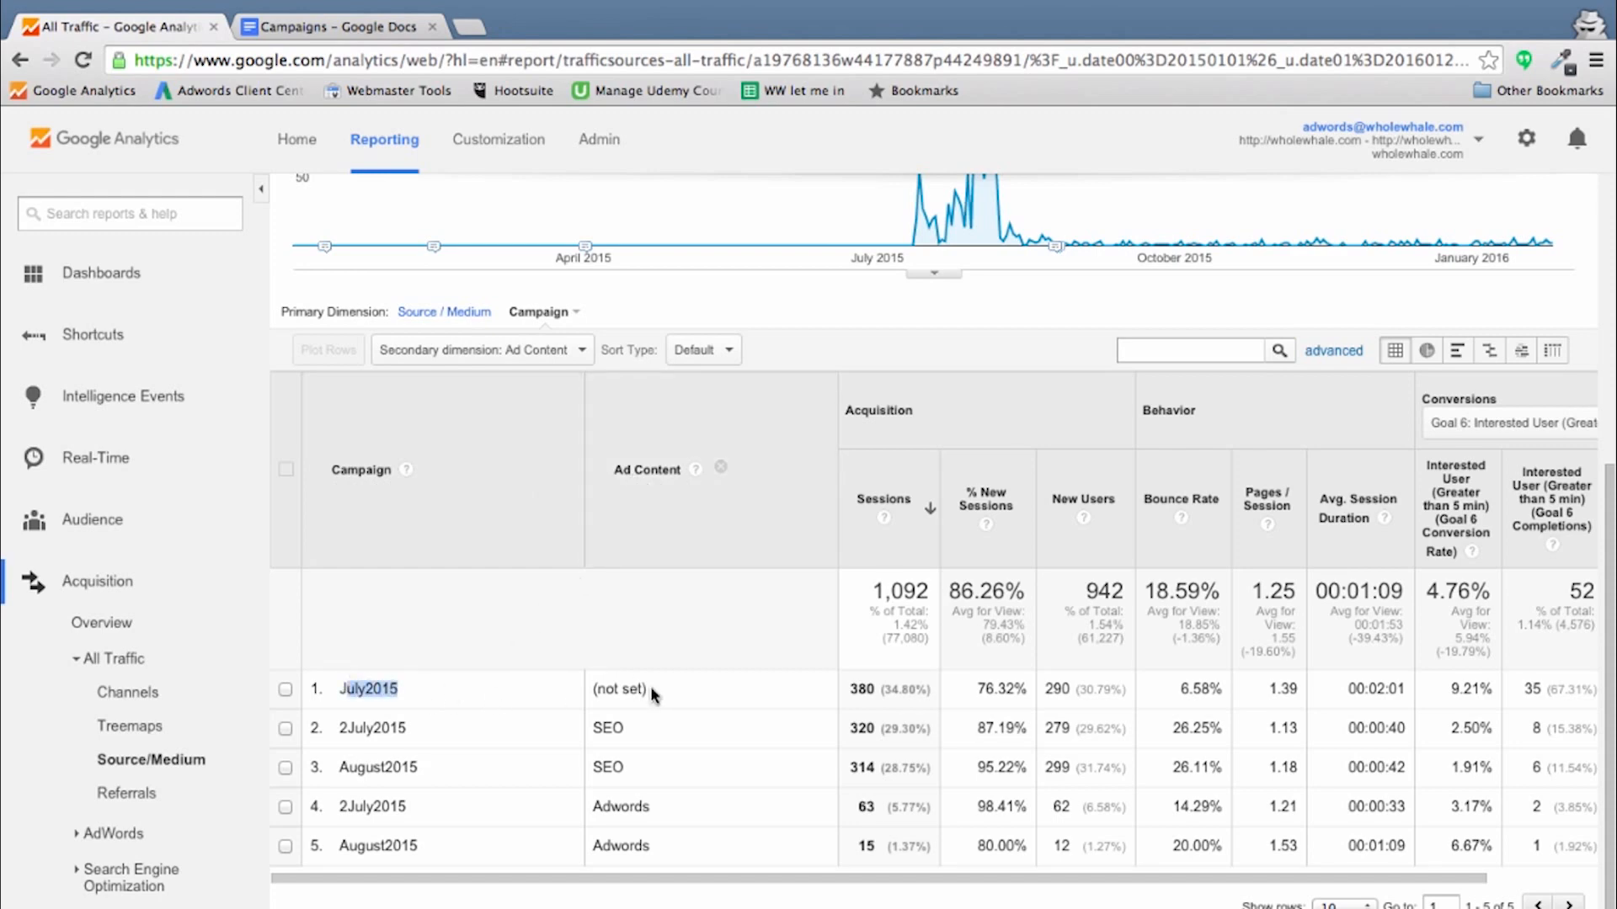
pyautogui.doubleClick(620, 689)
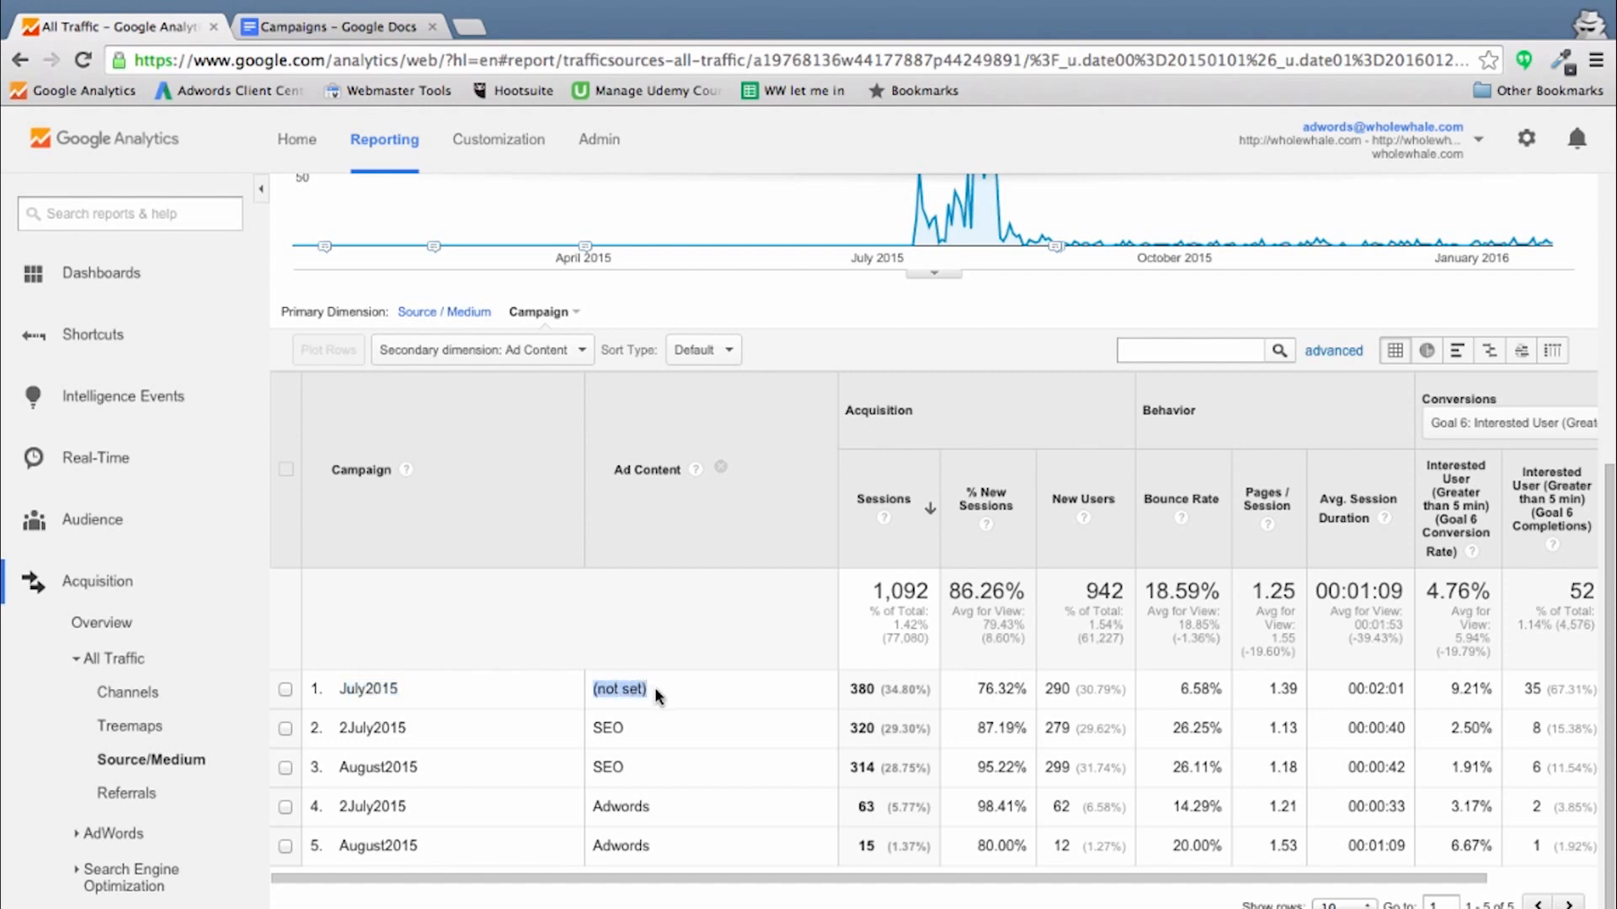
pyautogui.moveTo(530, 746)
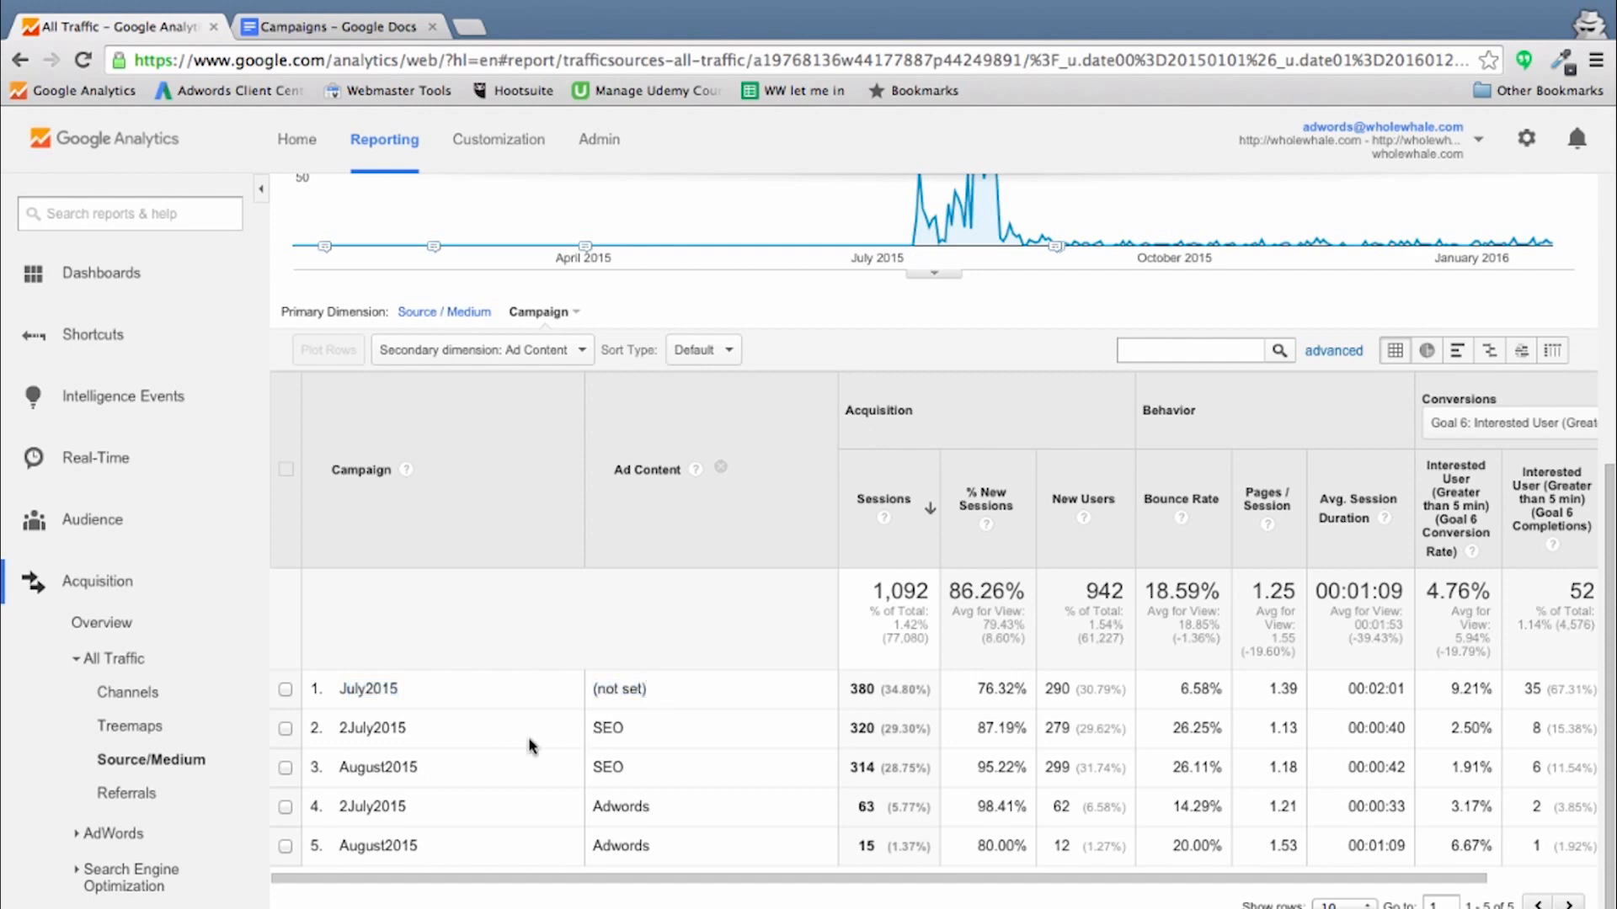
pyautogui.doubleClick(377, 767)
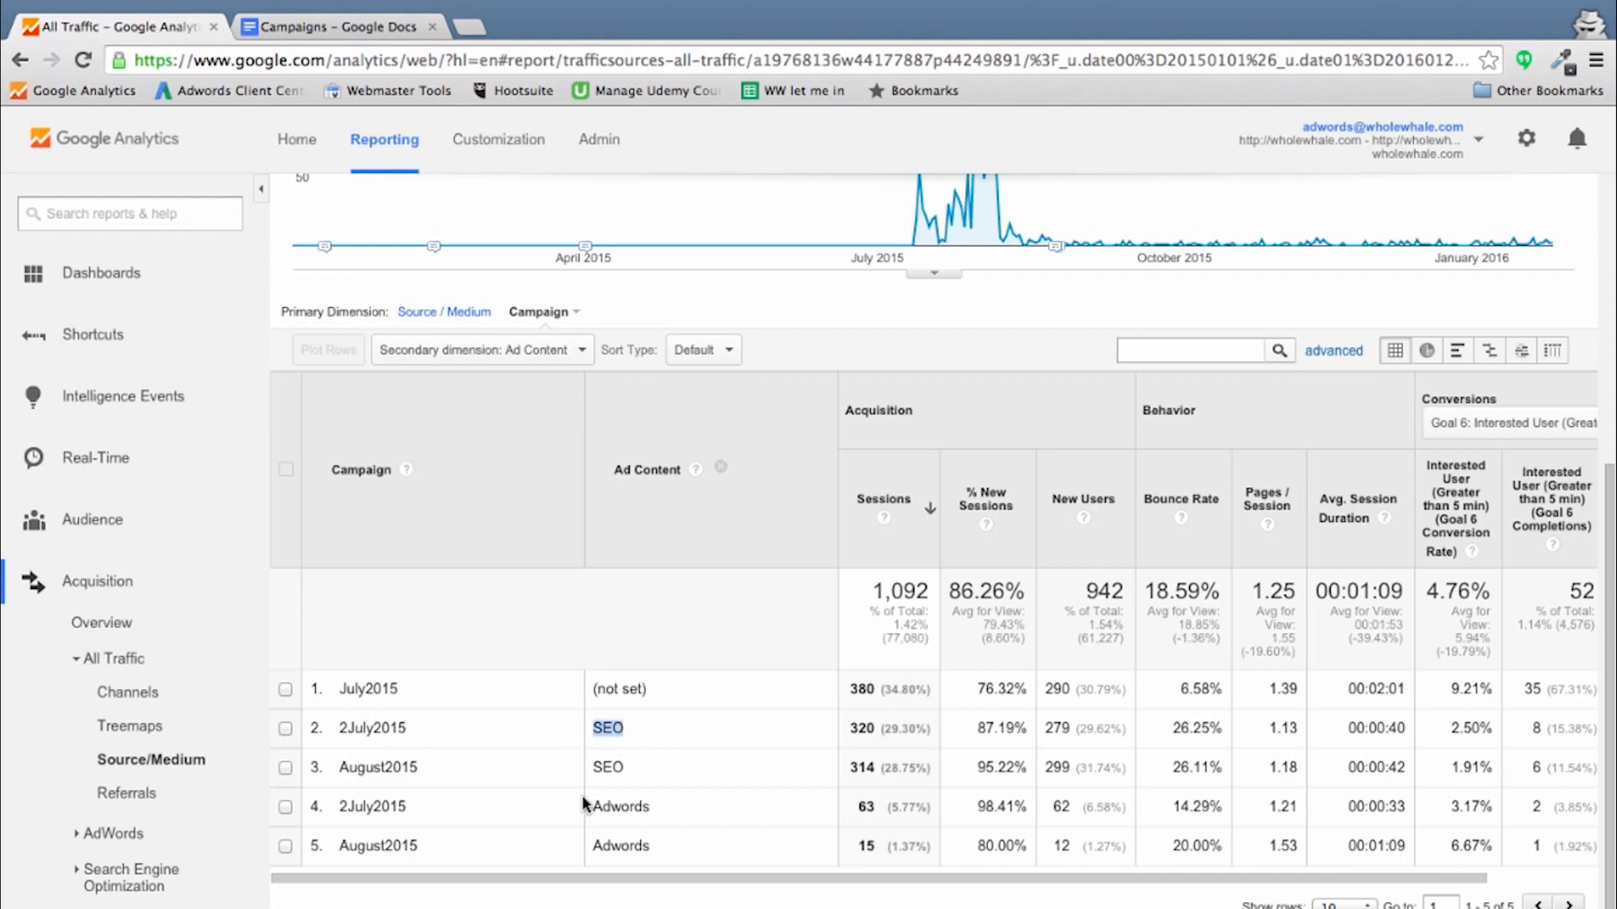
pyautogui.hscroll(3)
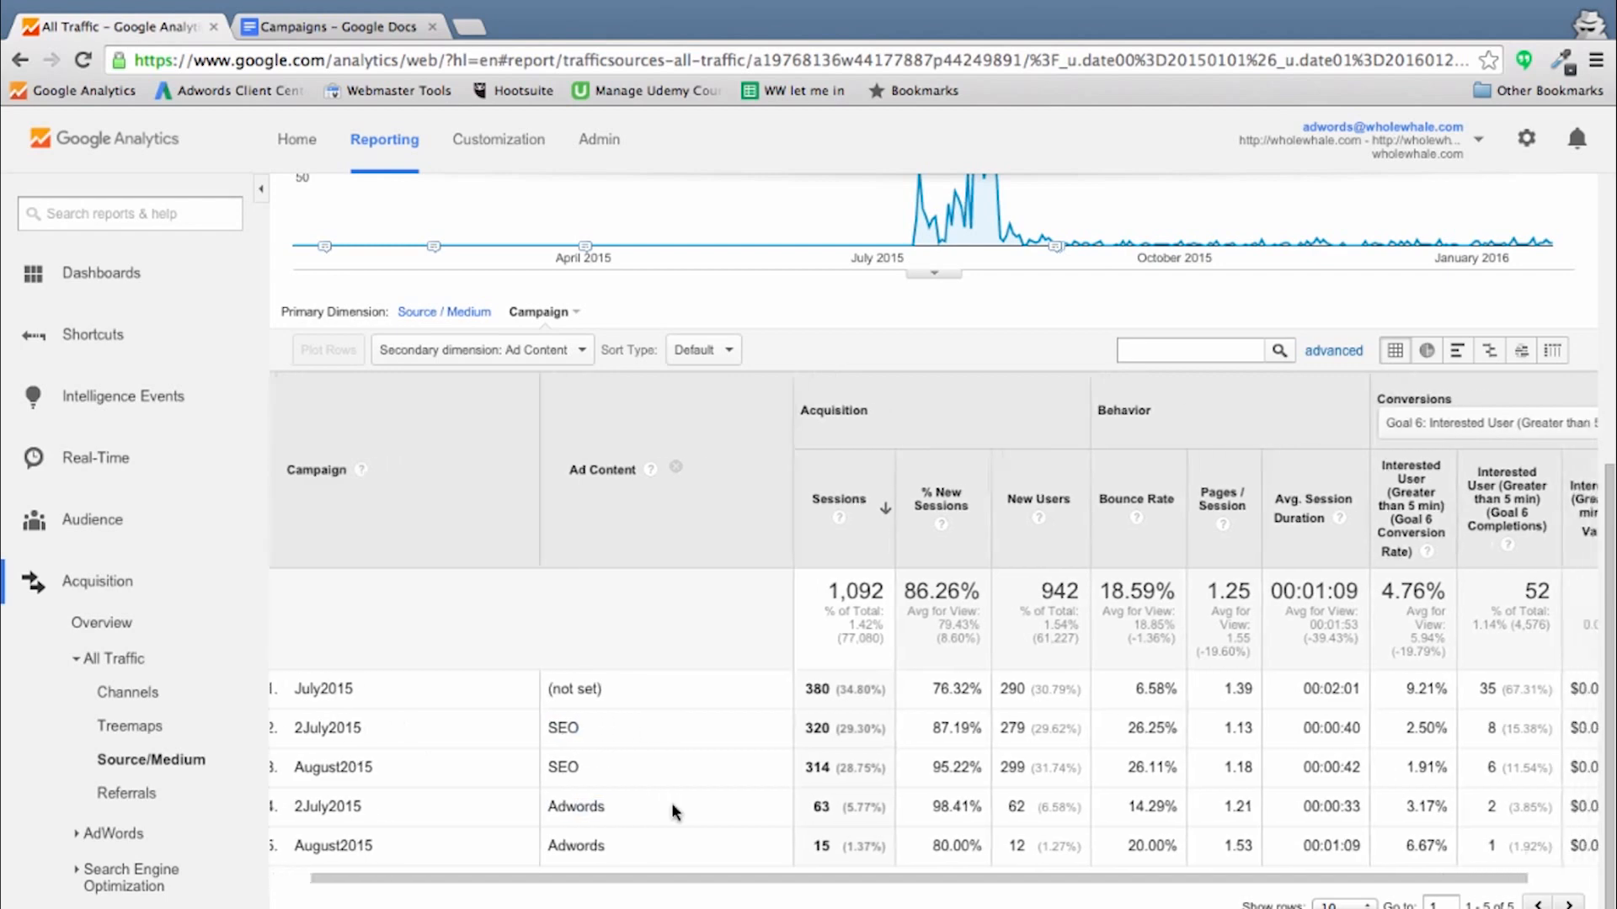
pyautogui.hscroll(3)
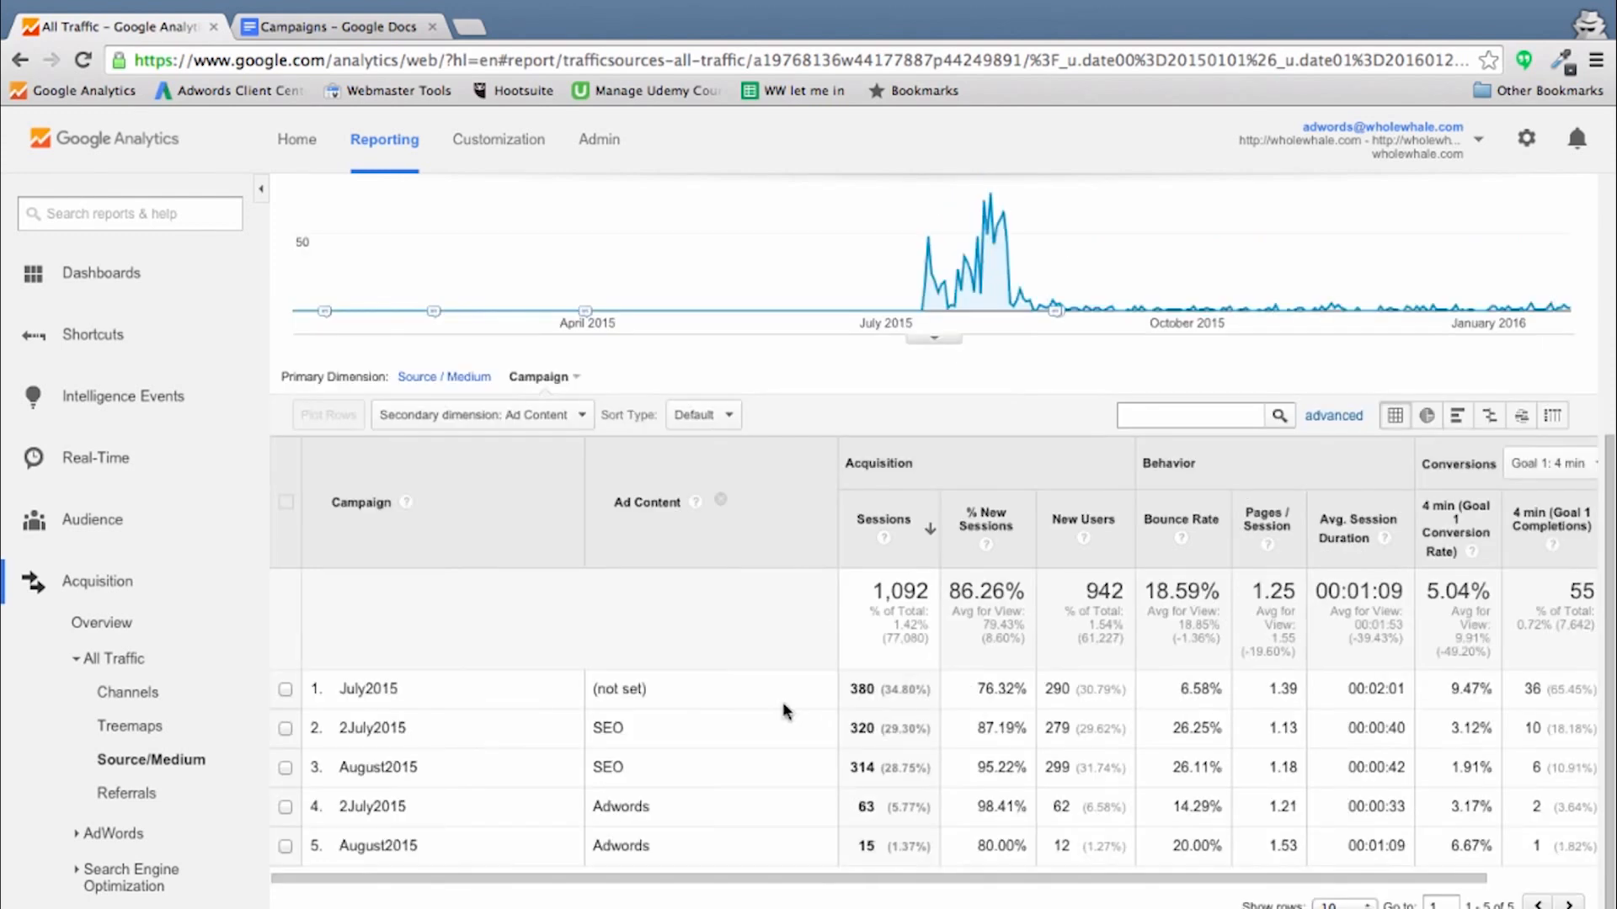
pyautogui.moveTo(740, 712)
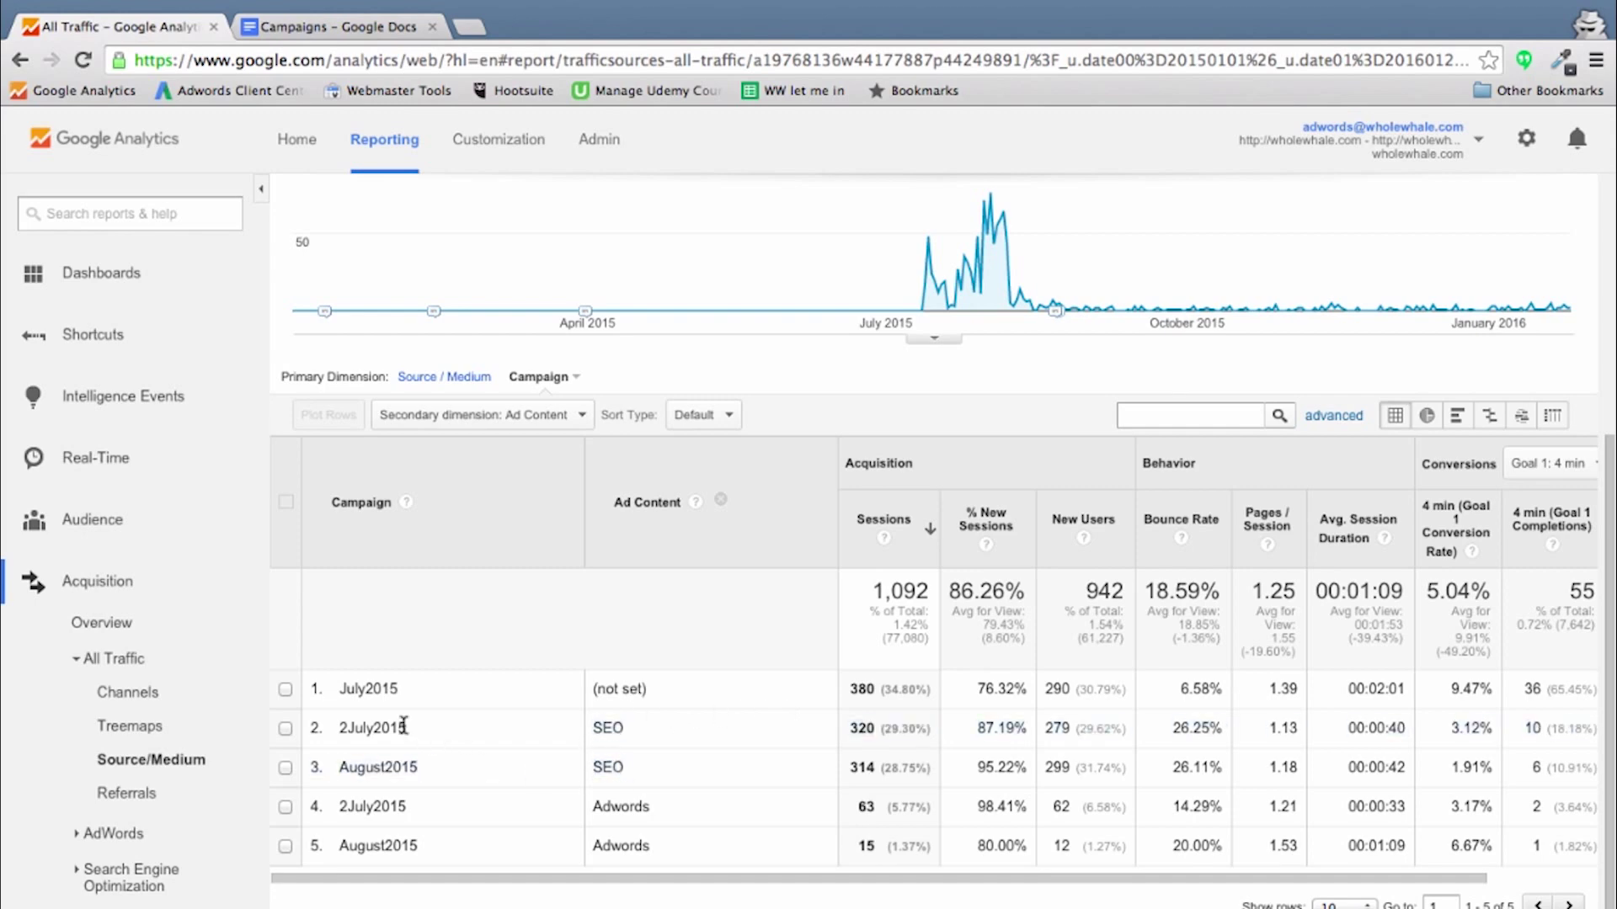
pyautogui.moveTo(779, 741)
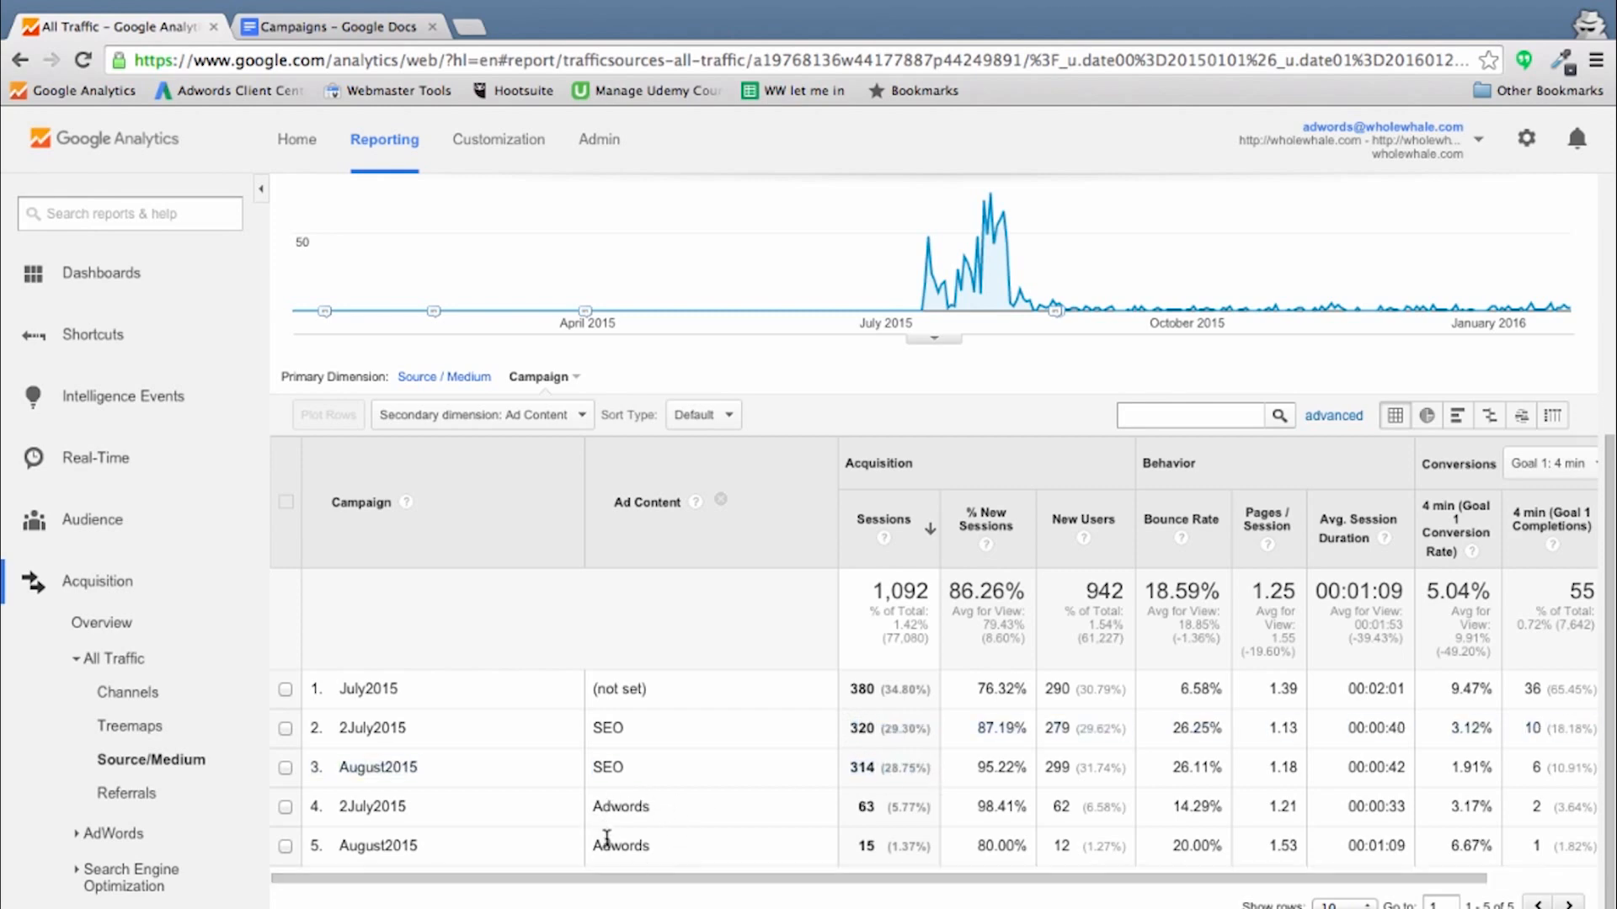
pyautogui.moveTo(706, 839)
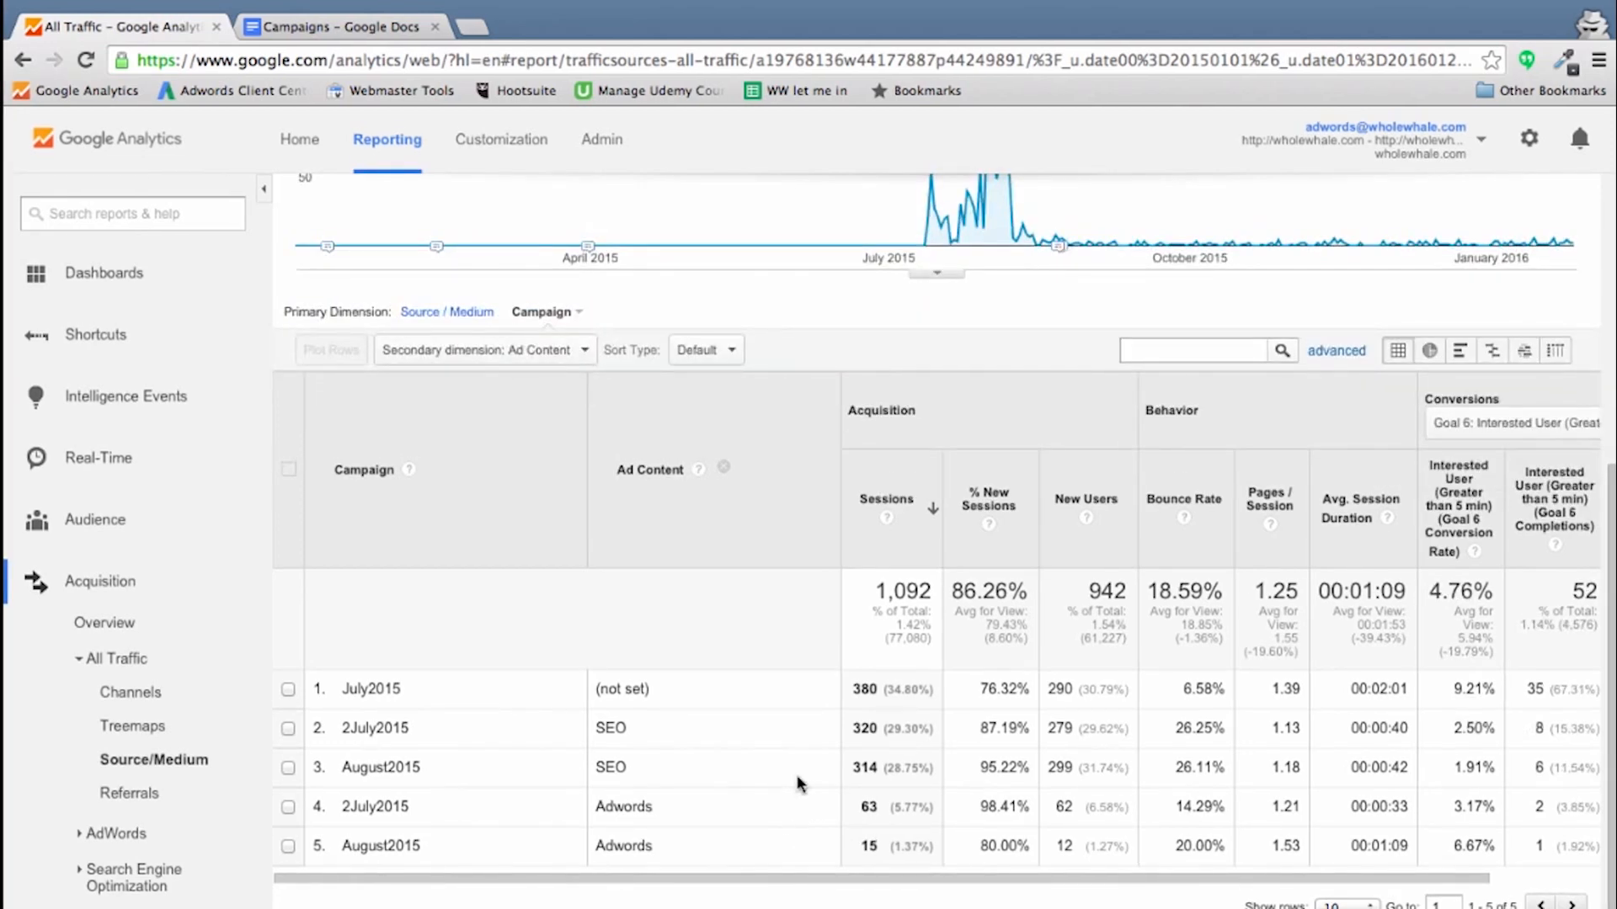
# Step: Switch Conversions to All Goals: 15.38% overall, 168 completions, July2015 (not set) 27.89%
pyautogui.click(1512, 422)
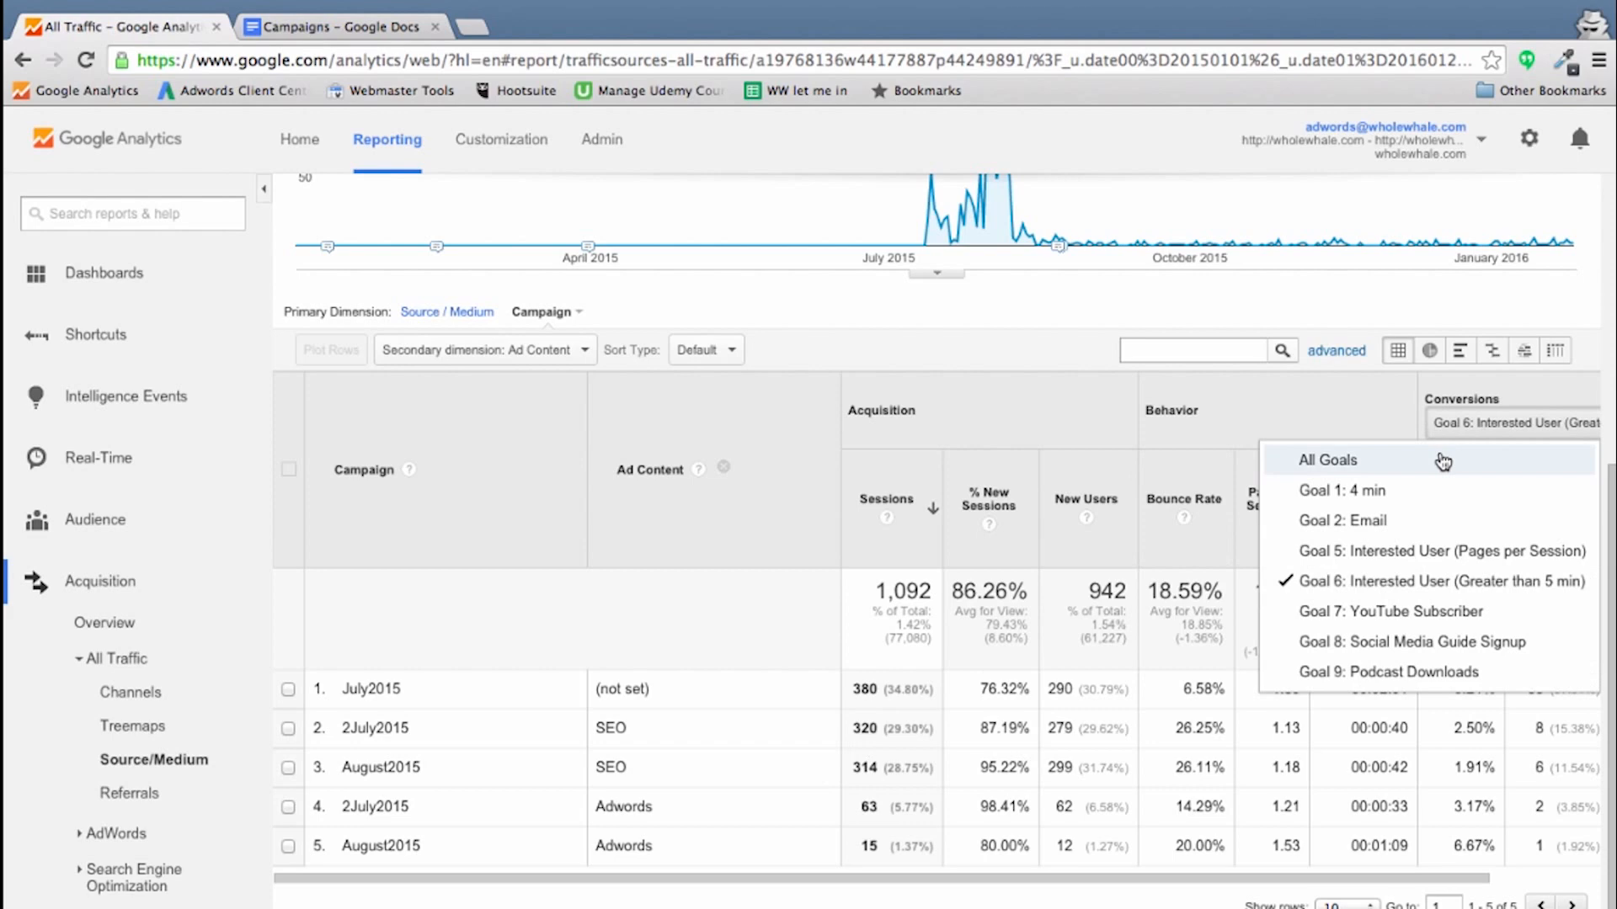
pyautogui.click(1327, 459)
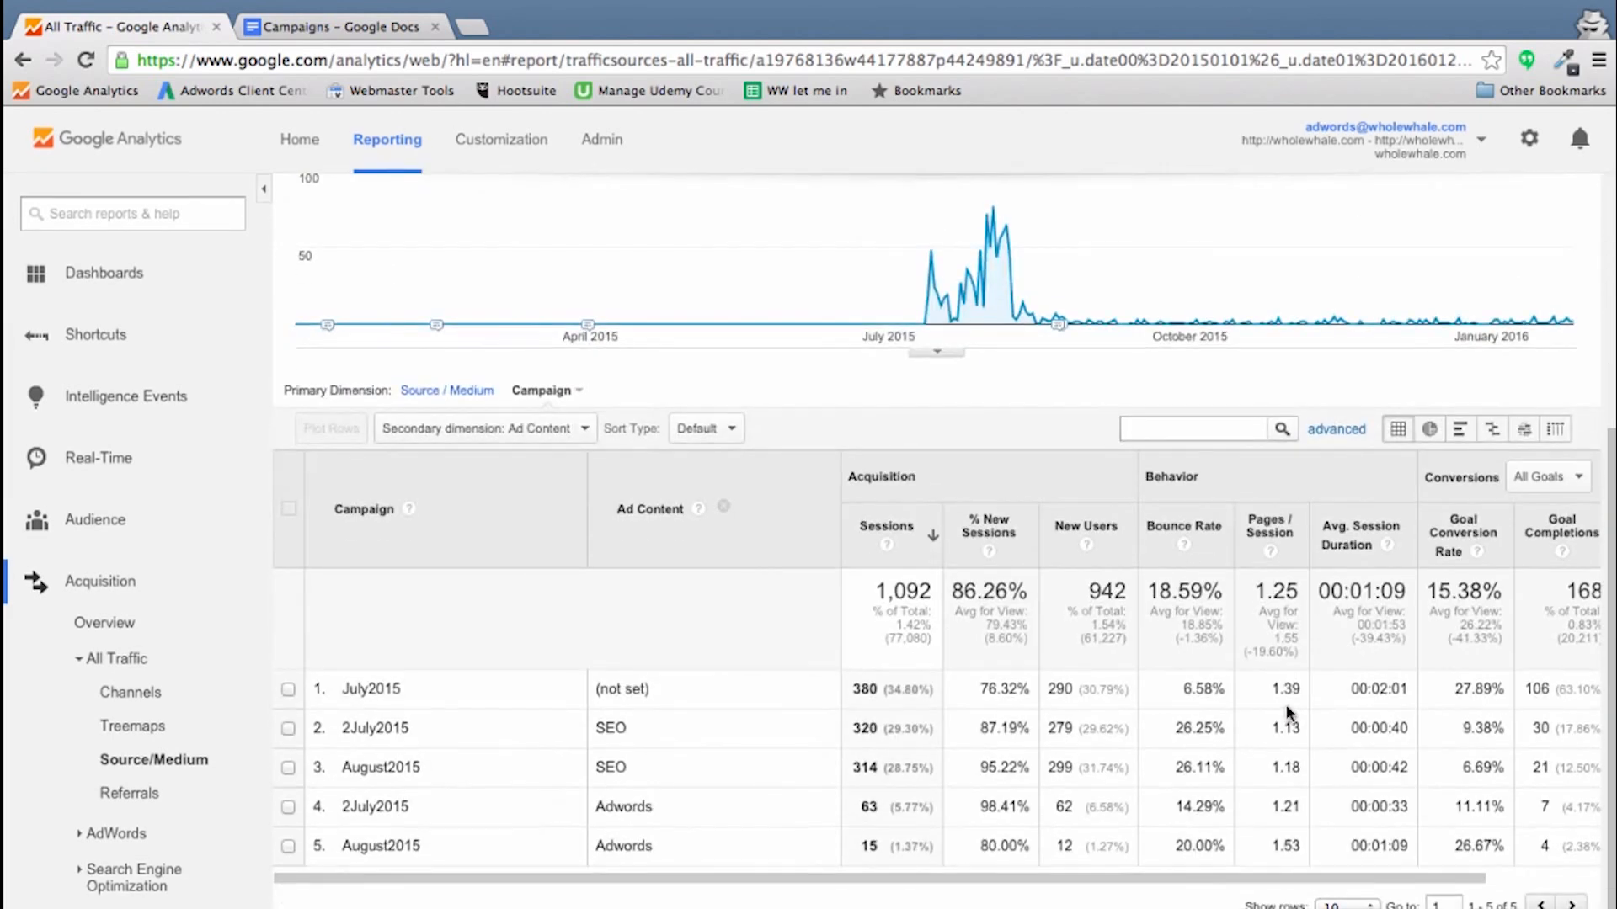
pyautogui.moveTo(1516, 505)
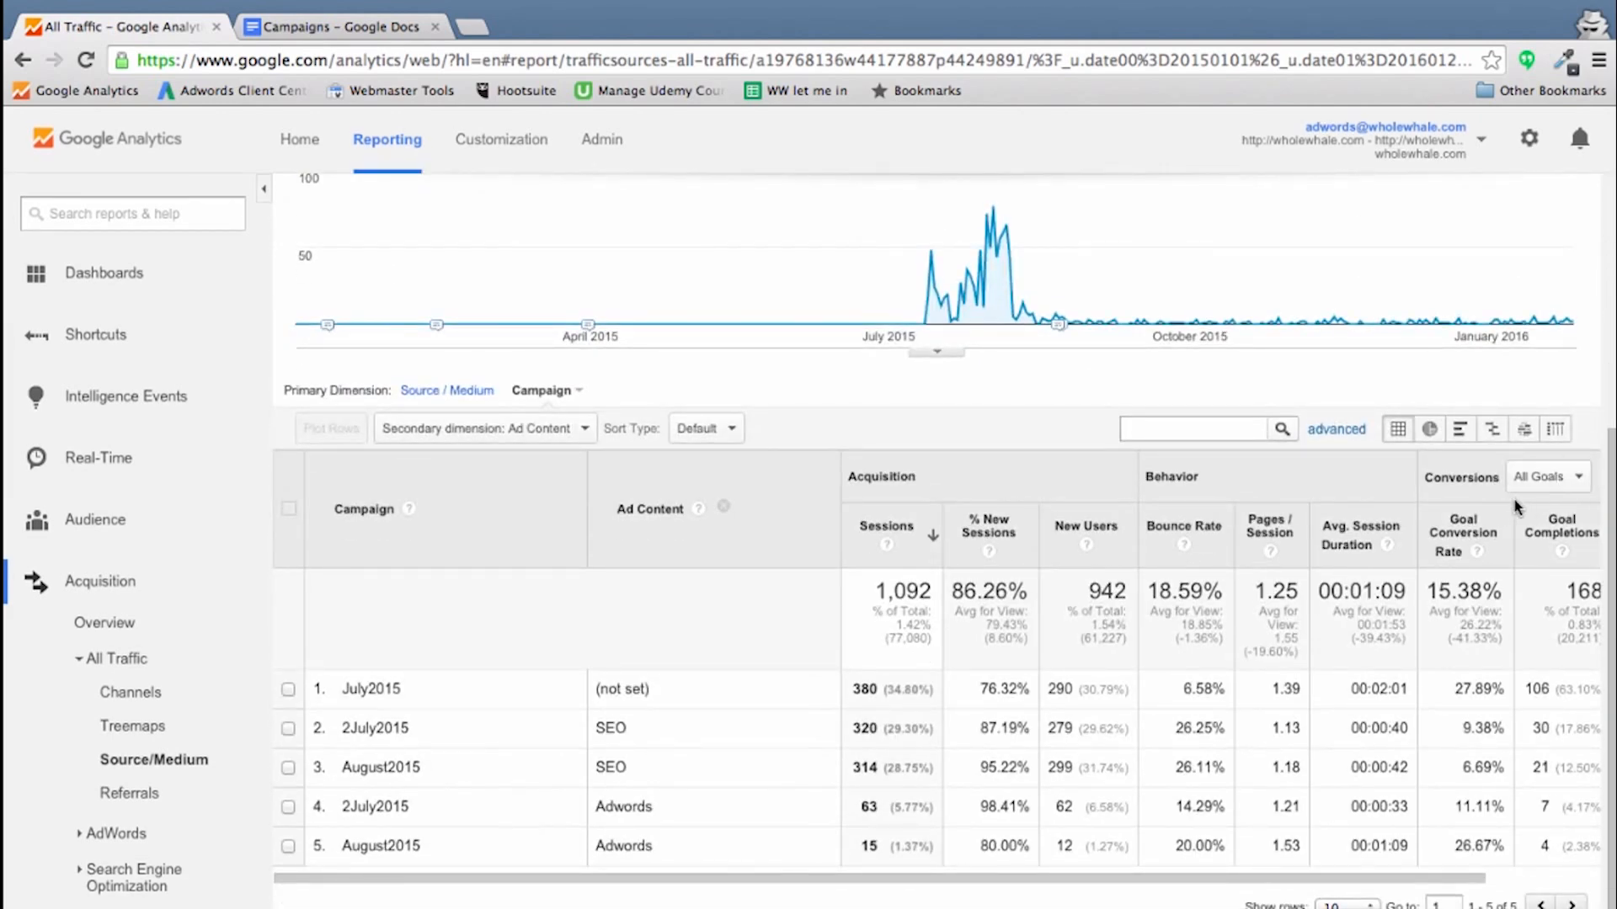
pyautogui.hscroll(3)
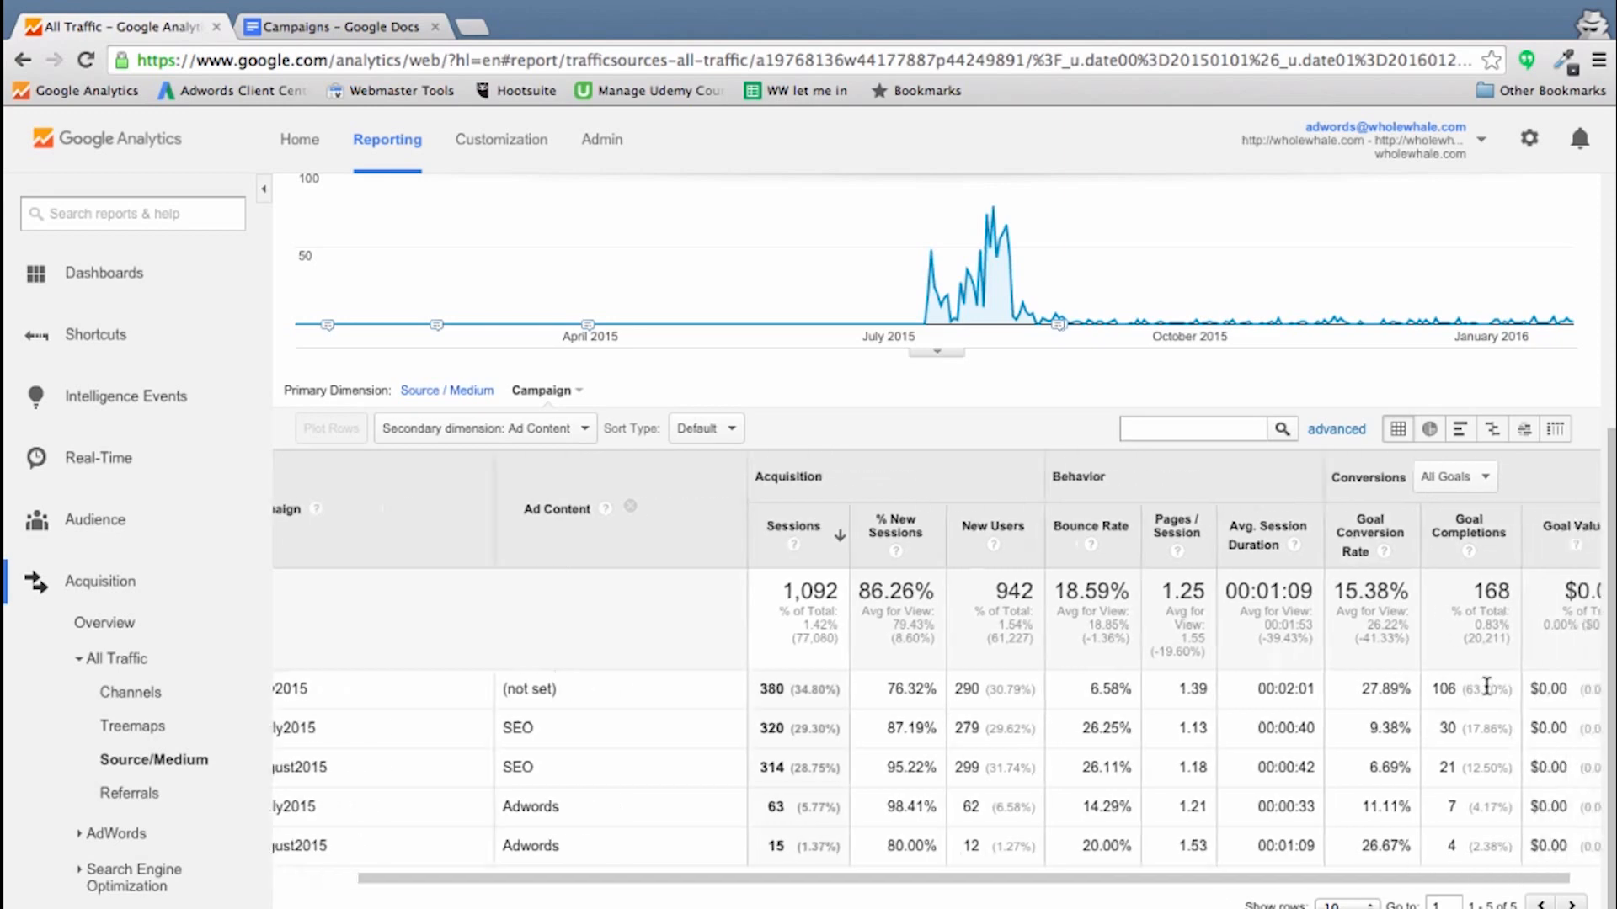
pyautogui.hscroll(3)
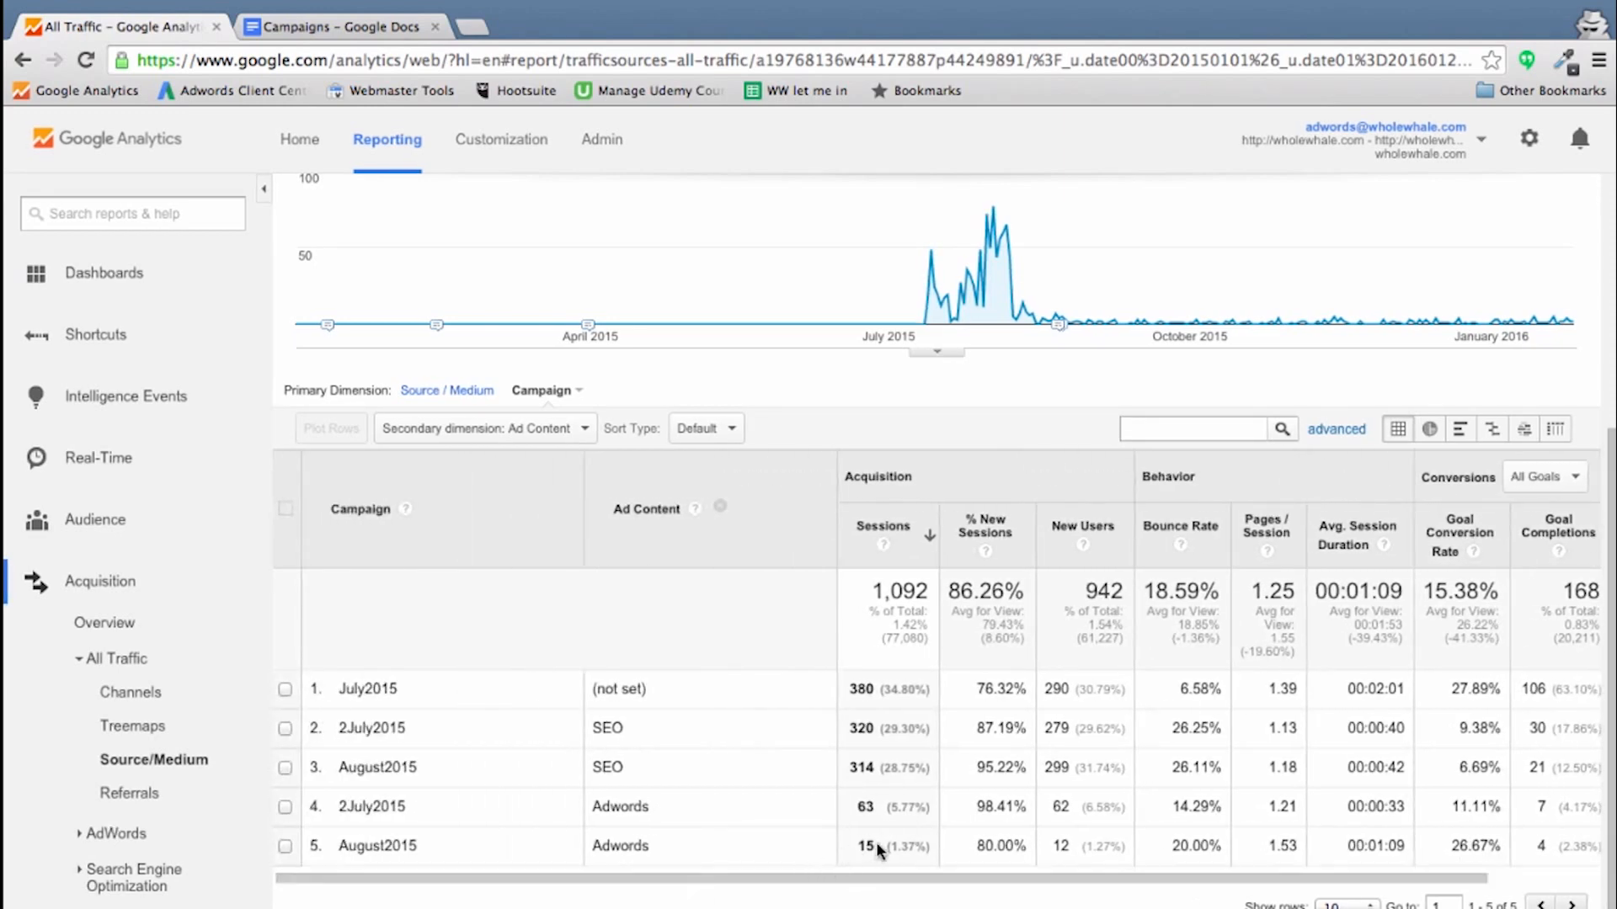
pyautogui.moveTo(623, 844)
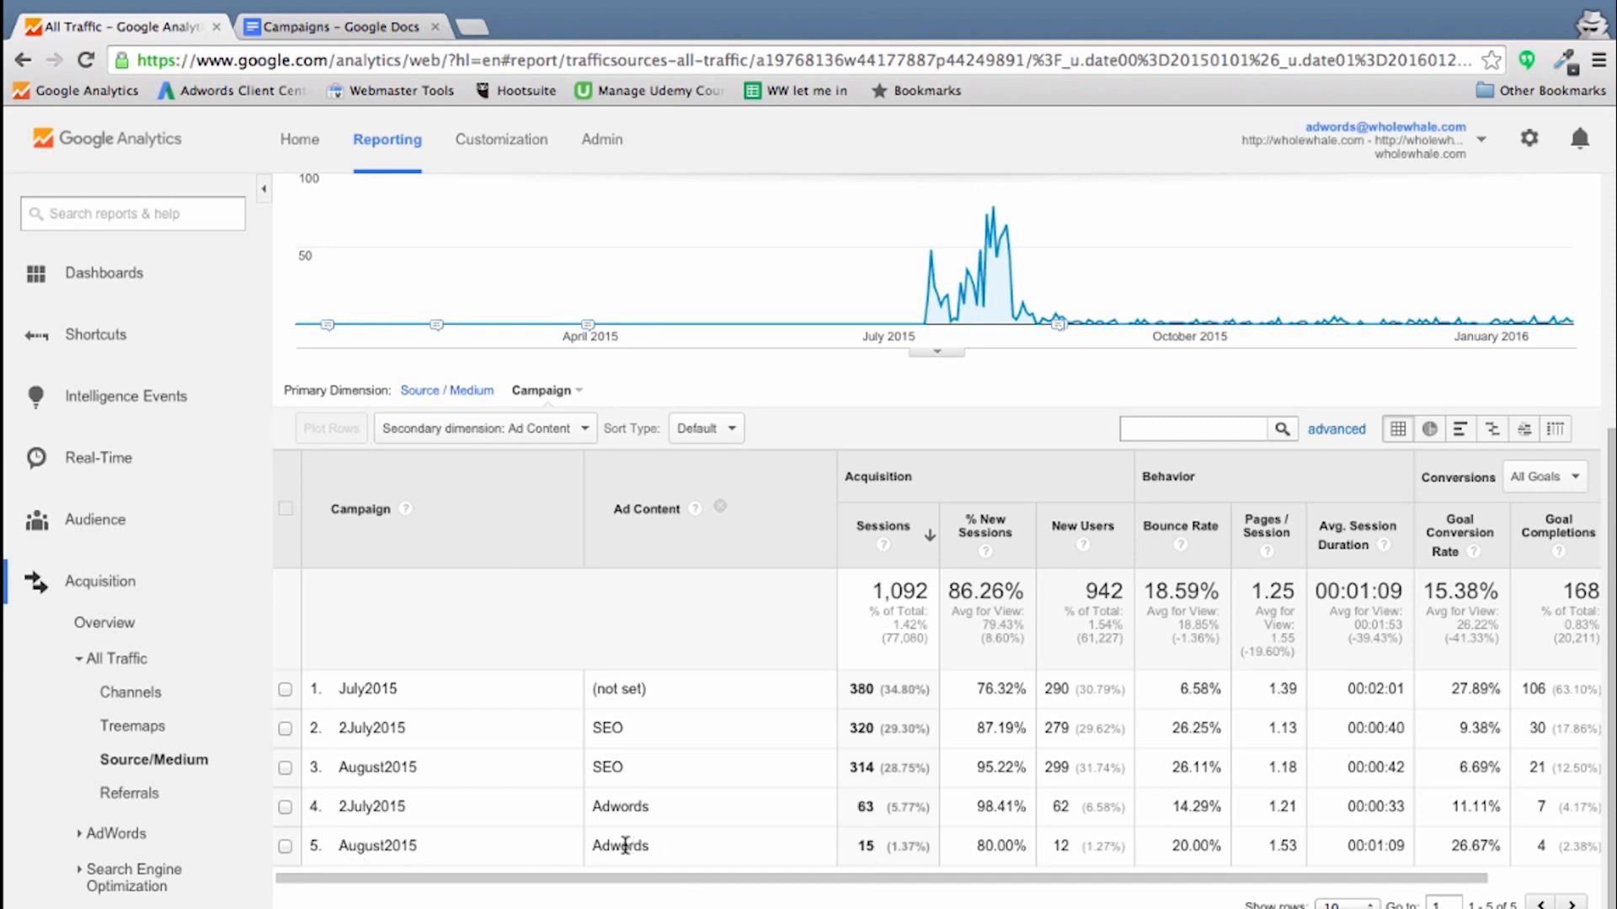
pyautogui.hscroll(3)
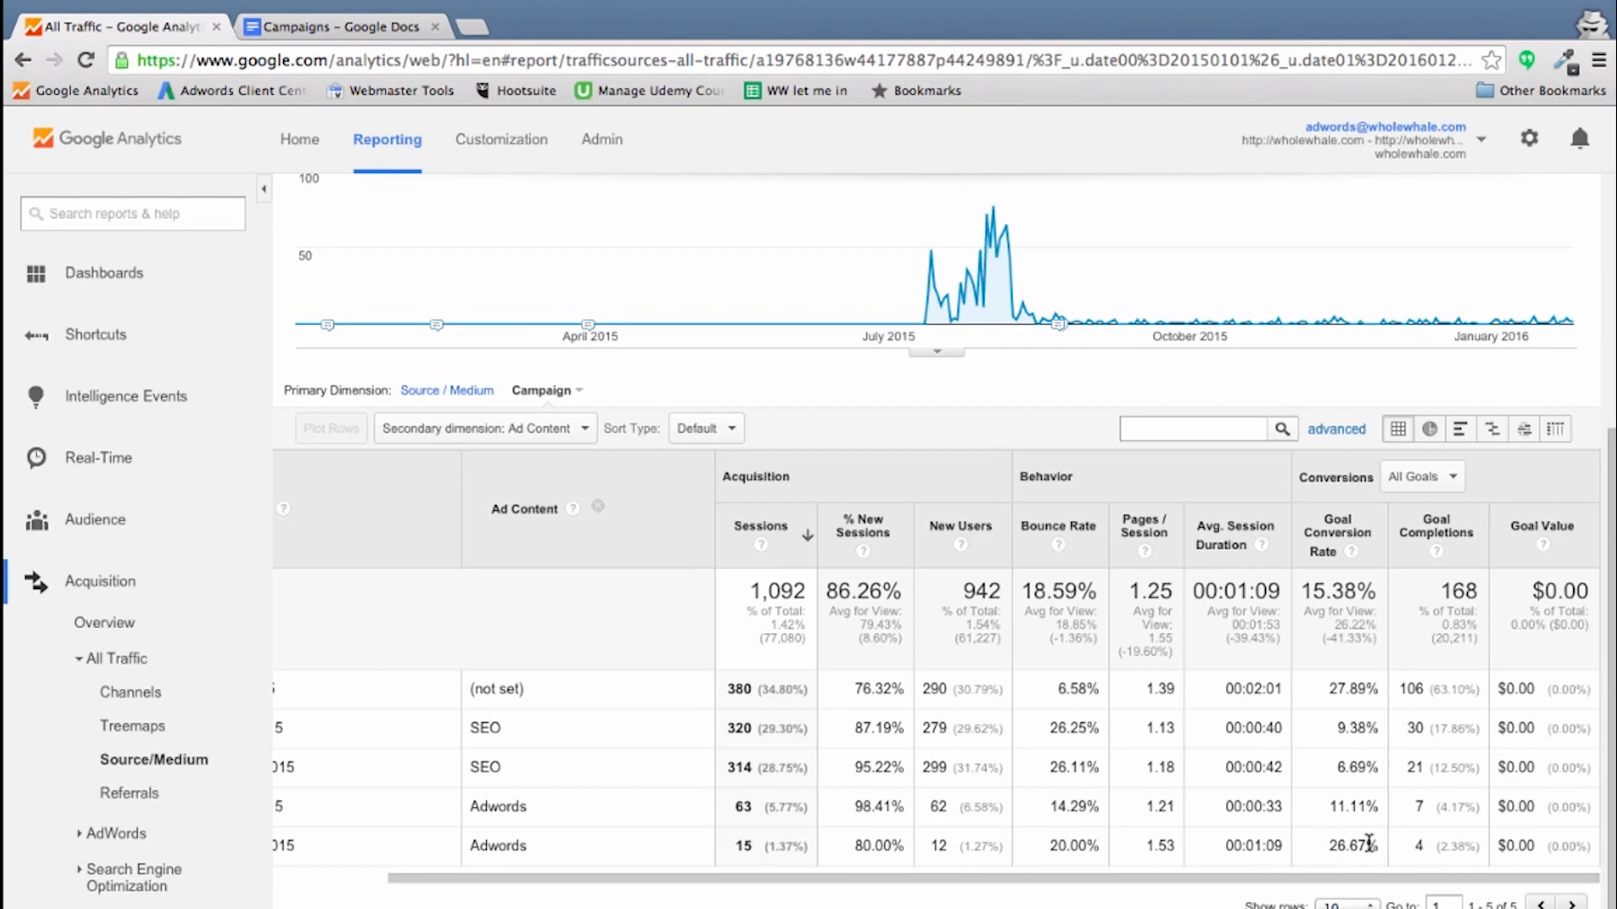
pyautogui.moveTo(1436, 845)
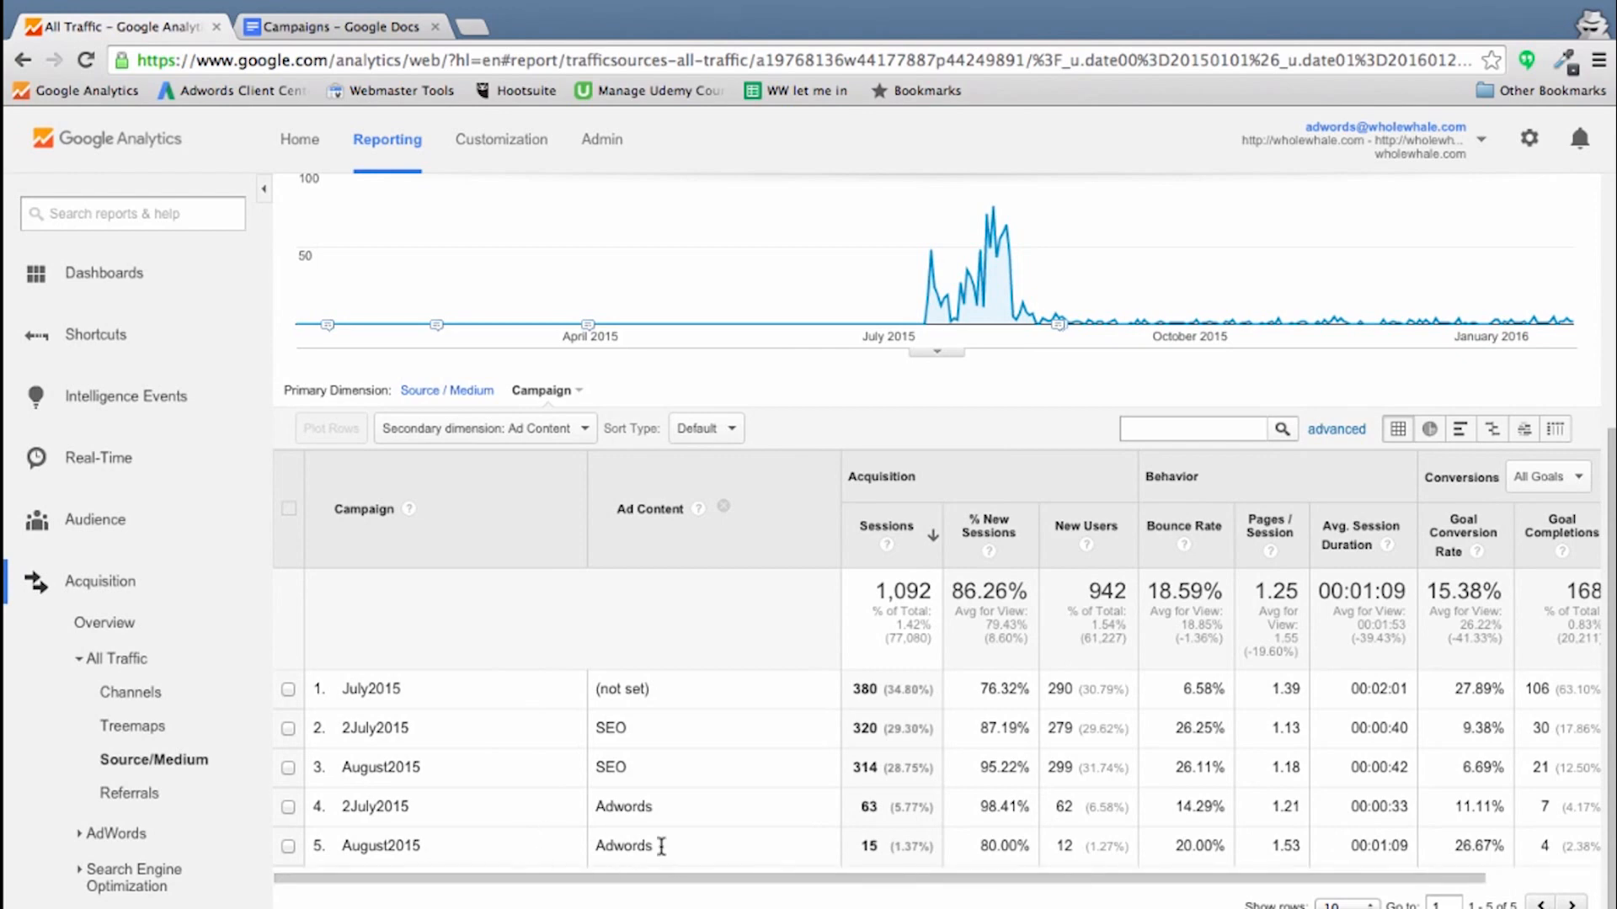
pyautogui.hscroll(3)
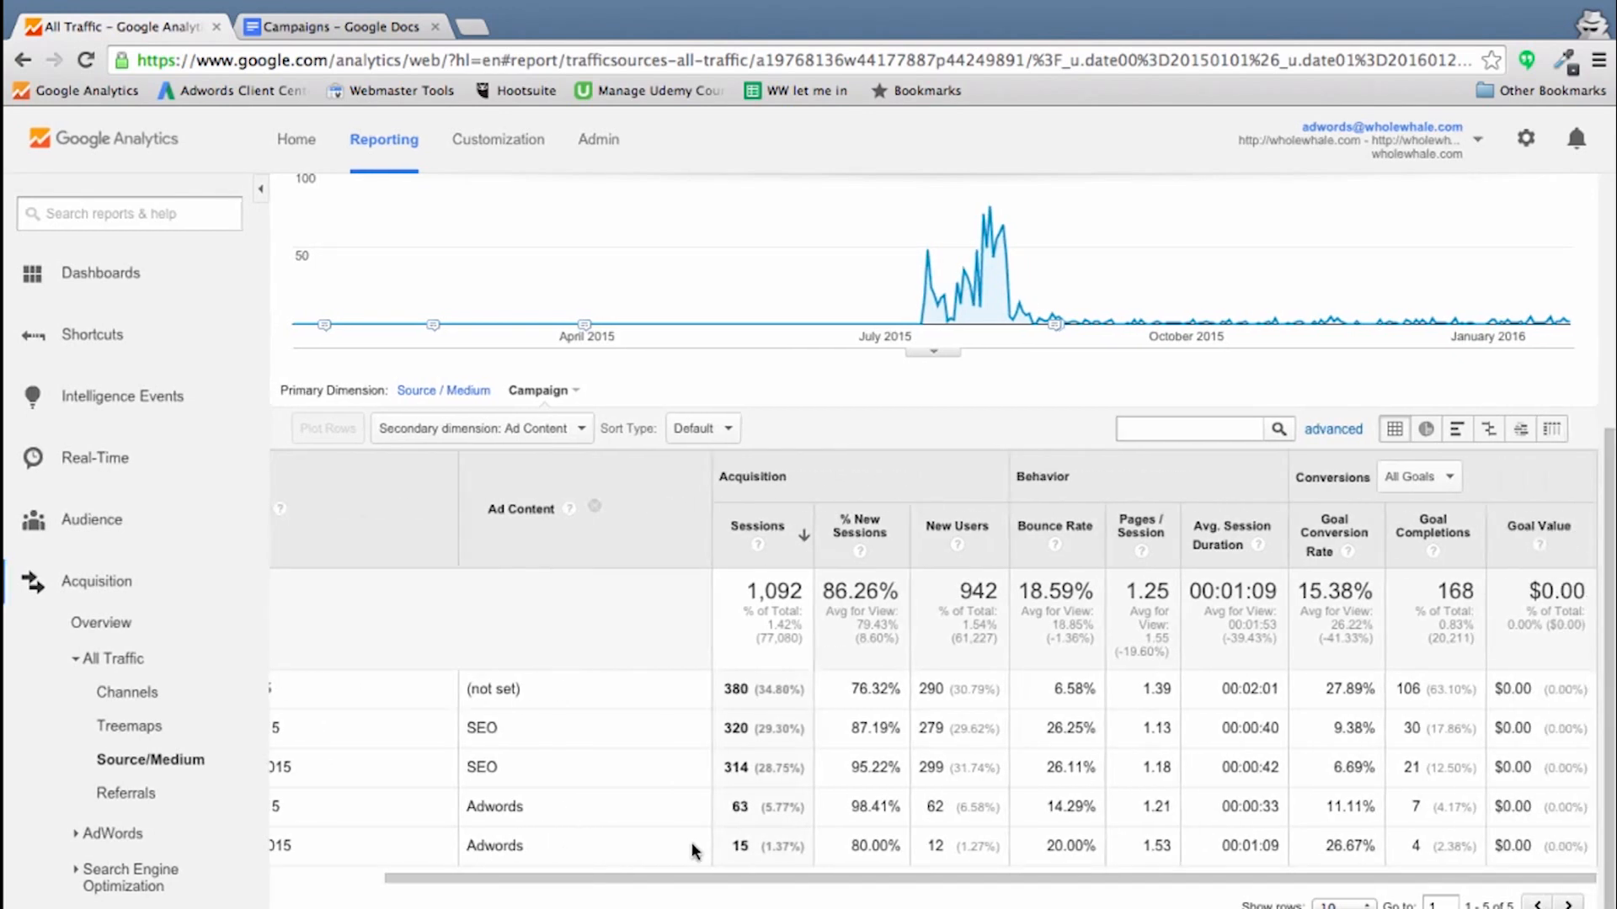